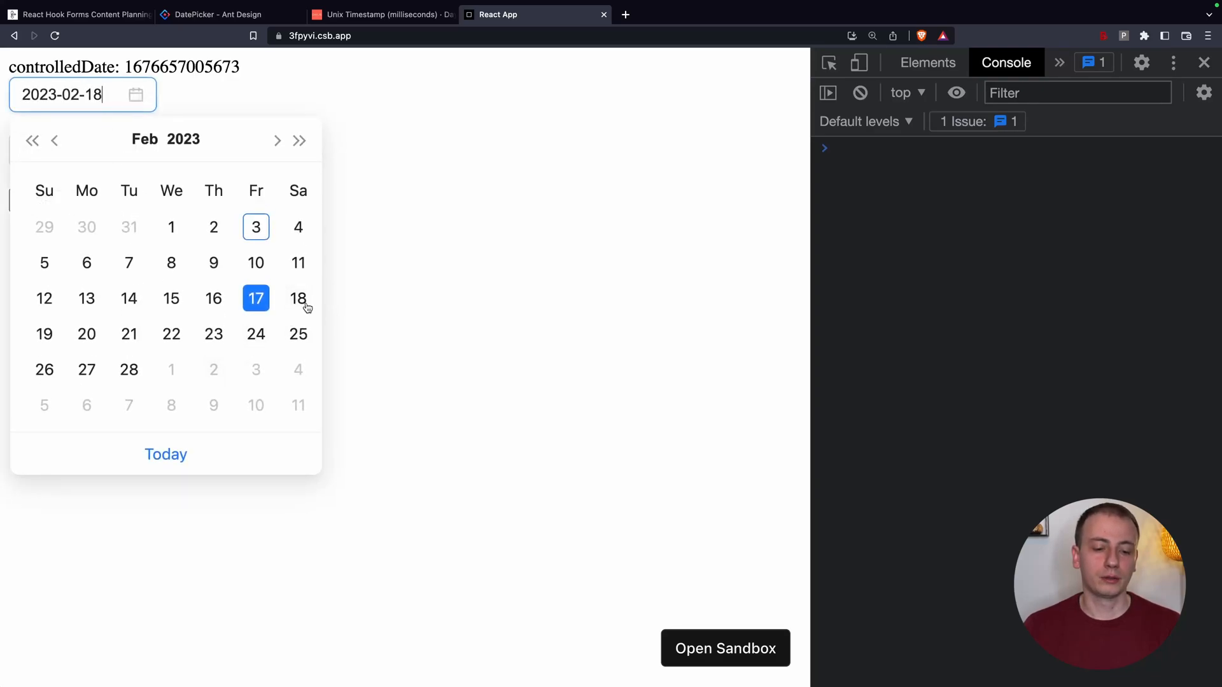
Pick start date 2023-02-10 and end date 2023-02-02, submit, and check the logged timestamps.
left_click(256, 263)
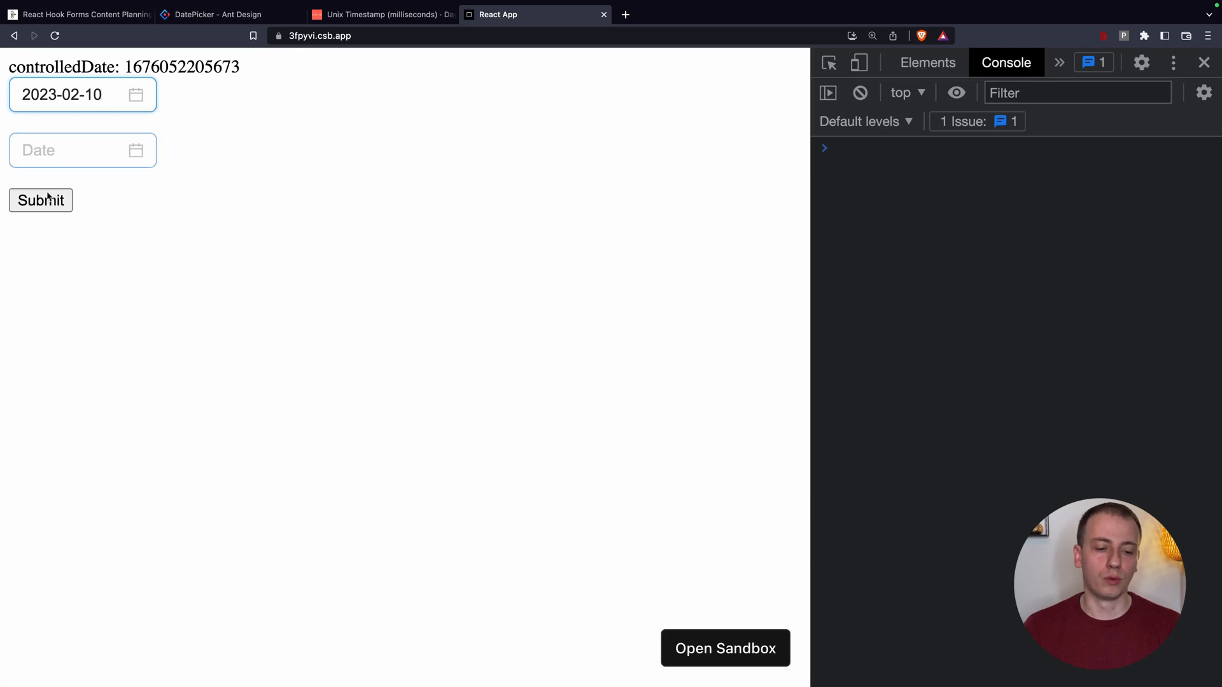
left_click(41, 200)
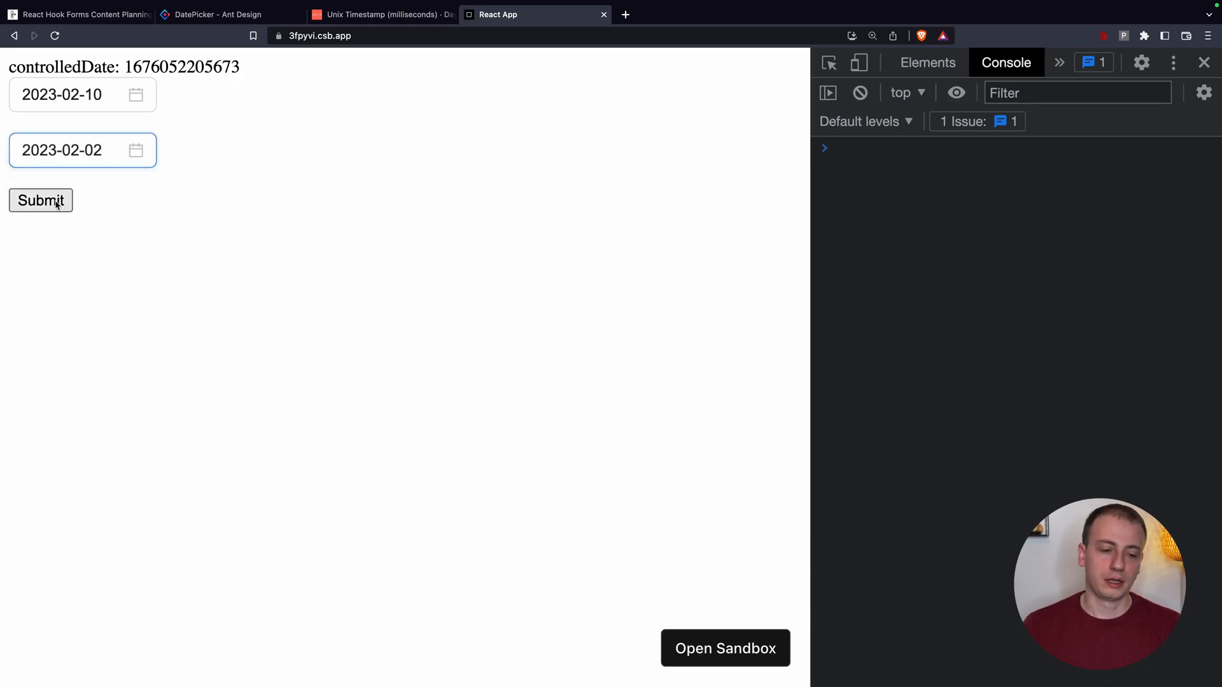
left_click(40, 200)
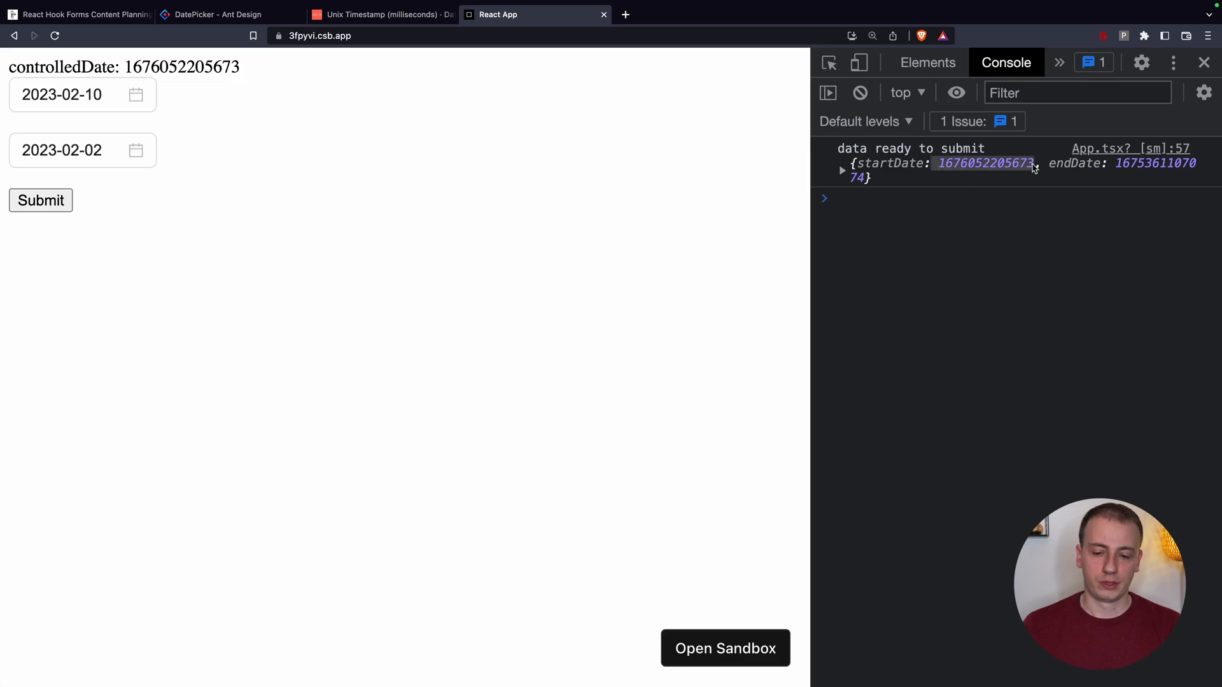
mouse_move(710, 332)
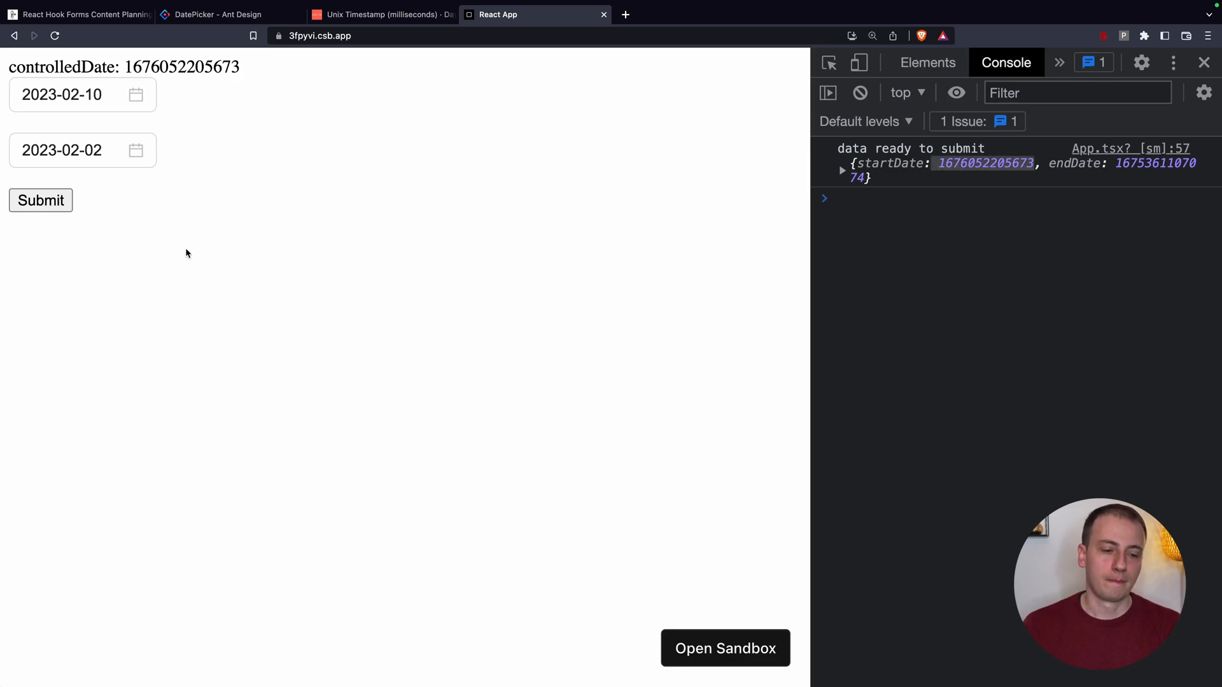
left_click(62, 94)
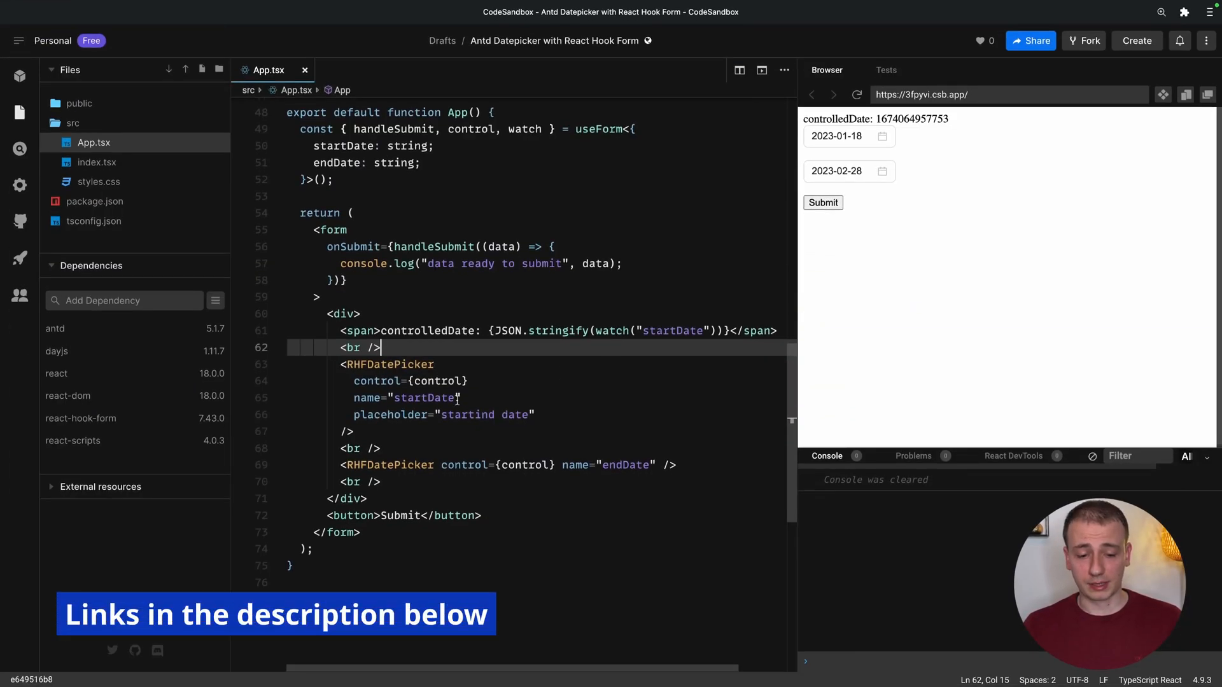
left_click_drag(354, 364, 354, 431)
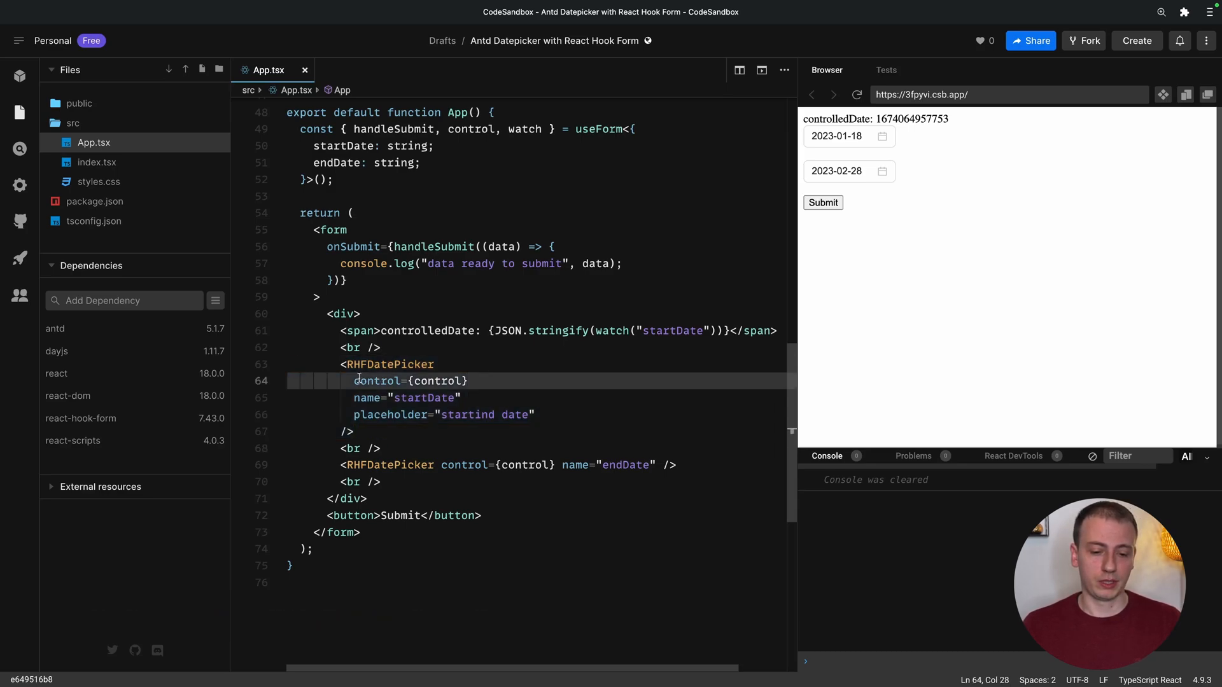
double_click(381, 381)
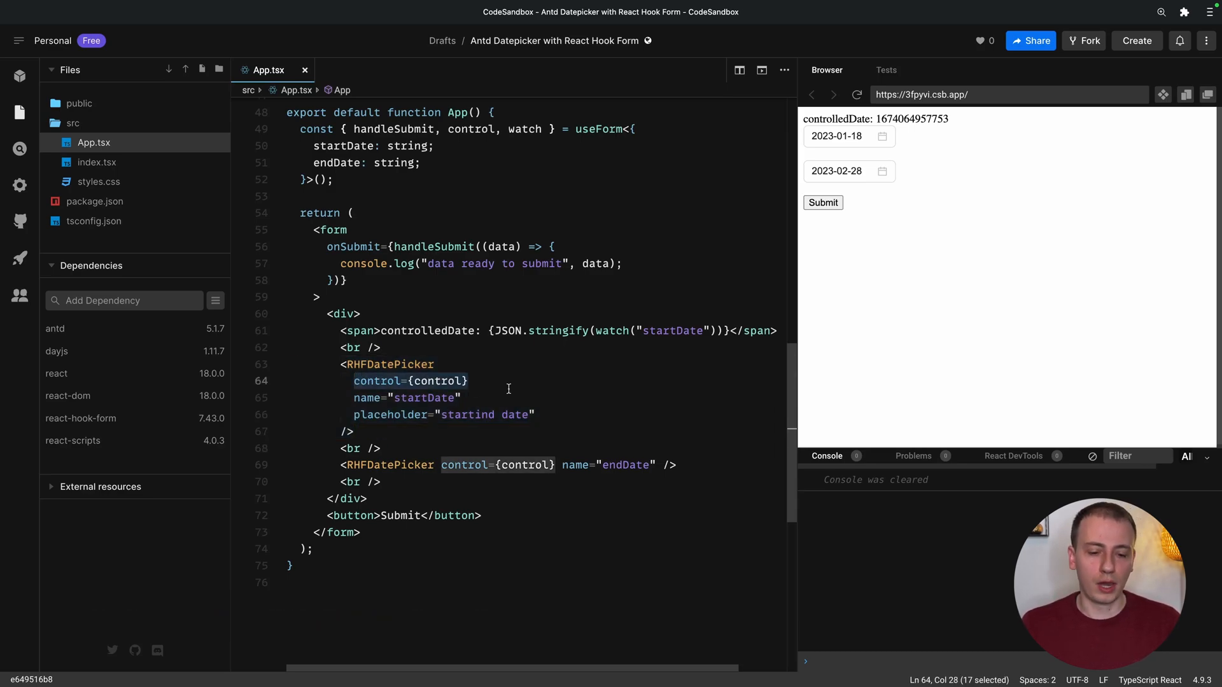
left_click(526, 414)
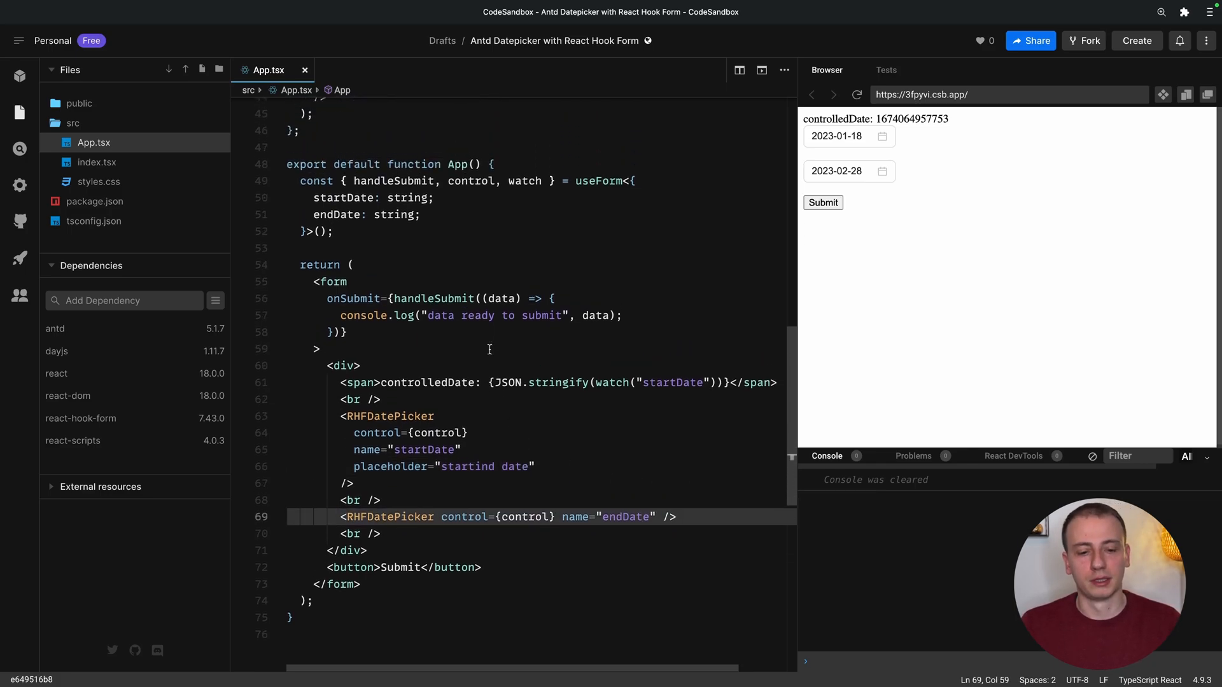
left_click(1083, 40)
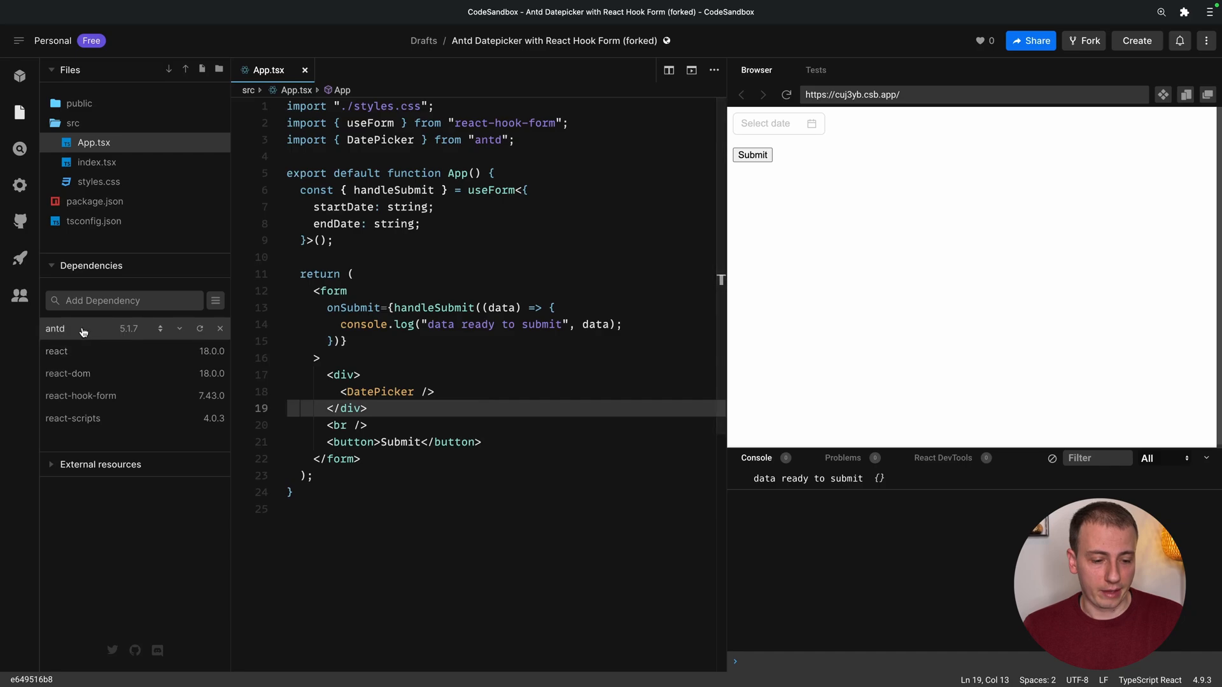
mouse_move(86, 406)
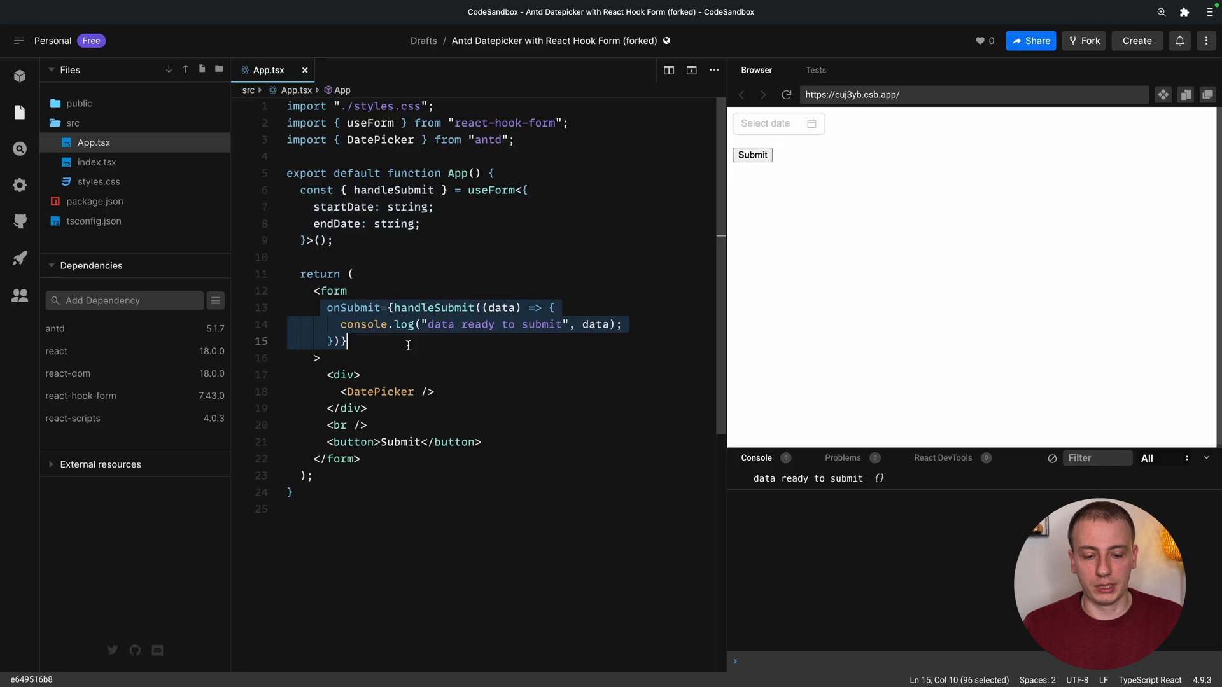
mouse_move(459, 405)
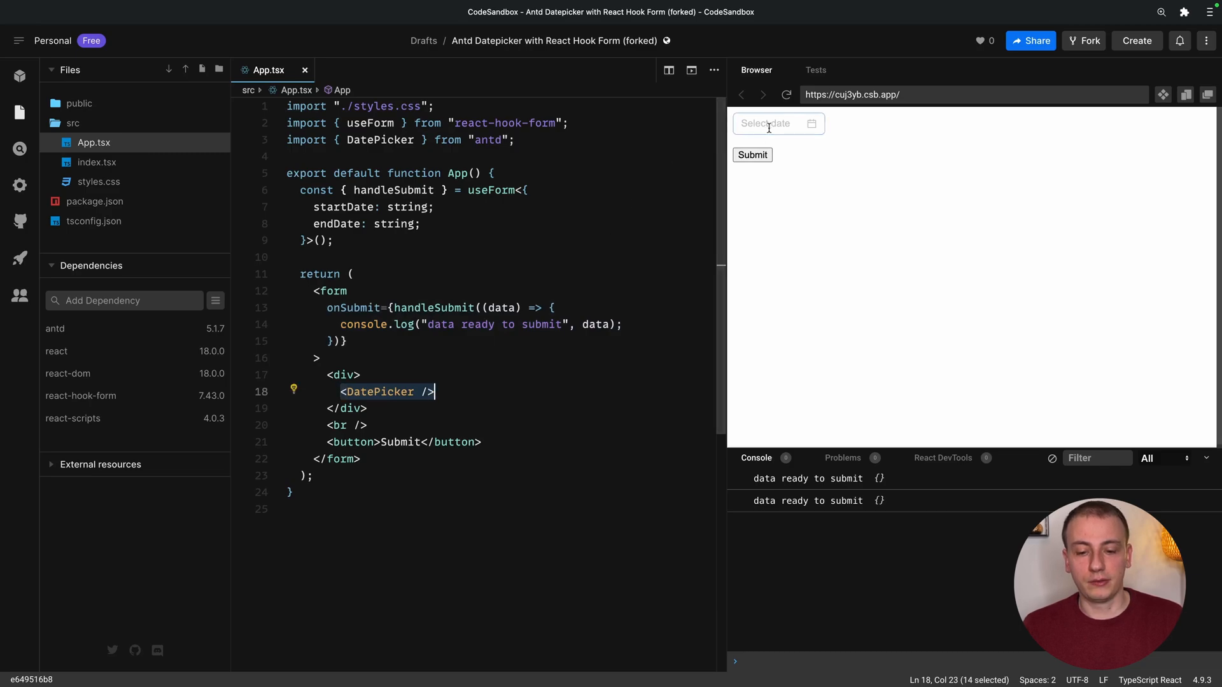
Enter 2023-02-16 into the forked preview's date picker and submit.
type("2023-02-16")
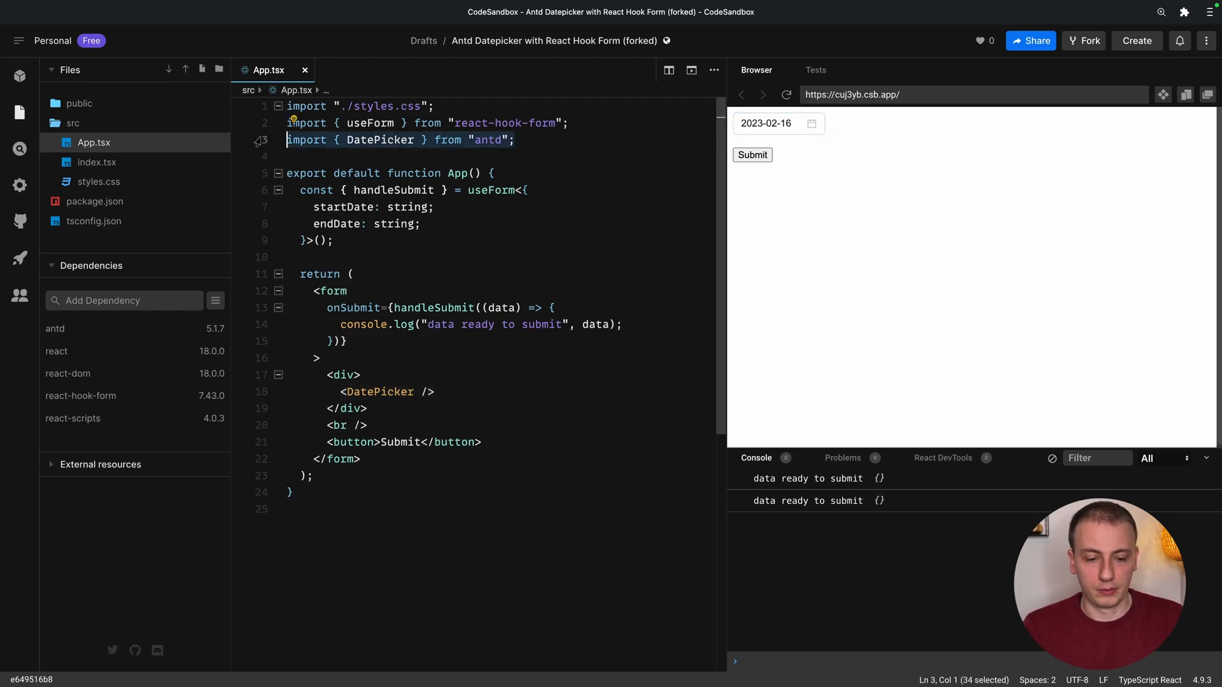
left_click(526, 139)
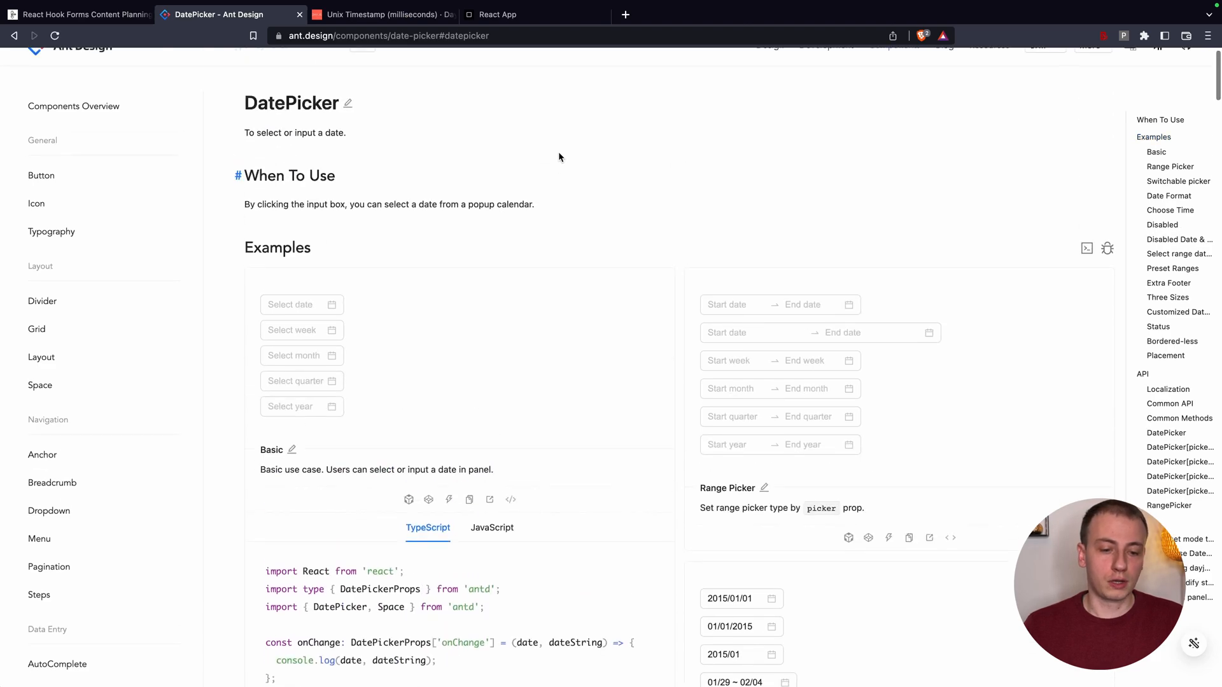
Scroll the Ant Design DatePicker docs to the API table's value and onChange props.
scroll("down", 3)
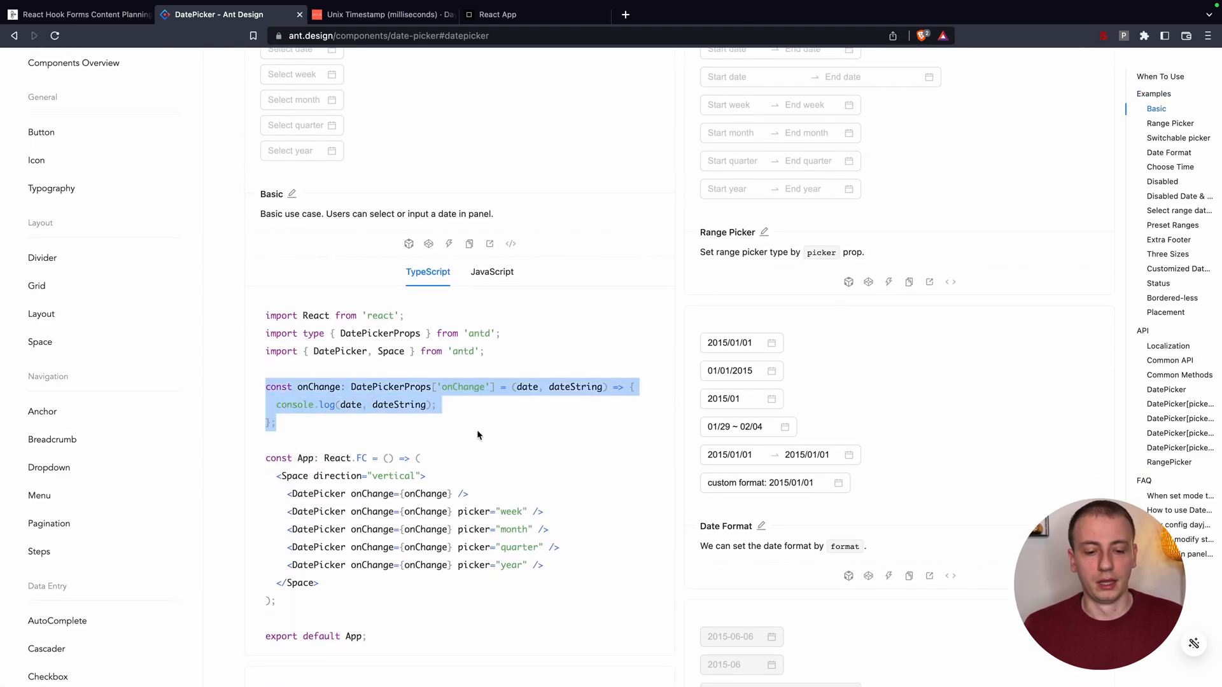
scroll("down", 3)
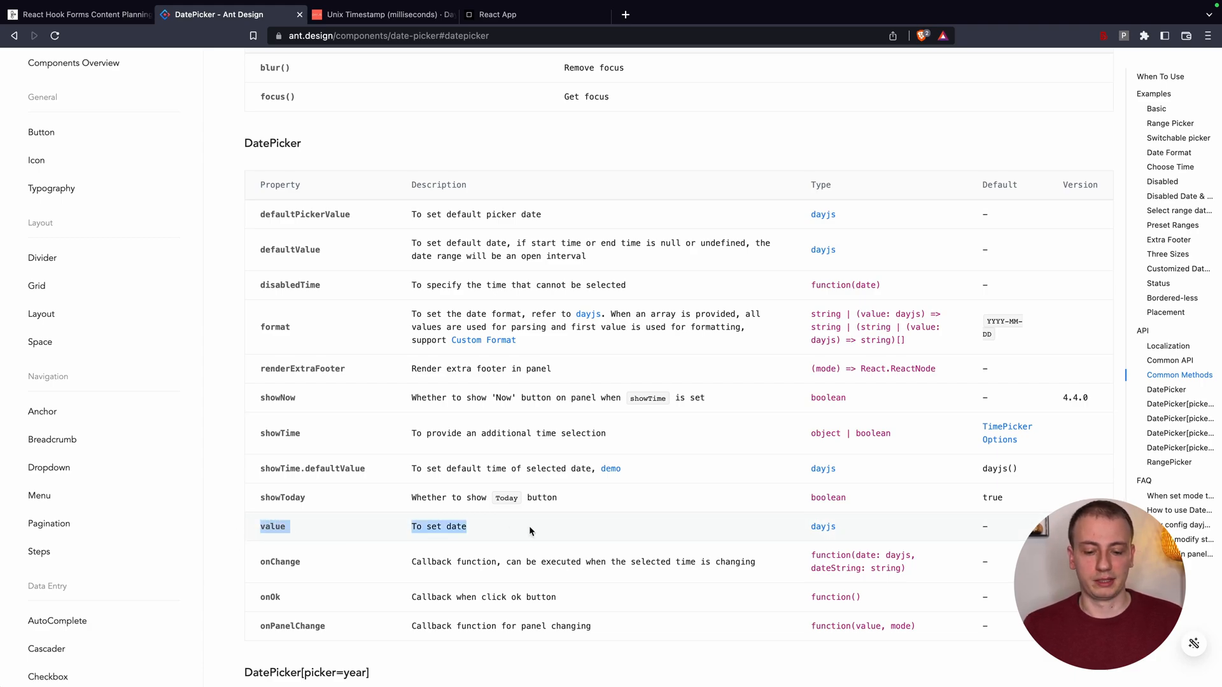
scroll("up", 3)
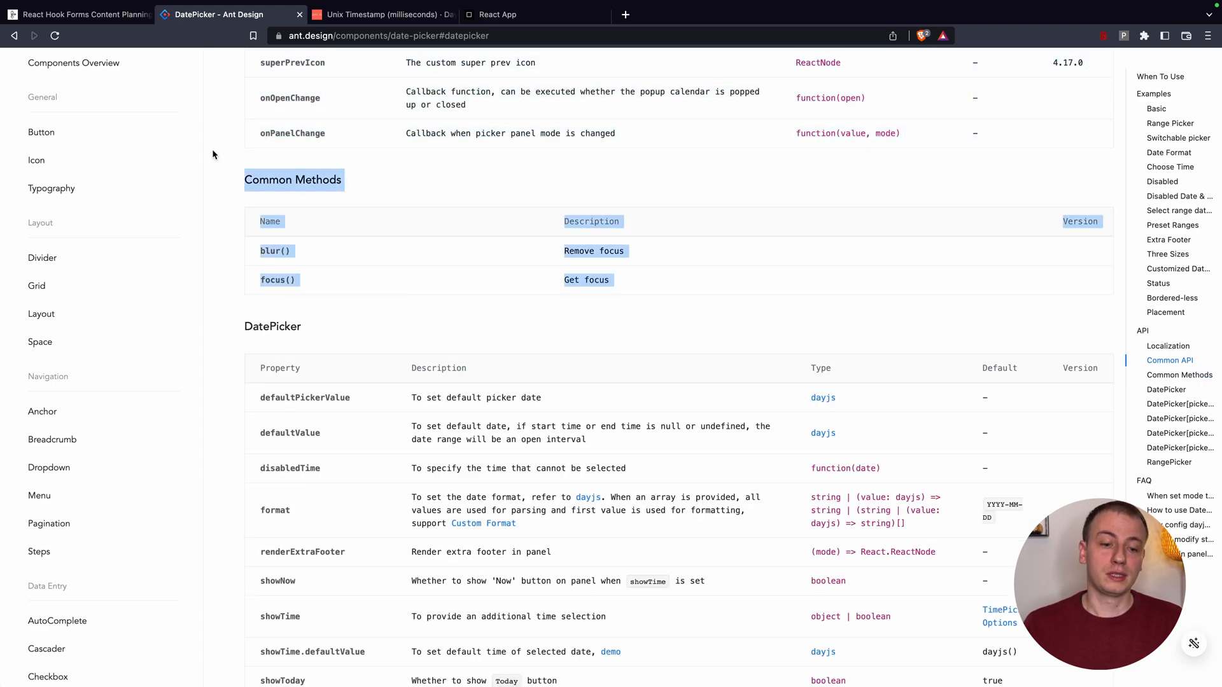
mouse_move(479, 201)
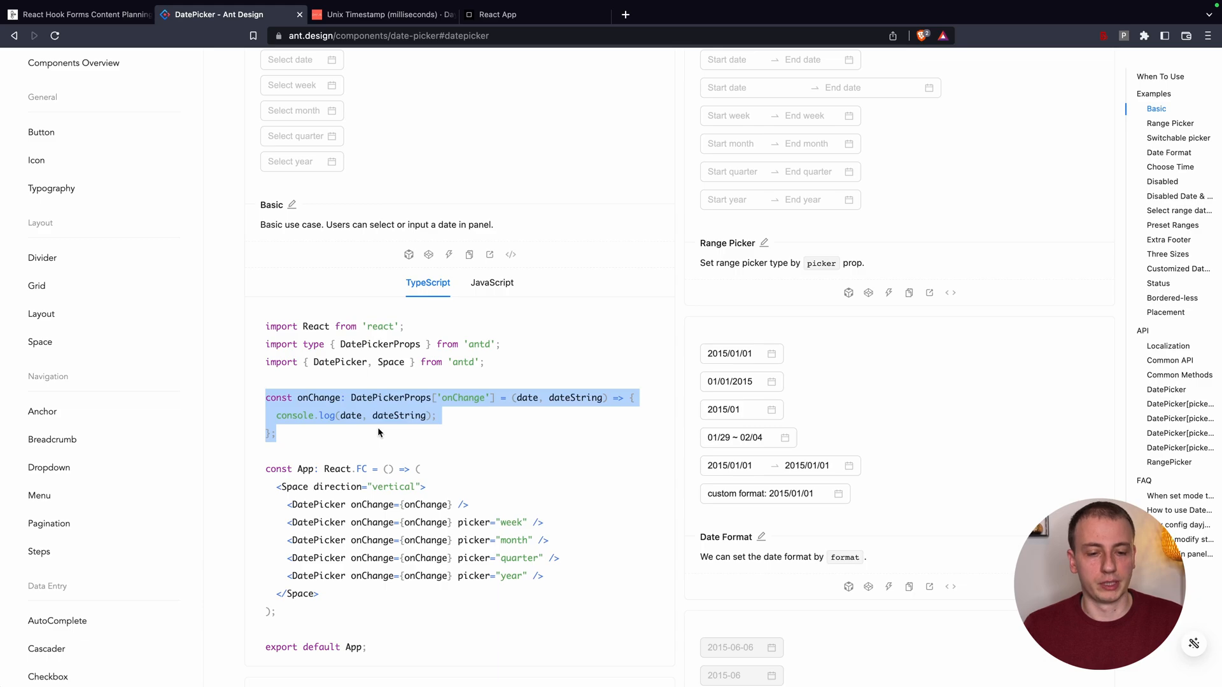
Add DatePickerProps to the antd import in App.tsx.
left_click(491, 14)
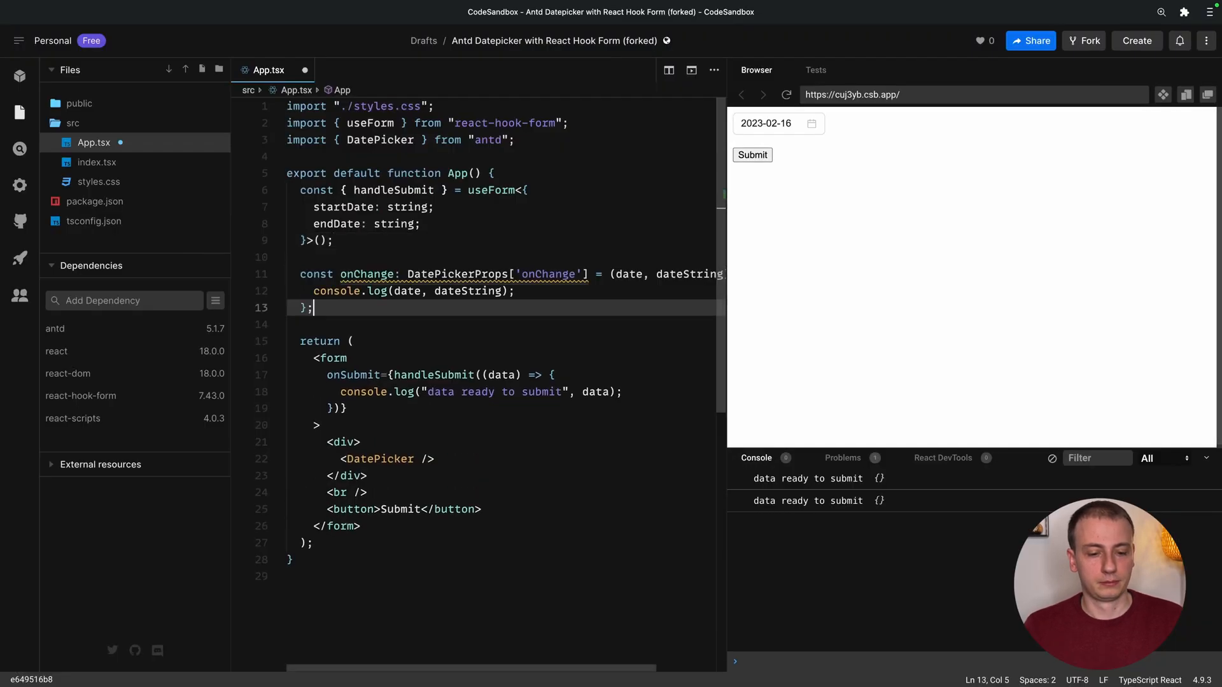
double_click(379, 140)
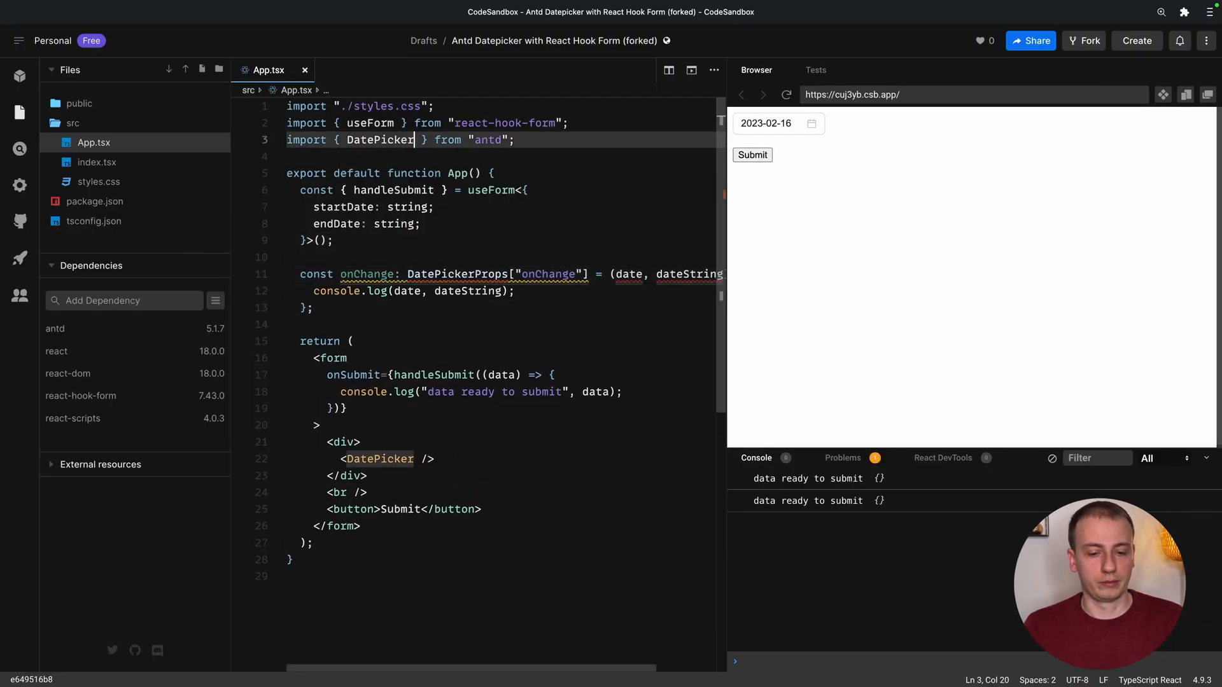
type(", DatePickerProps")
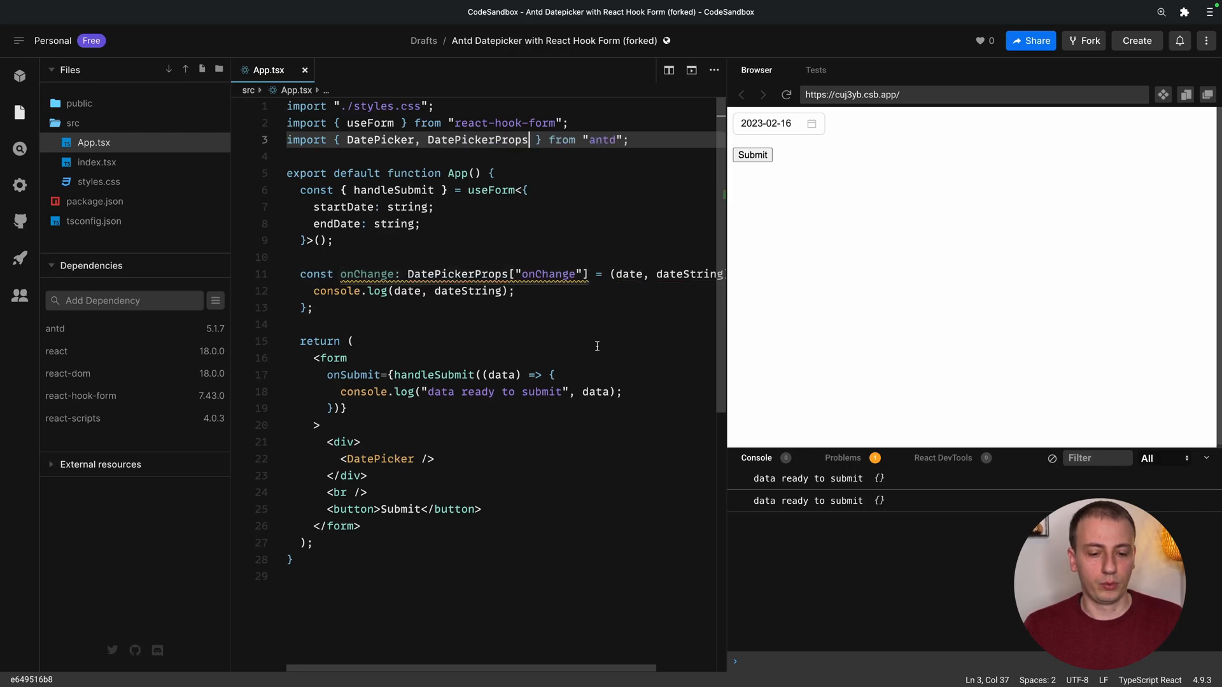
Pass onChange={onChange} to the DatePicker and begin a const [ ] state declaration.
left_click(353, 341)
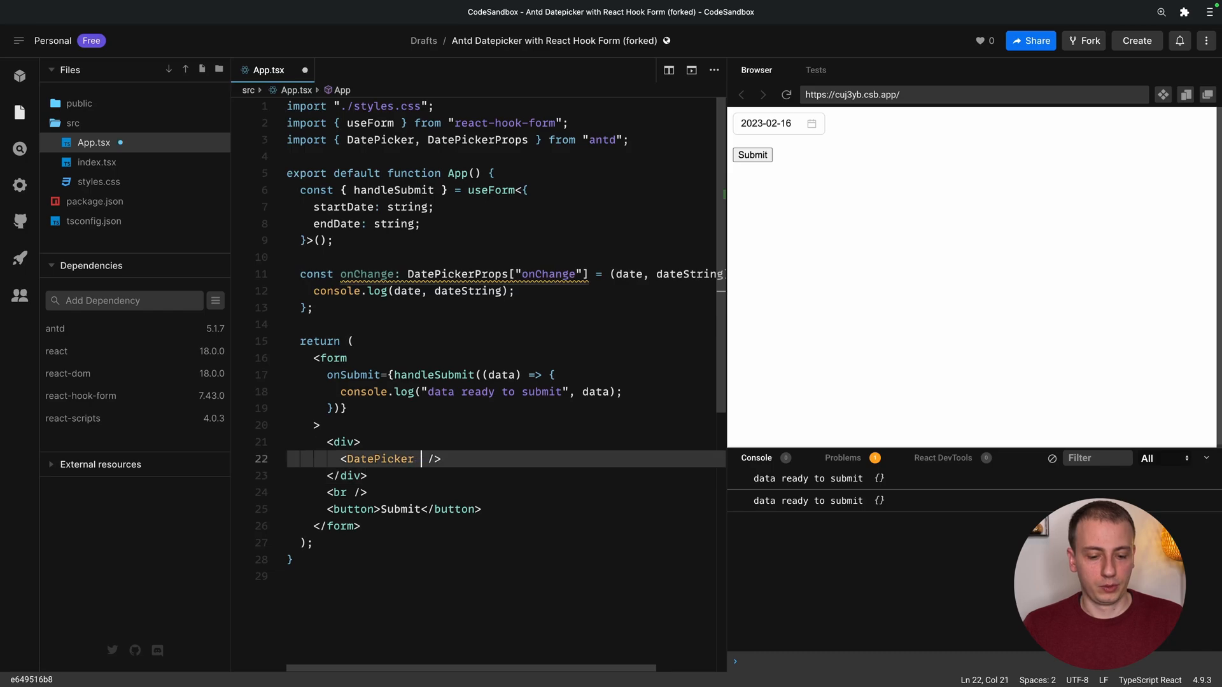
type("onChange={}")
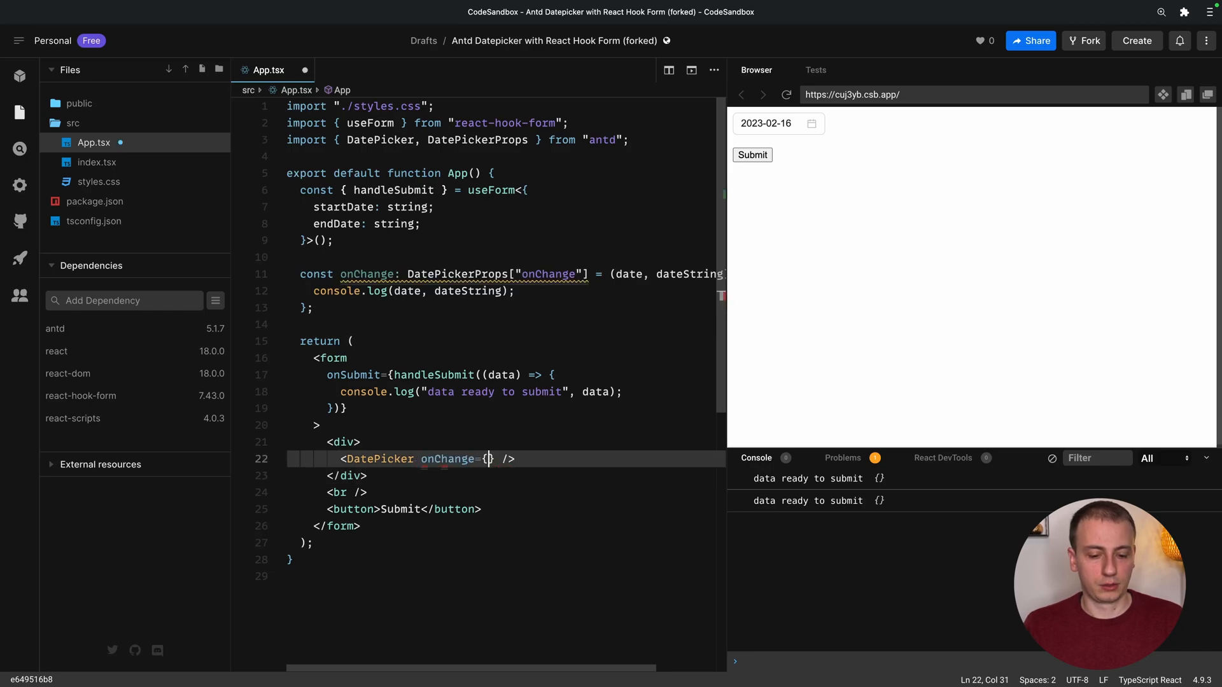
type("onChange")
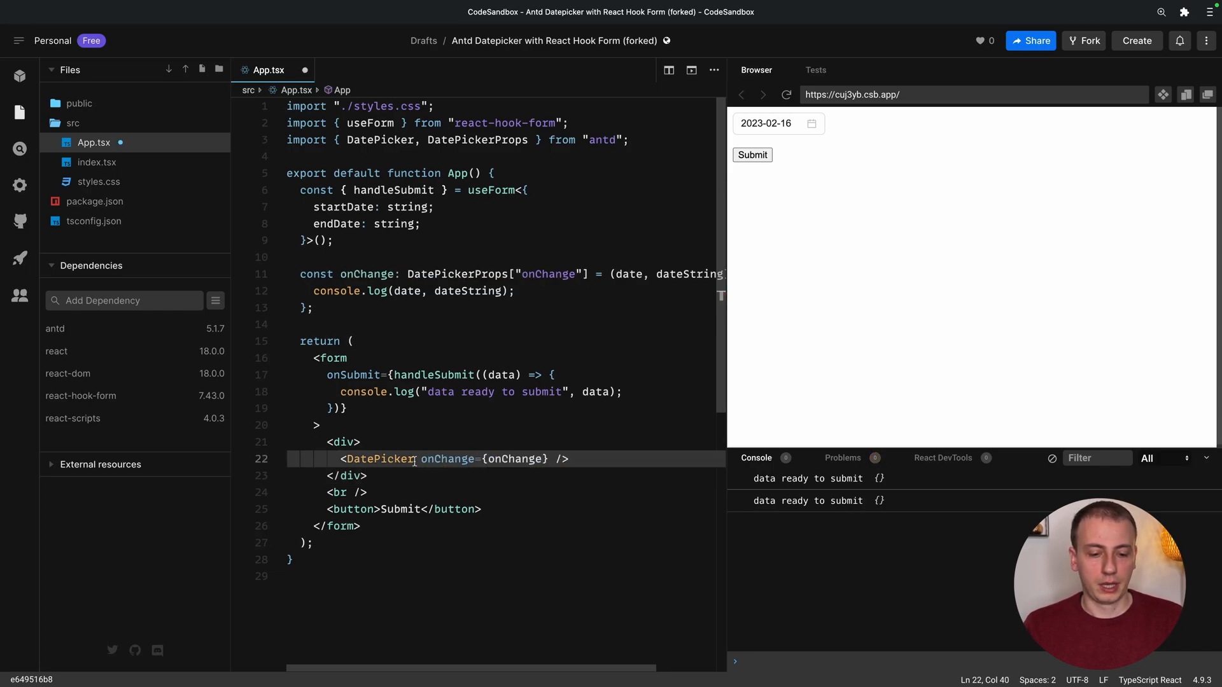
type("const")
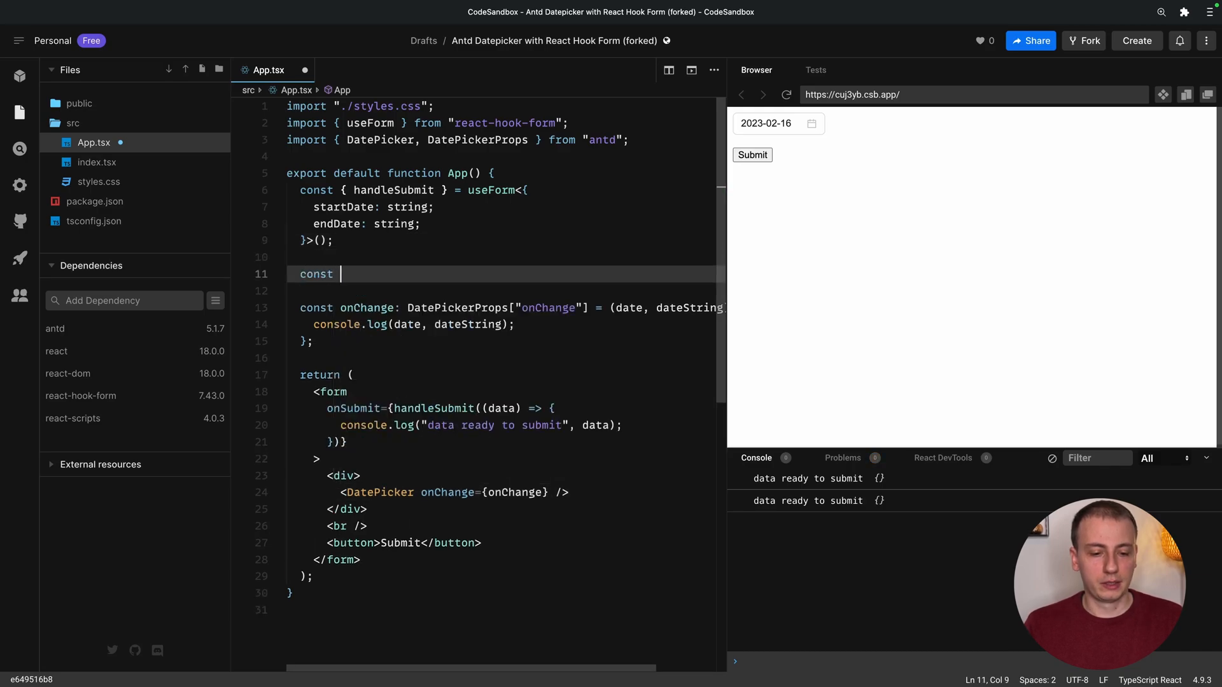
type("[ ]")
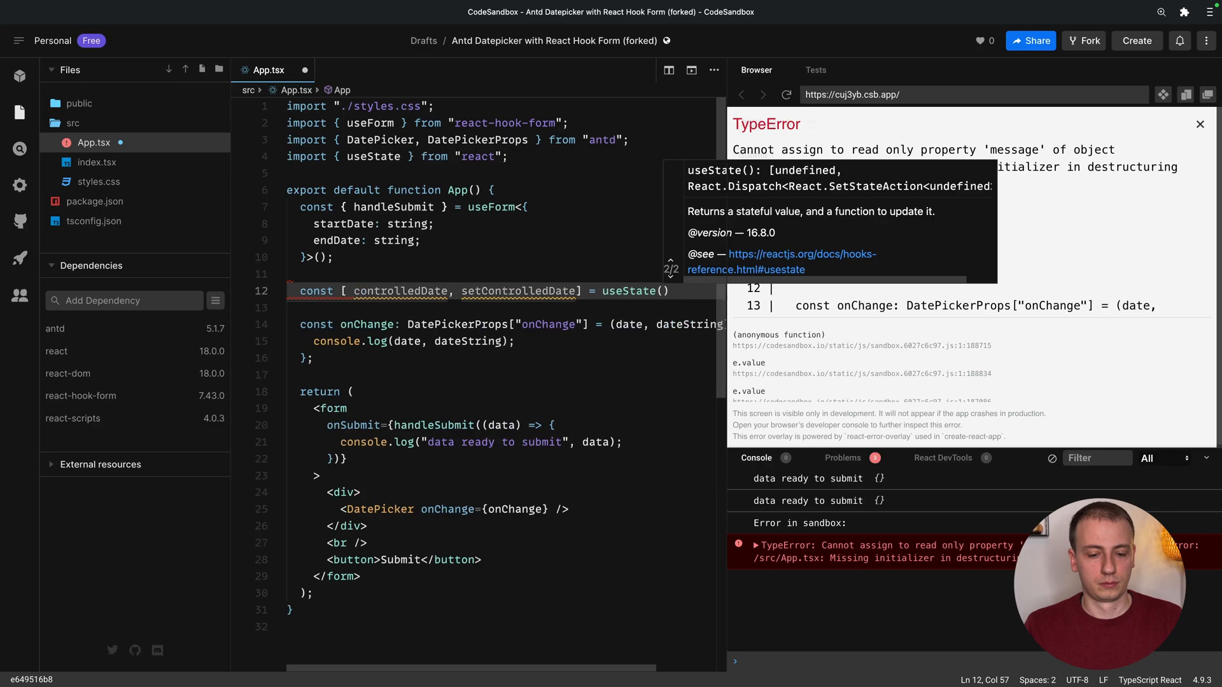
Initialize the state to null and bind value={controlledDate} on the DatePicker.
type("null")
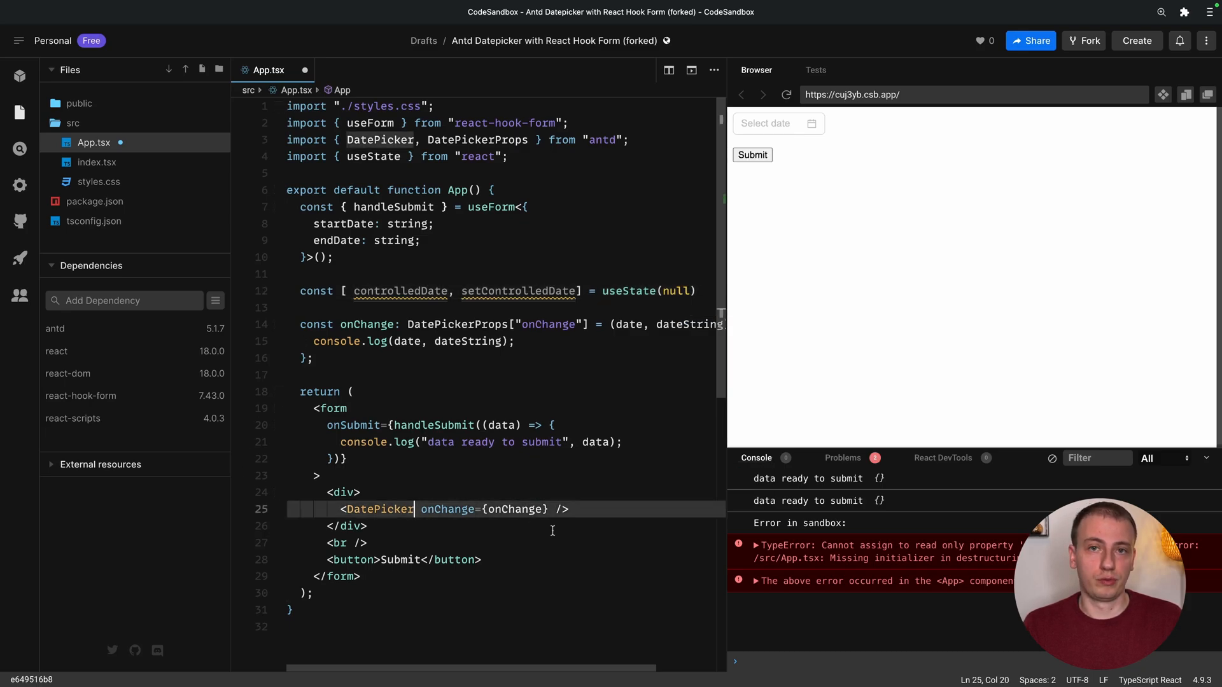
type("value={")
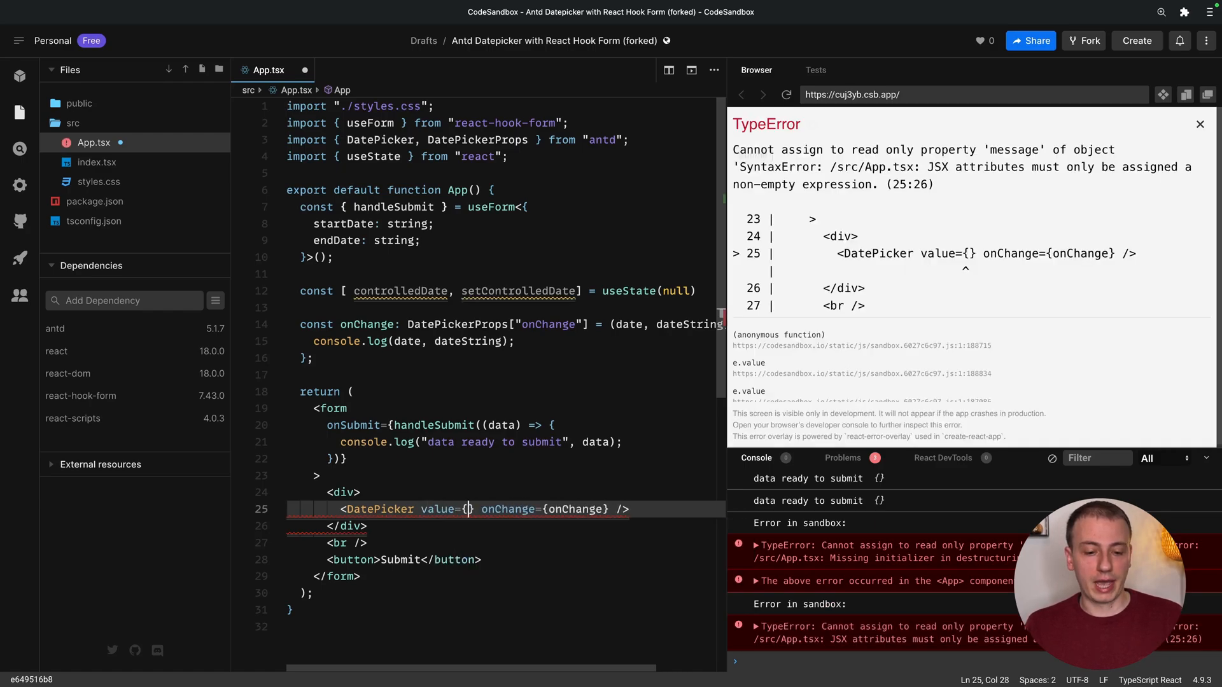
type("controlledDate")
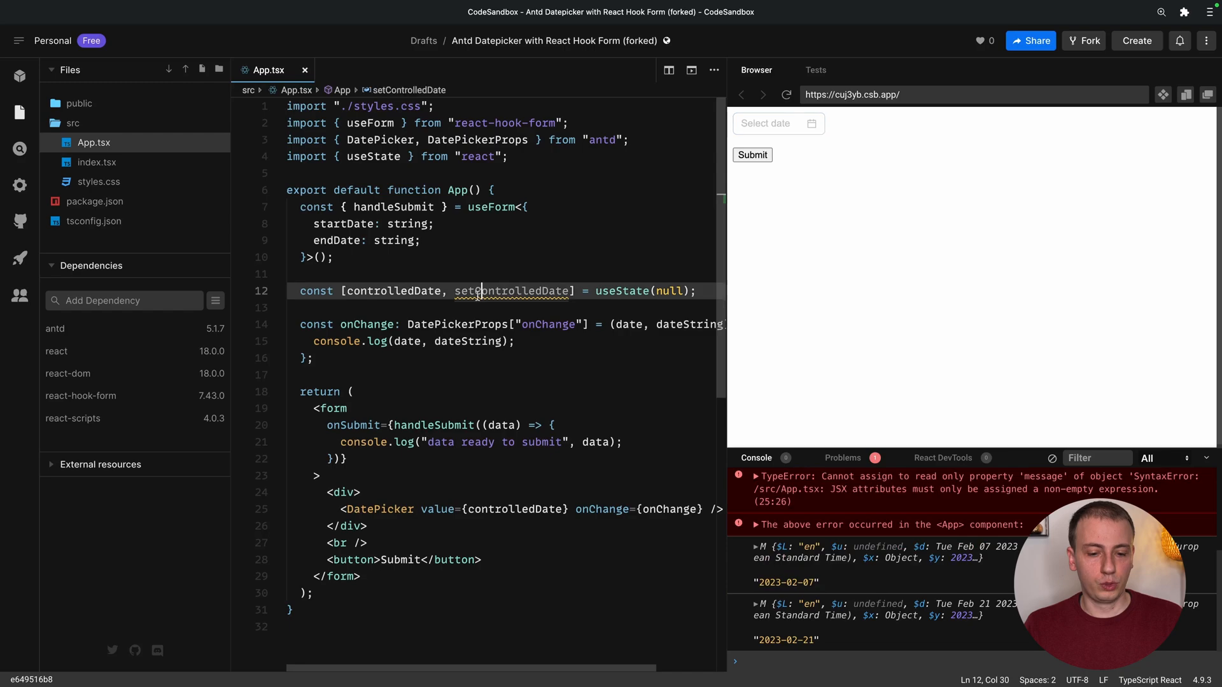
Replace the onChange log with setControlledDate(date) and type the state as useState<any>.
type("setControlledDate()")
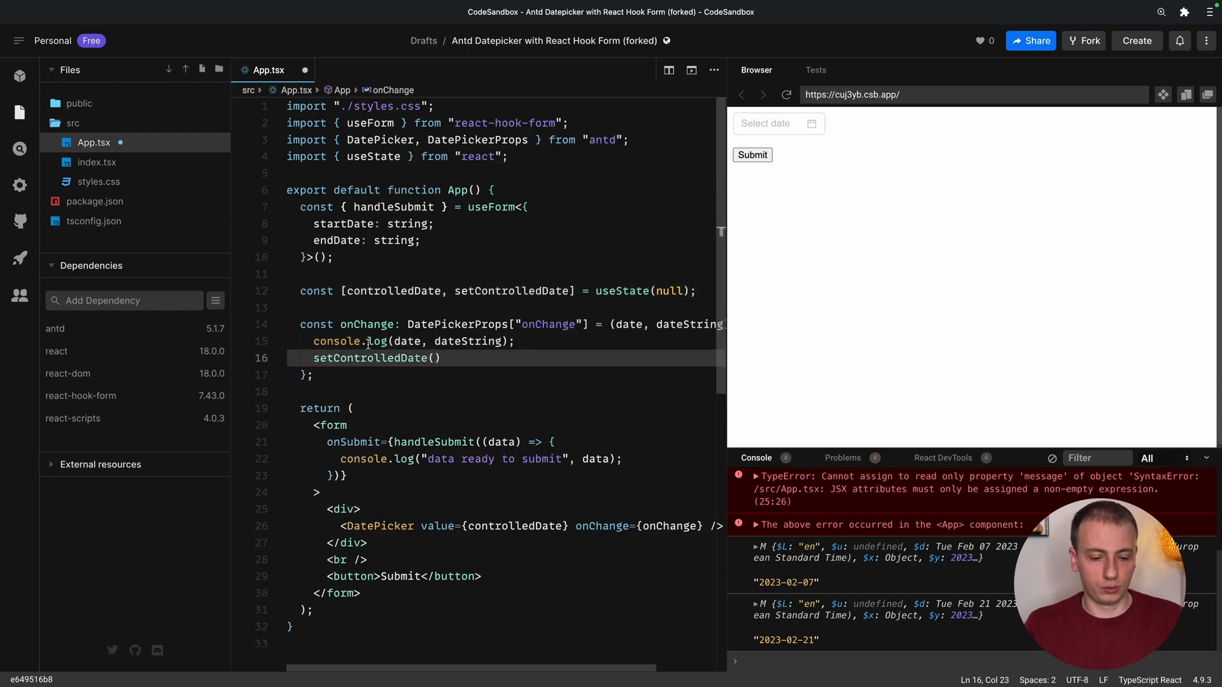
type("date")
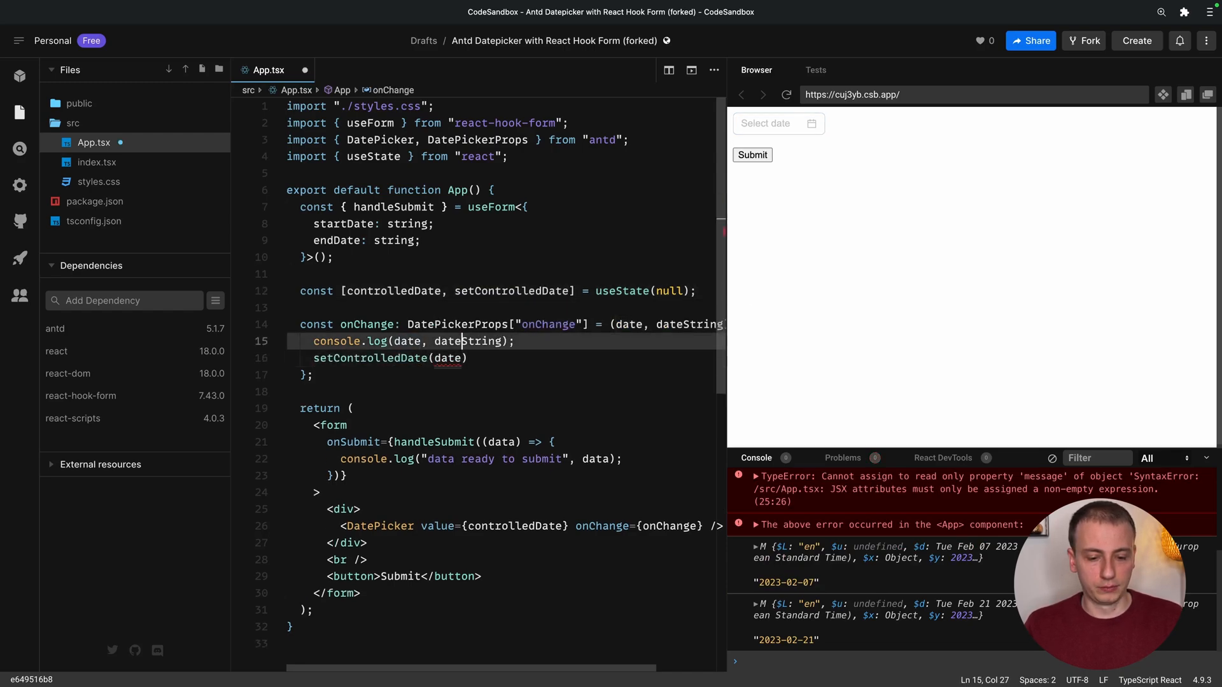
key("Backspace")
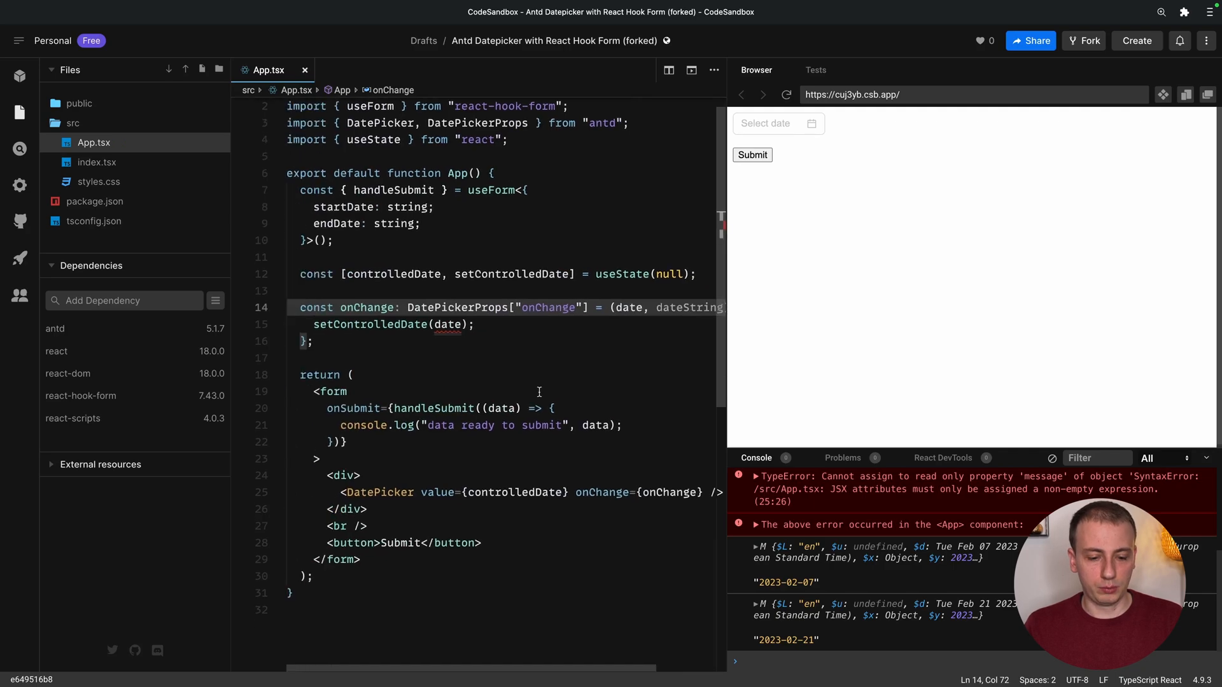
left_click(777, 123)
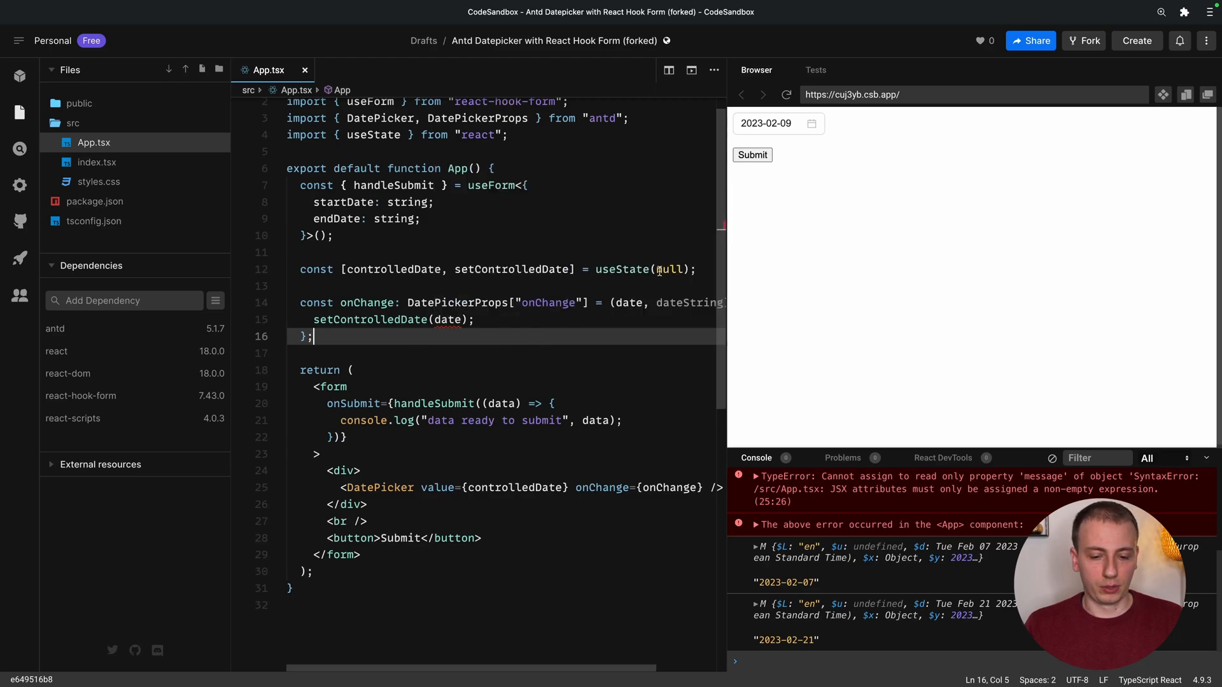
type("<any>")
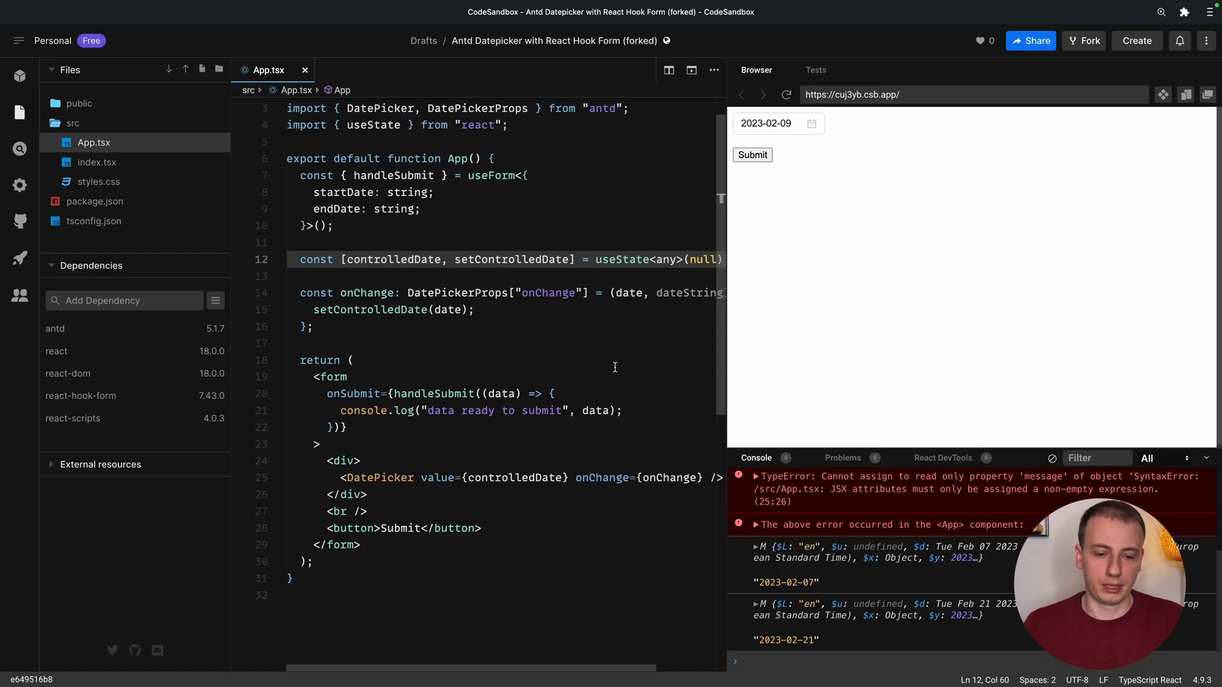
left_click(750, 154)
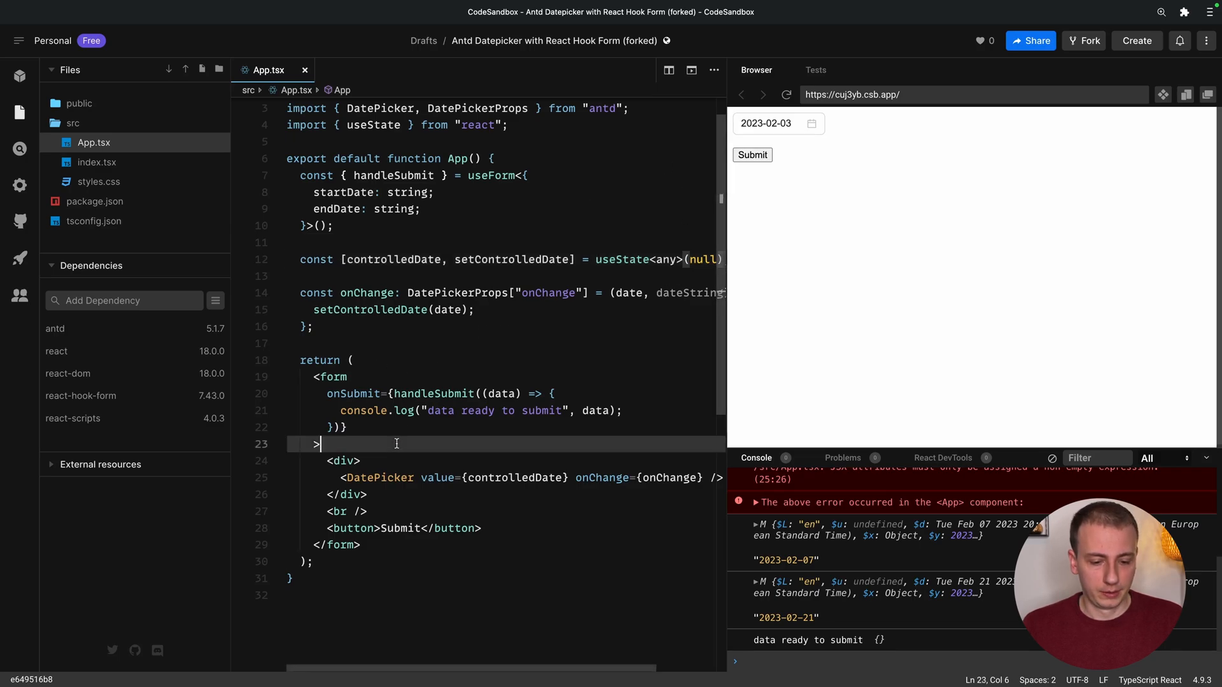
Add a span showing JSON.stringify(controlledDate) above the DatePicker.
key("Enter")
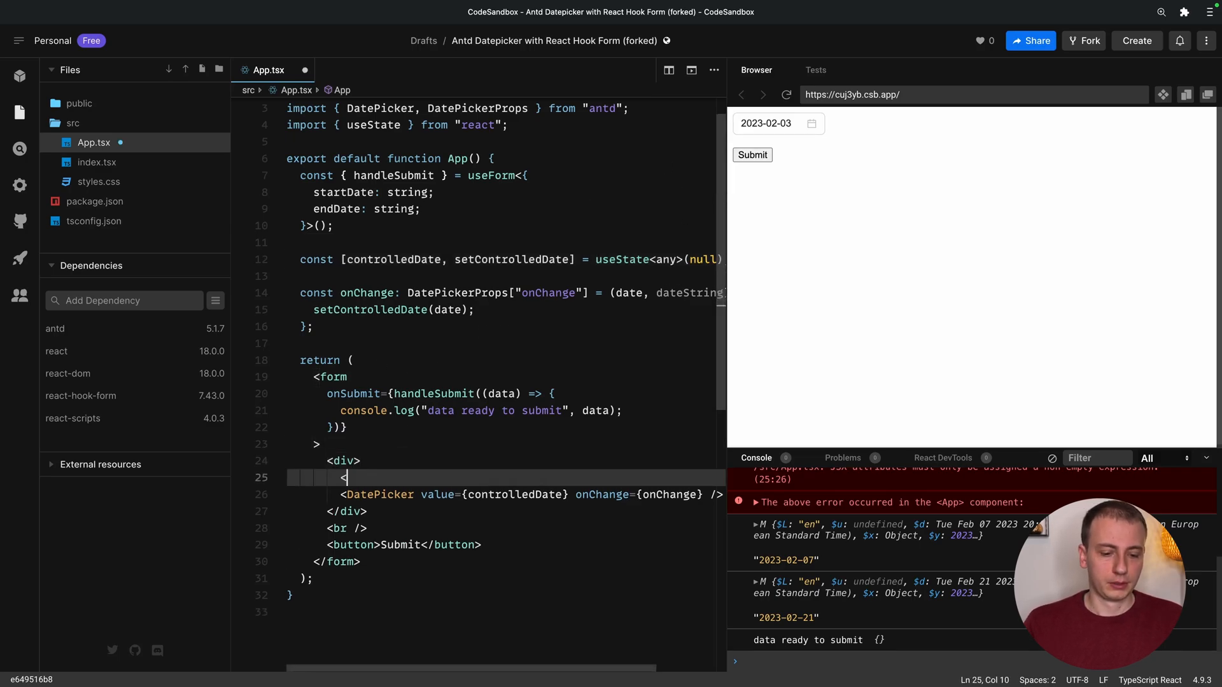
type("span>{JS")
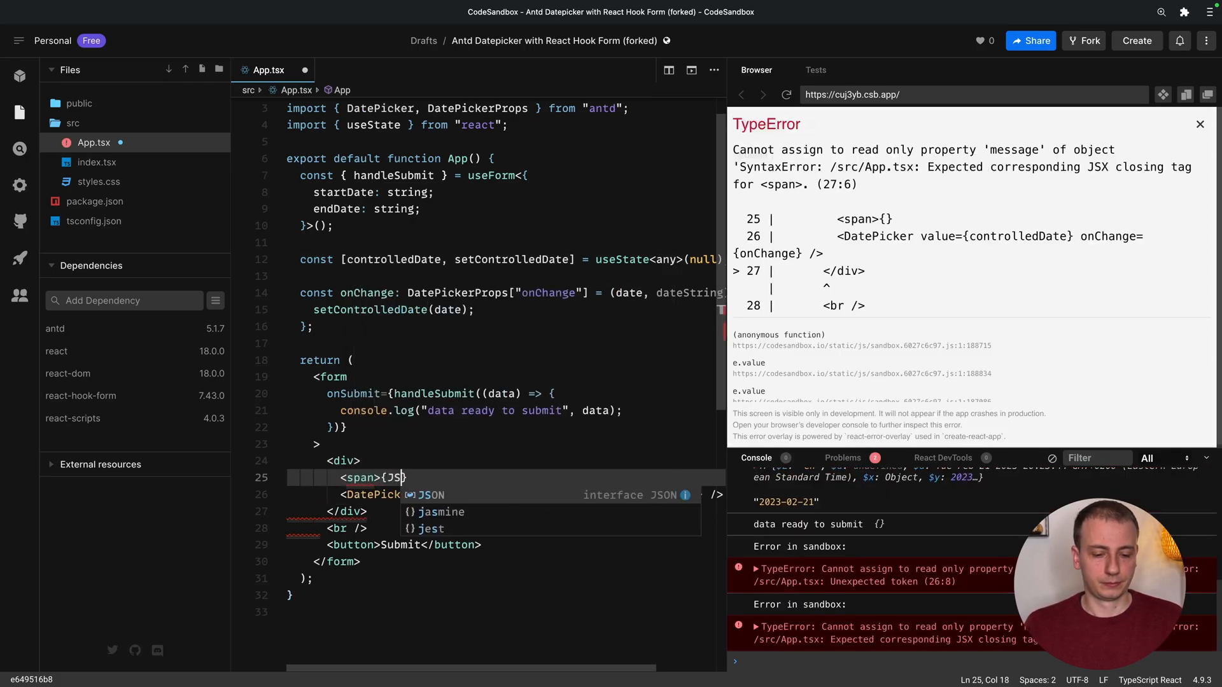
type("ON.stringify()}</spna>")
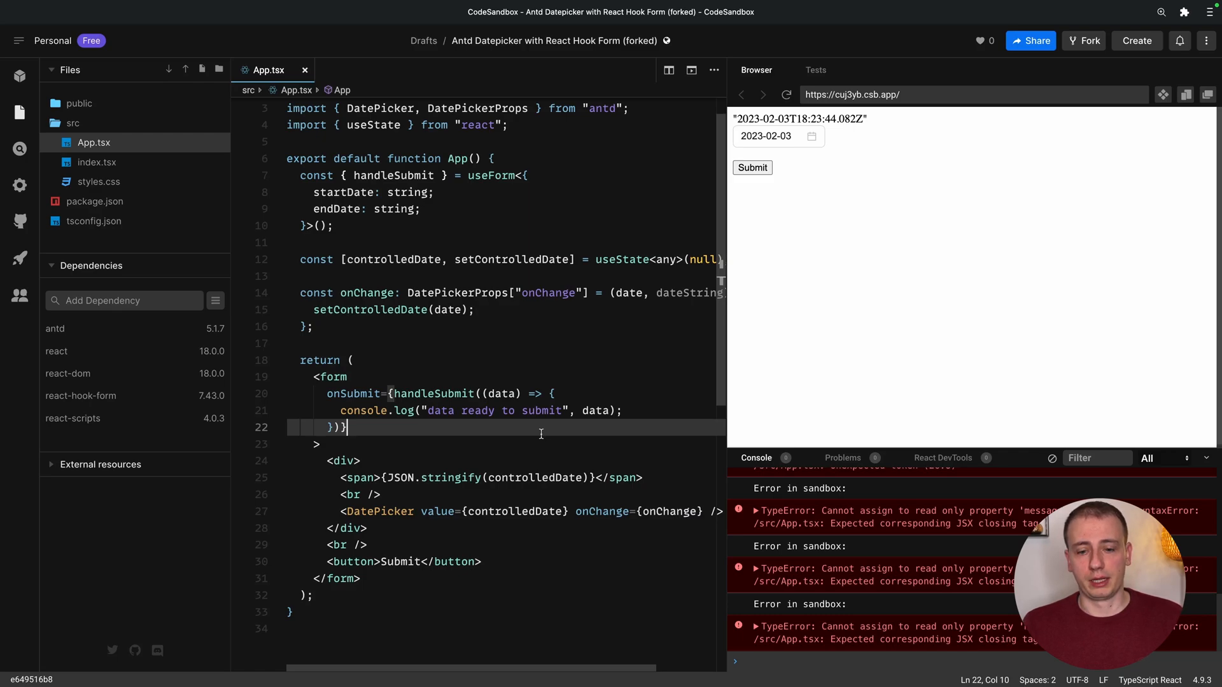
mouse_move(1004, 285)
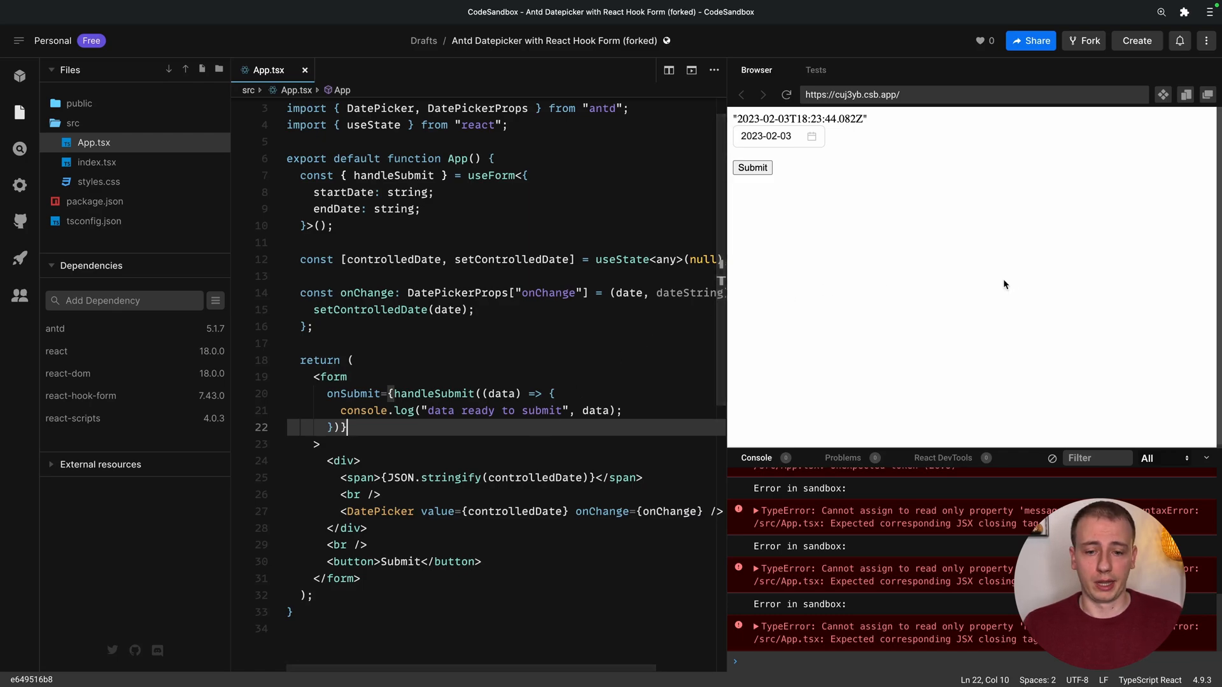
Clear the preview's date picker and pick February 13.
left_click(766, 135)
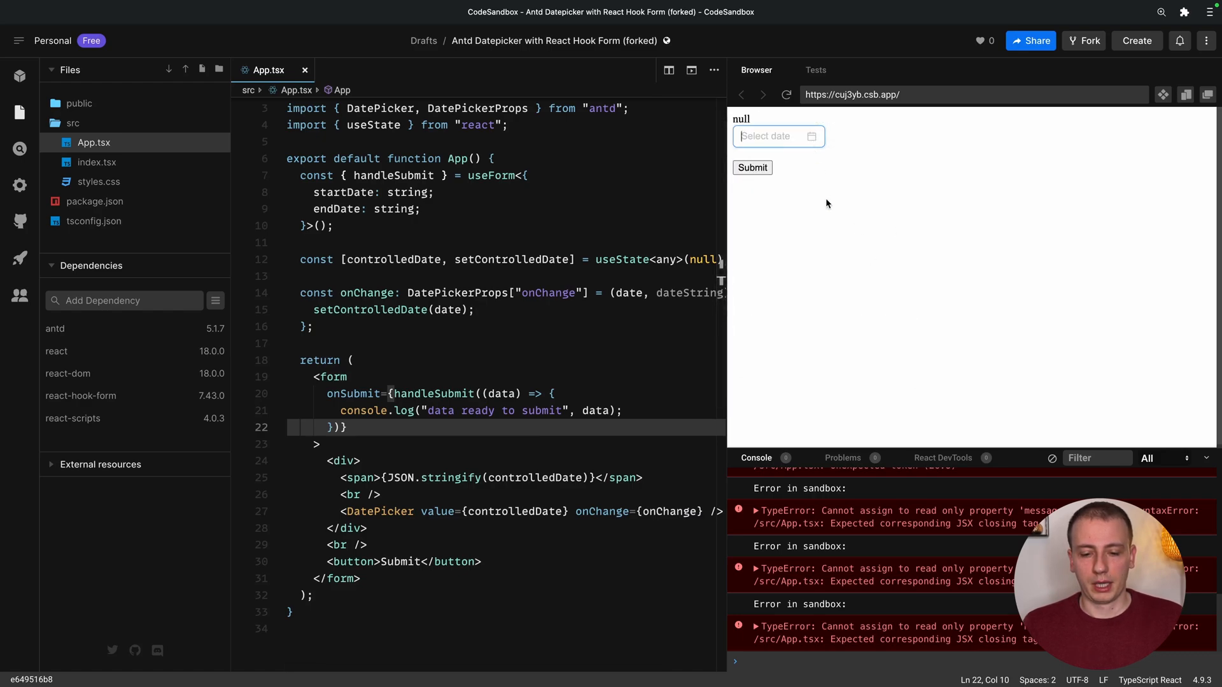
left_click(771, 136)
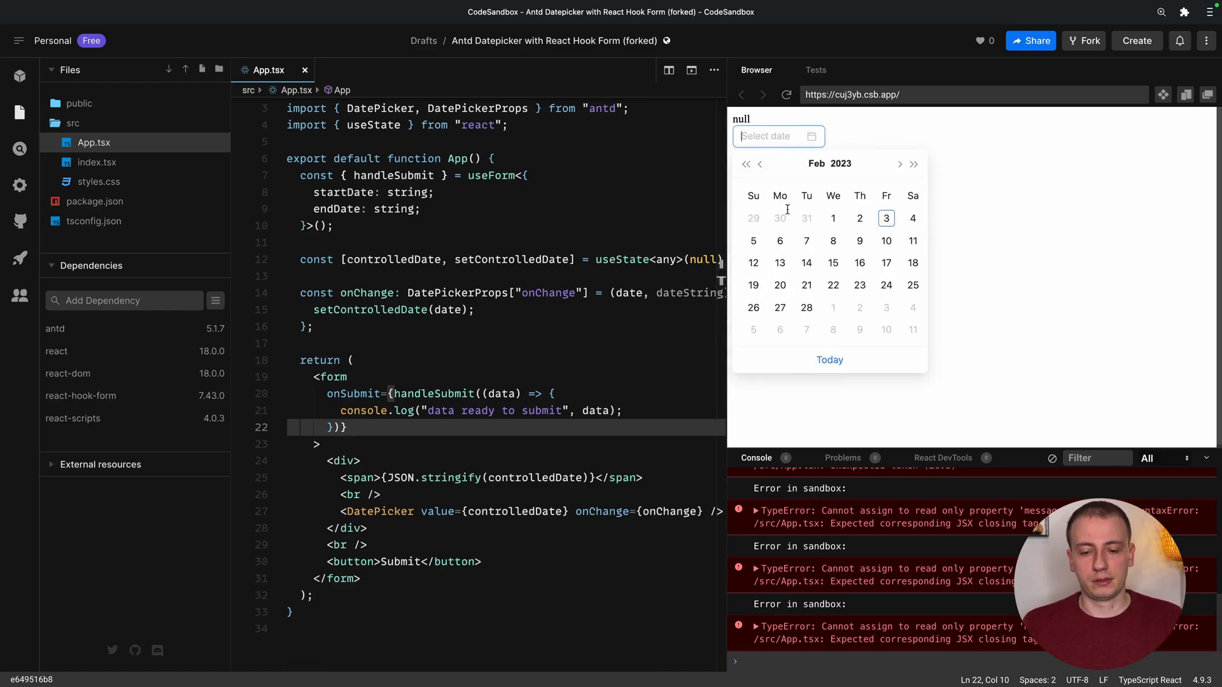
left_click(779, 263)
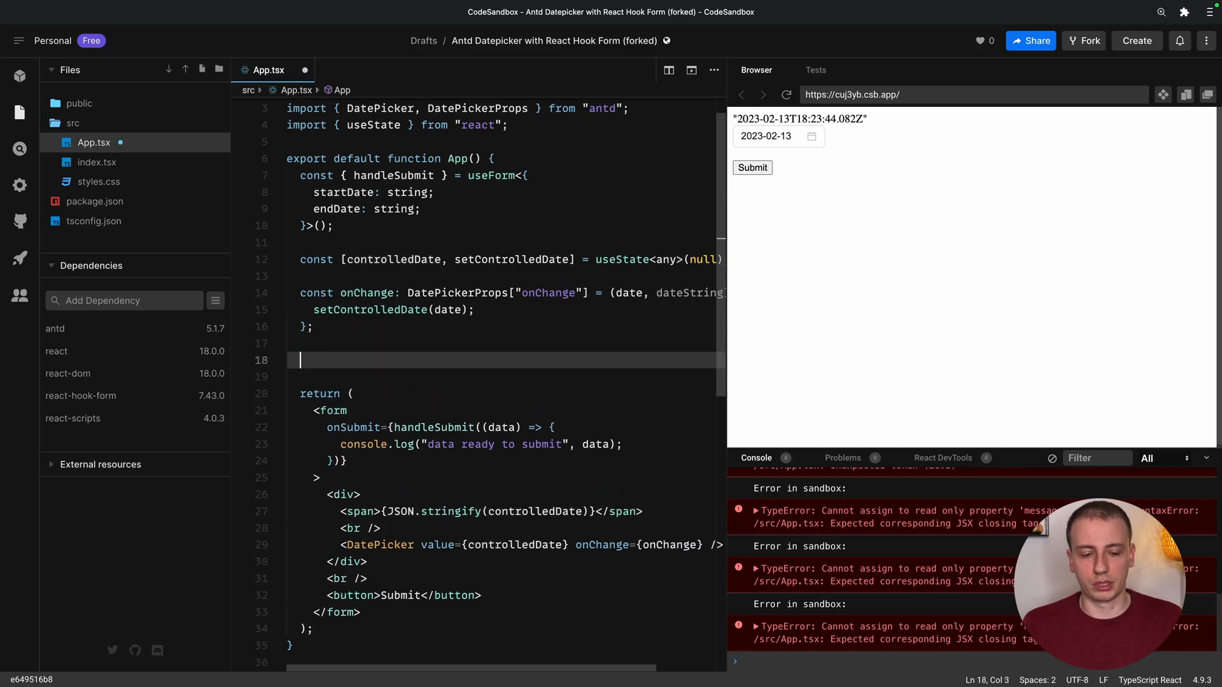
Add console.log("controlledDate", controlledDate) and scroll the Console to inspect the Day.js object.
type("console.log(\"\")")
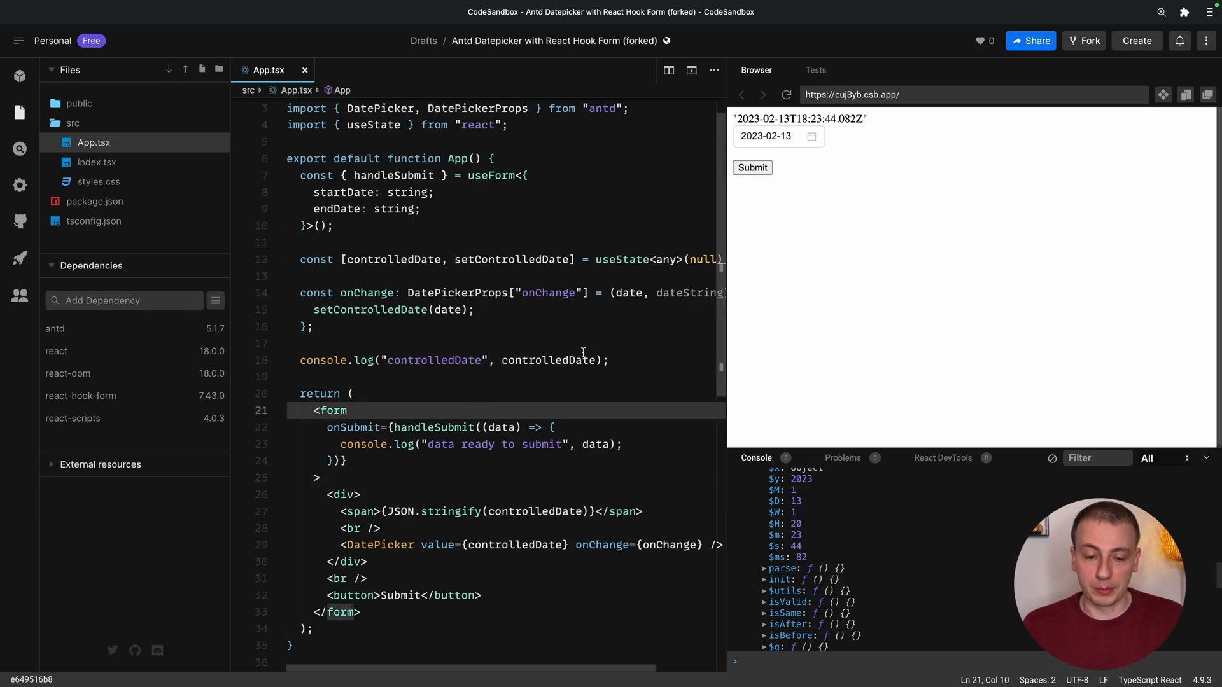
scroll("right", 3)
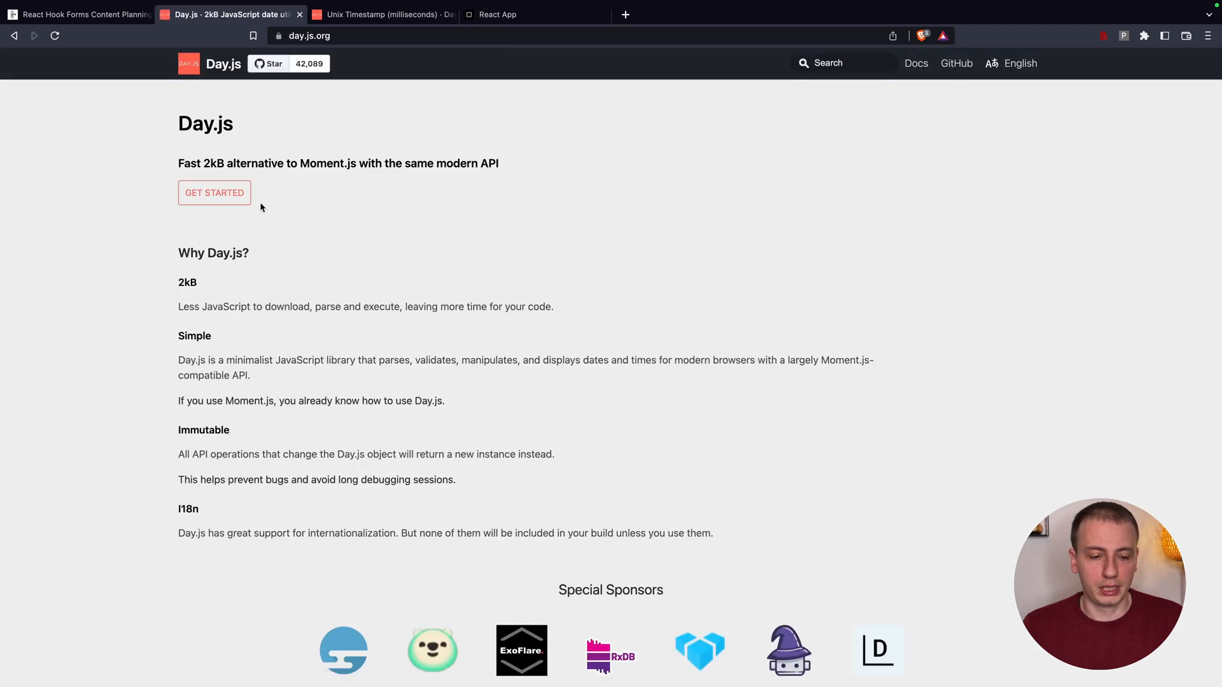
mouse_move(628, 223)
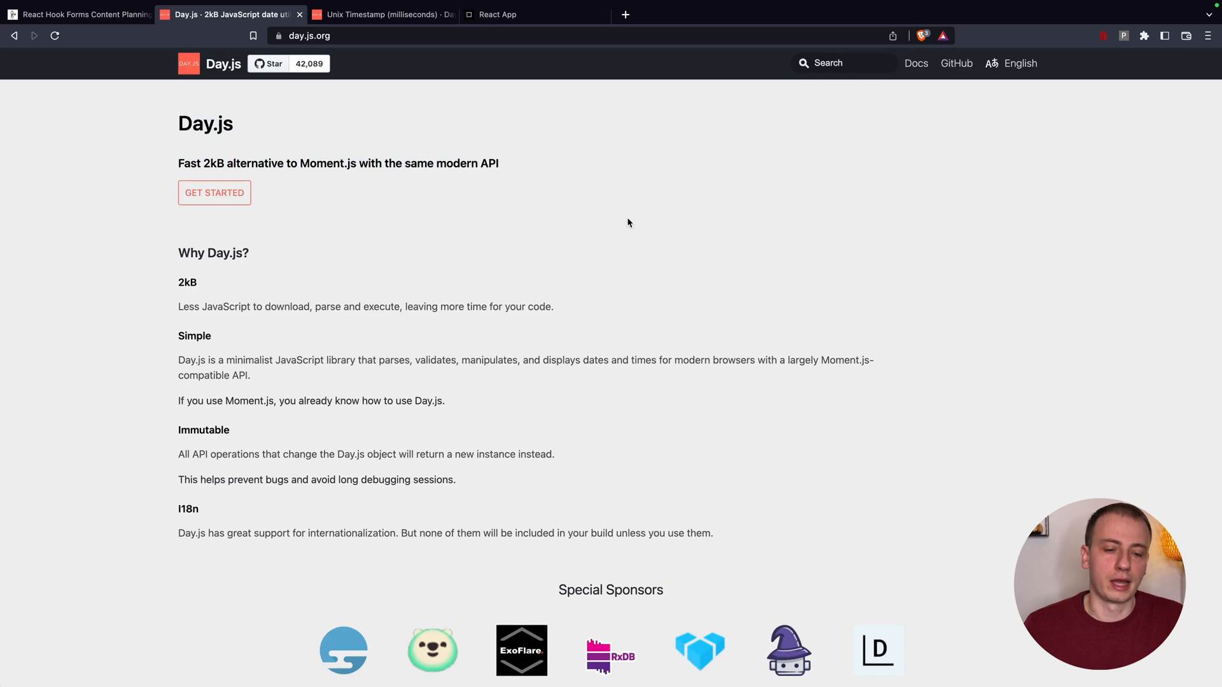
Read the Day.js Unix Timestamp (milliseconds) page and highlight valueOf() in its example.
left_click(381, 14)
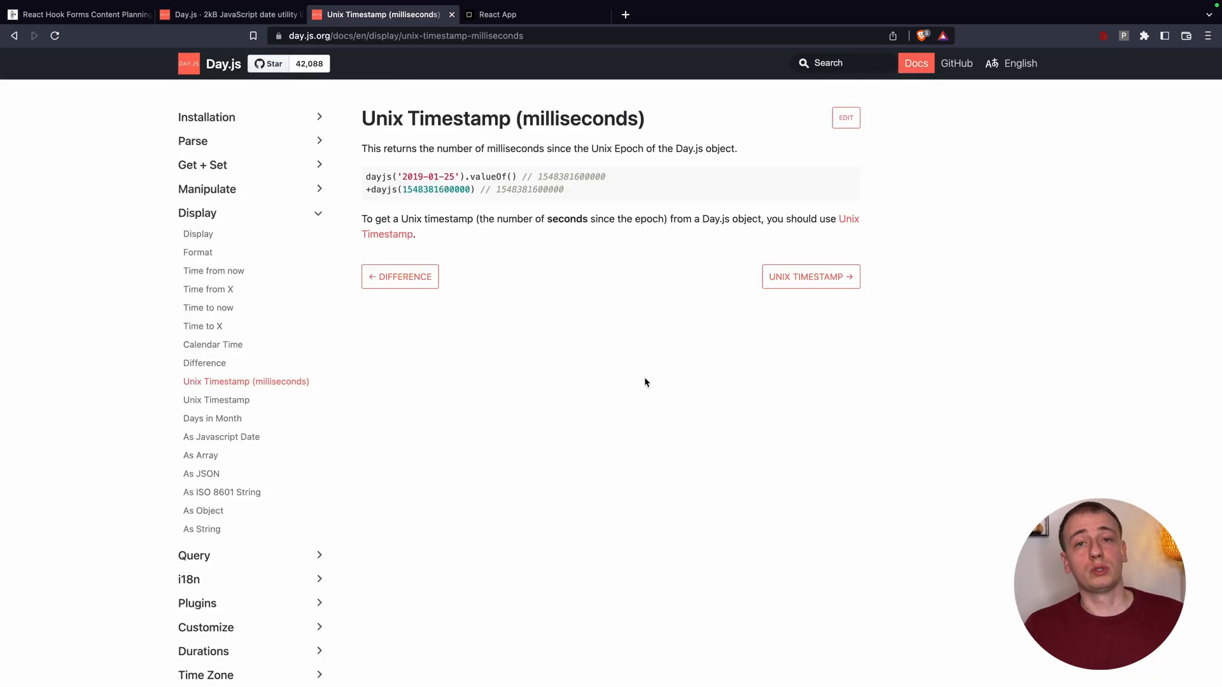
left_click_drag(361, 118, 567, 149)
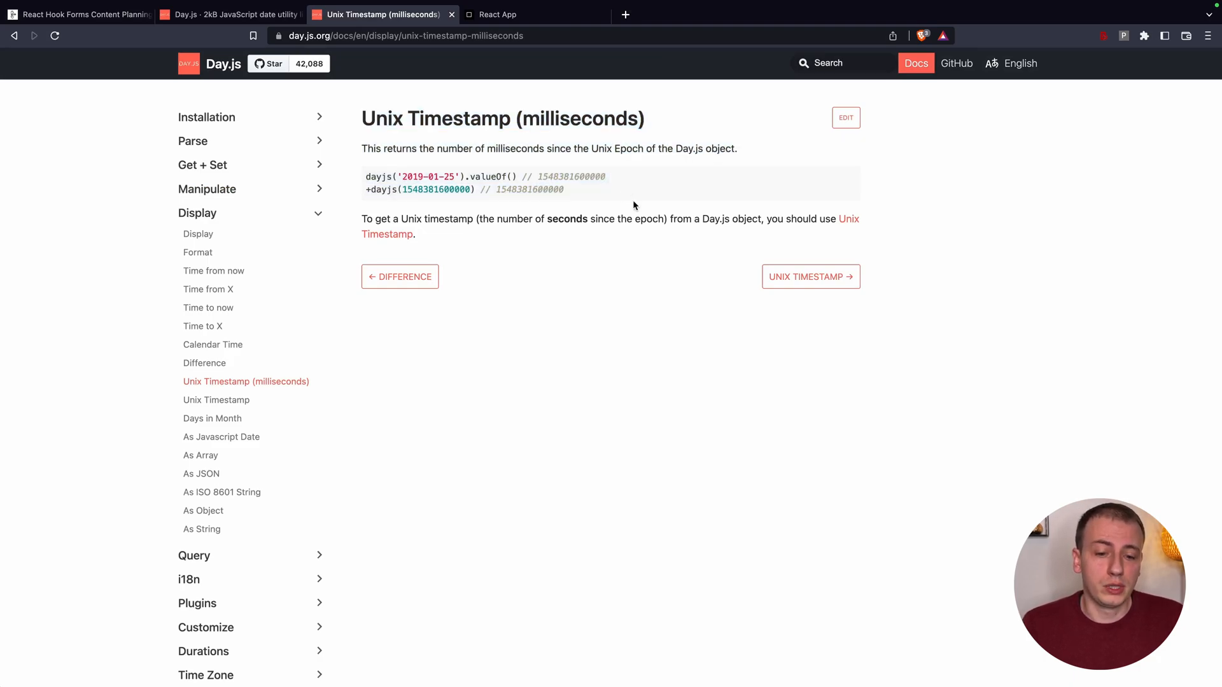
double_click(489, 177)
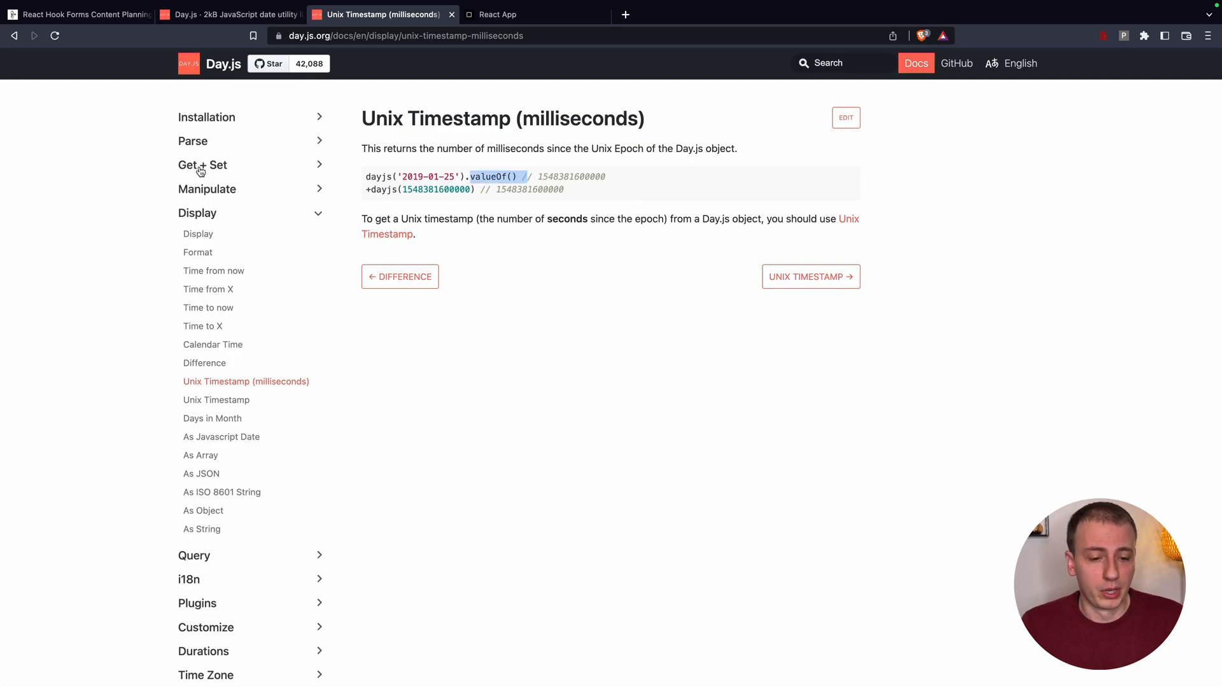
left_click(192, 141)
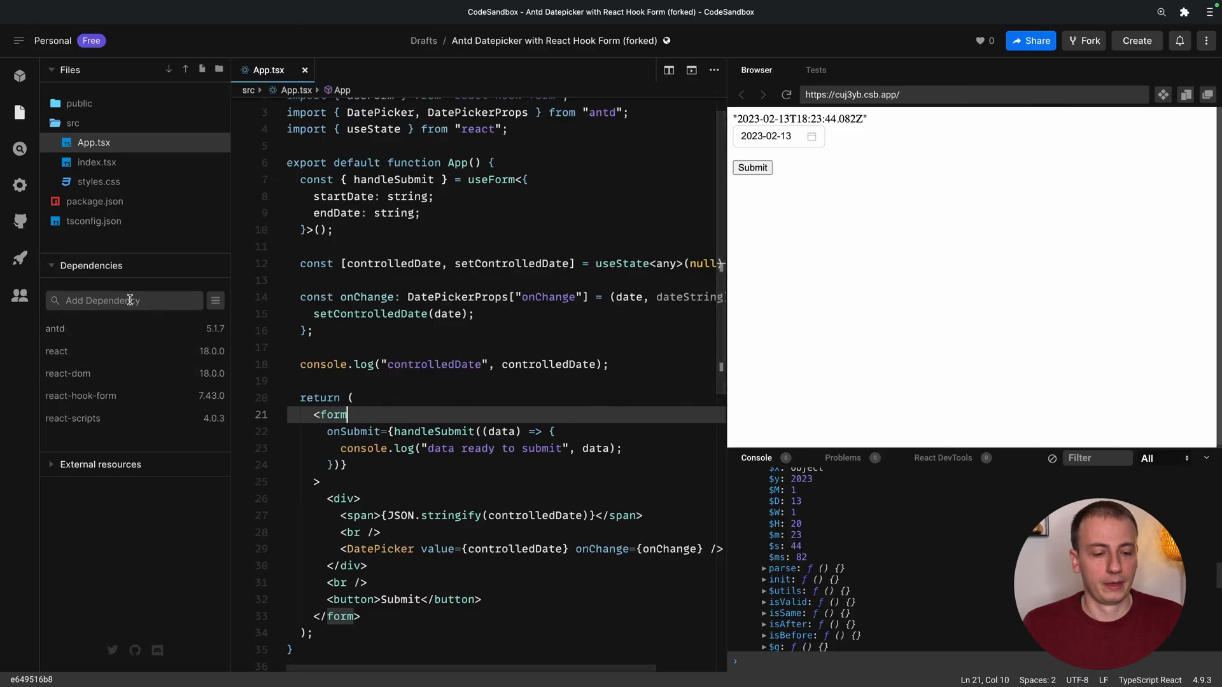
Import dayjs, wrap the value in dayjs(), and store date ? date.valueOf() : null.
type("dayjs")
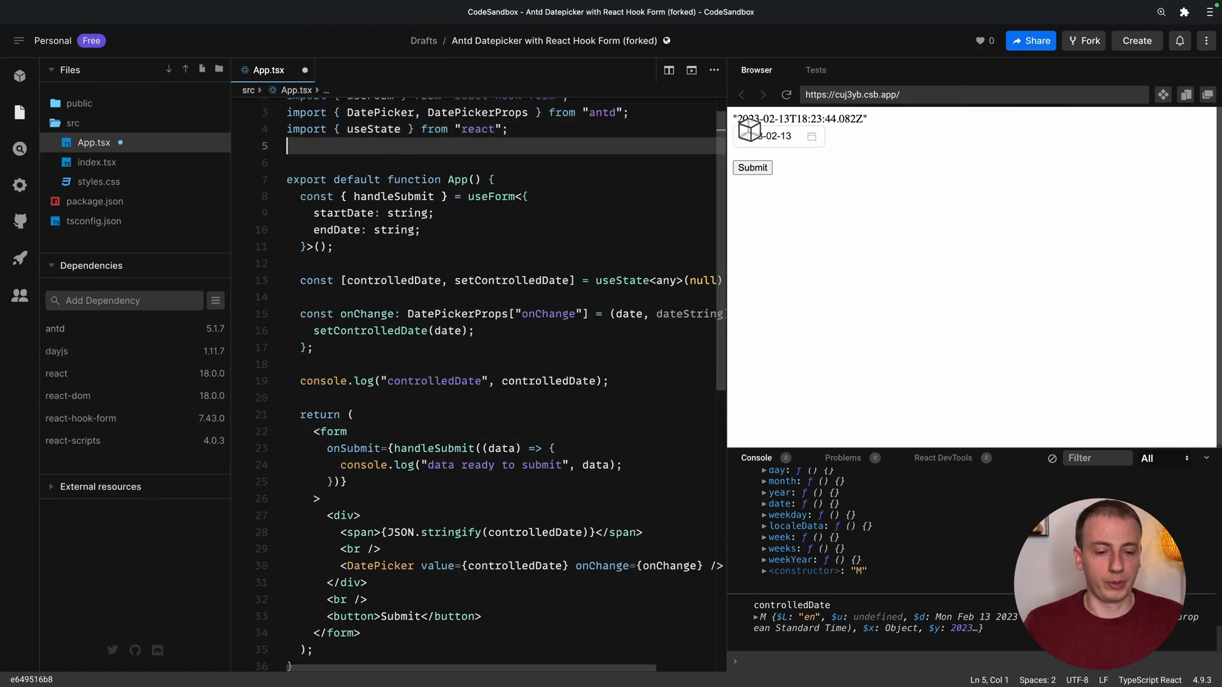
type("import dayjs from 'dayjs")
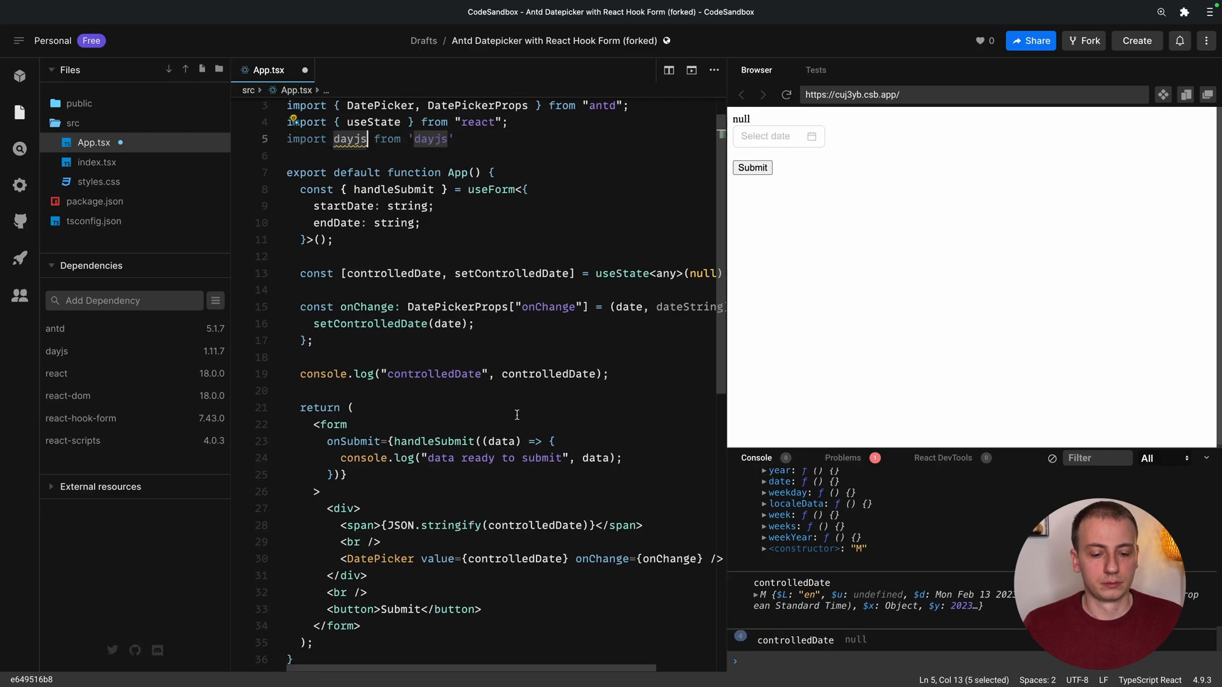
double_click(513, 559)
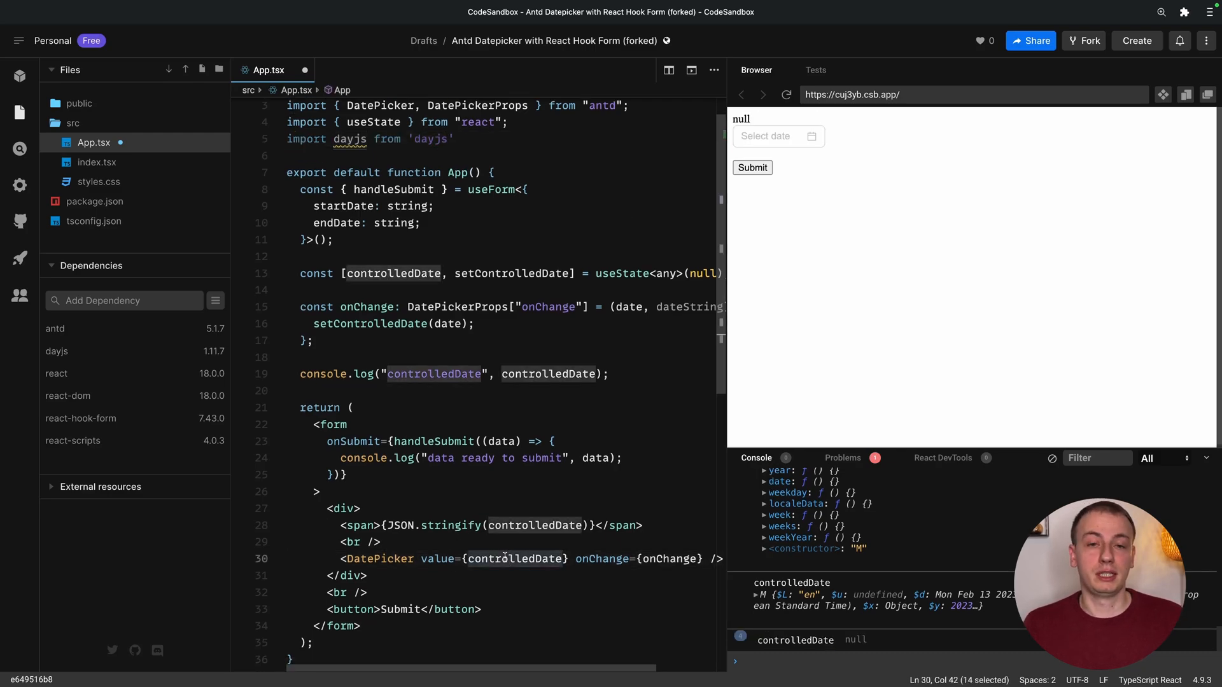
left_click(466, 559)
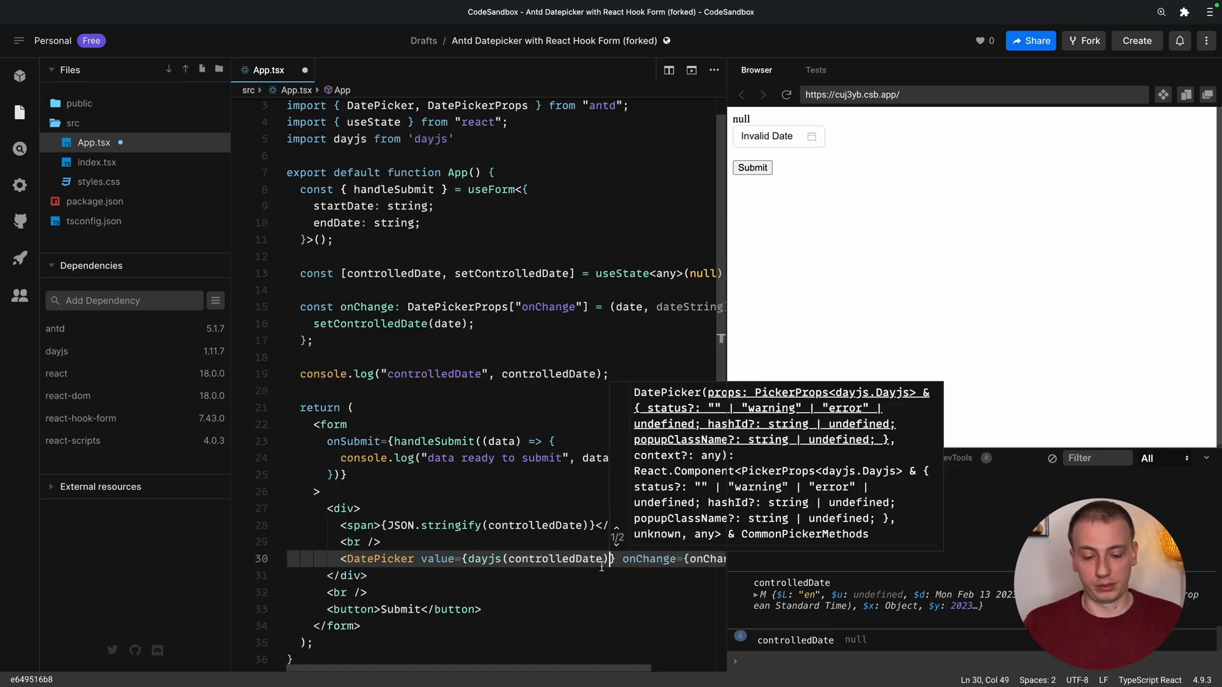
double_click(558, 559)
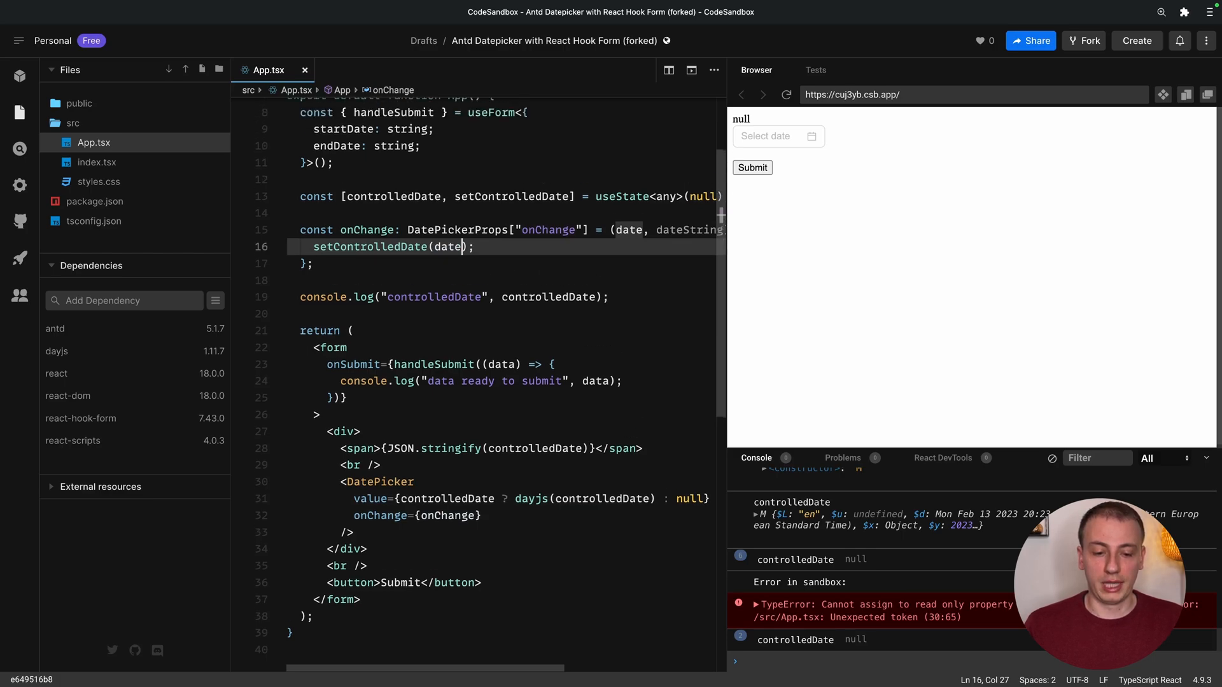
type(".valueOf(")
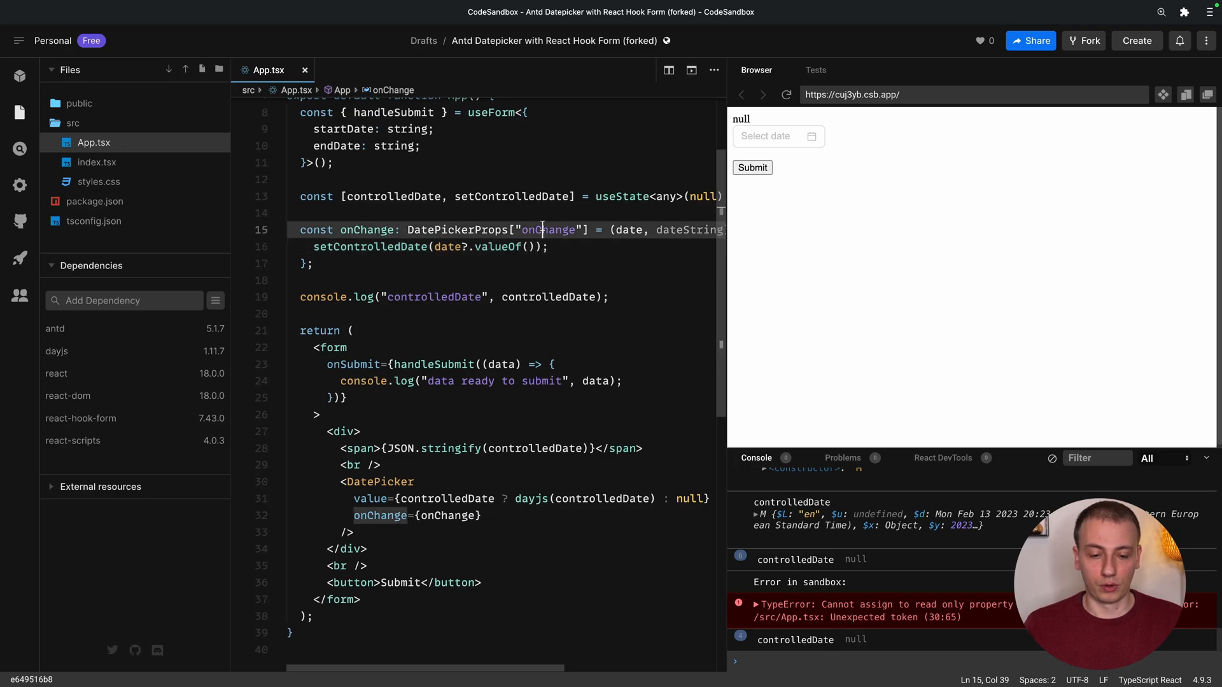
type("date ?")
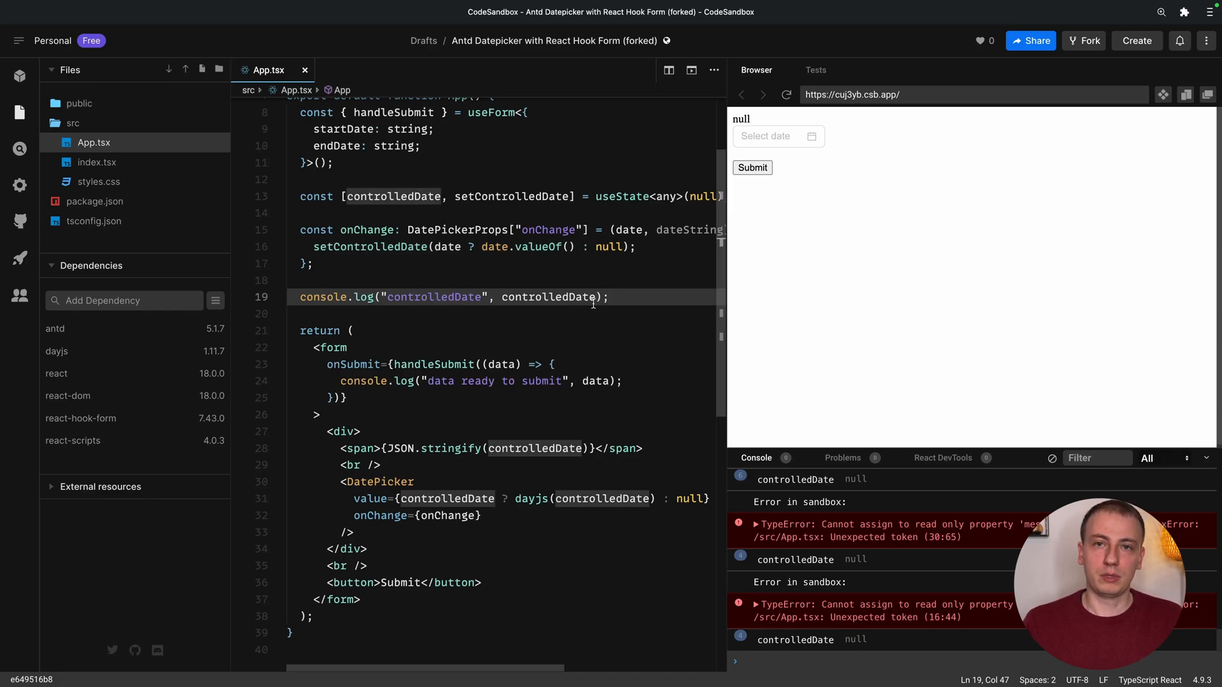
Pick February 17, then February 22, then clear the preview's date picker.
left_click(771, 135)
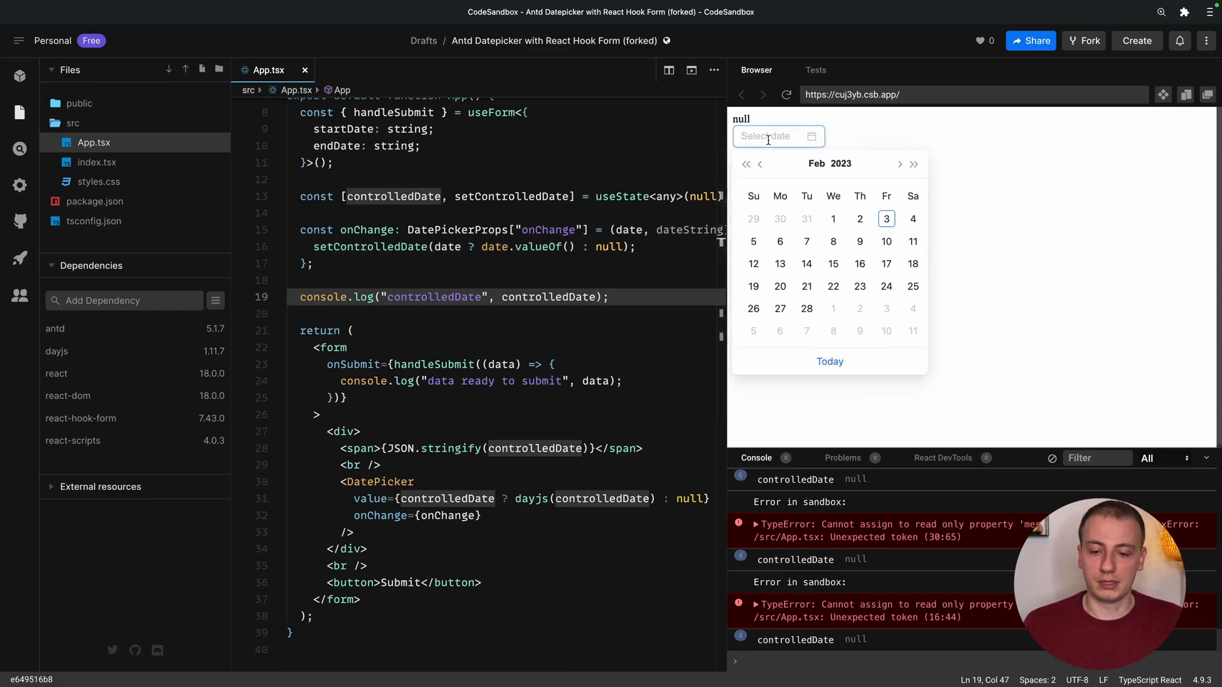
left_click(886, 264)
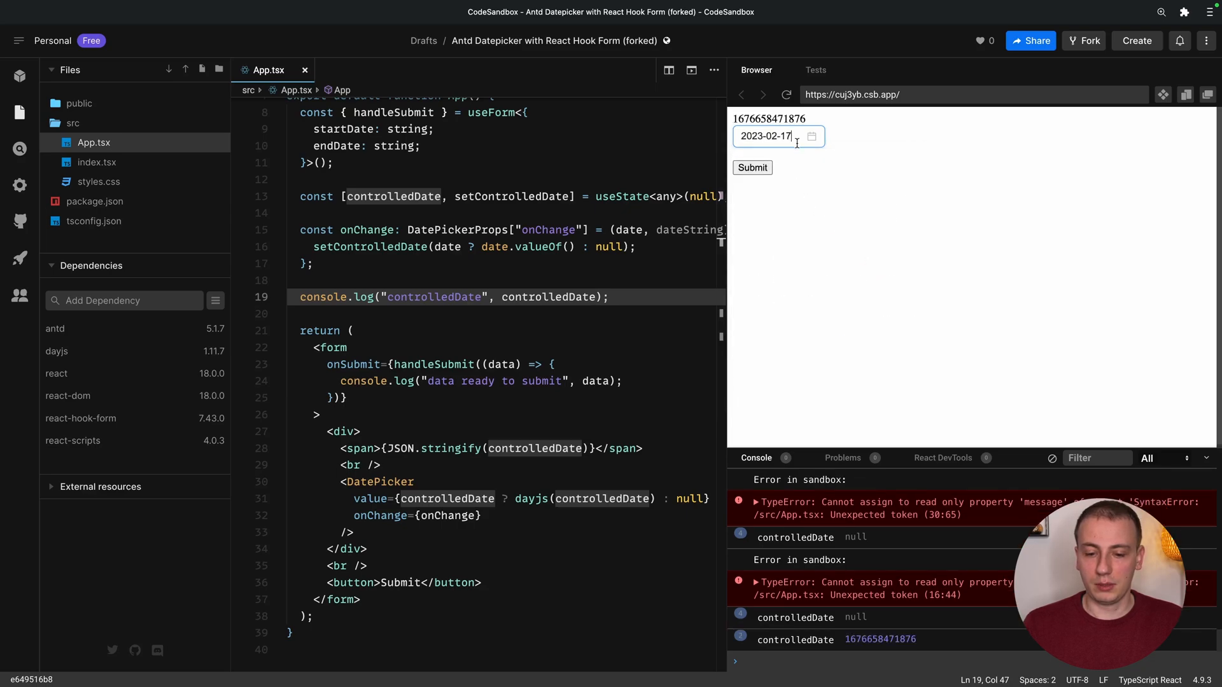
left_click(771, 136)
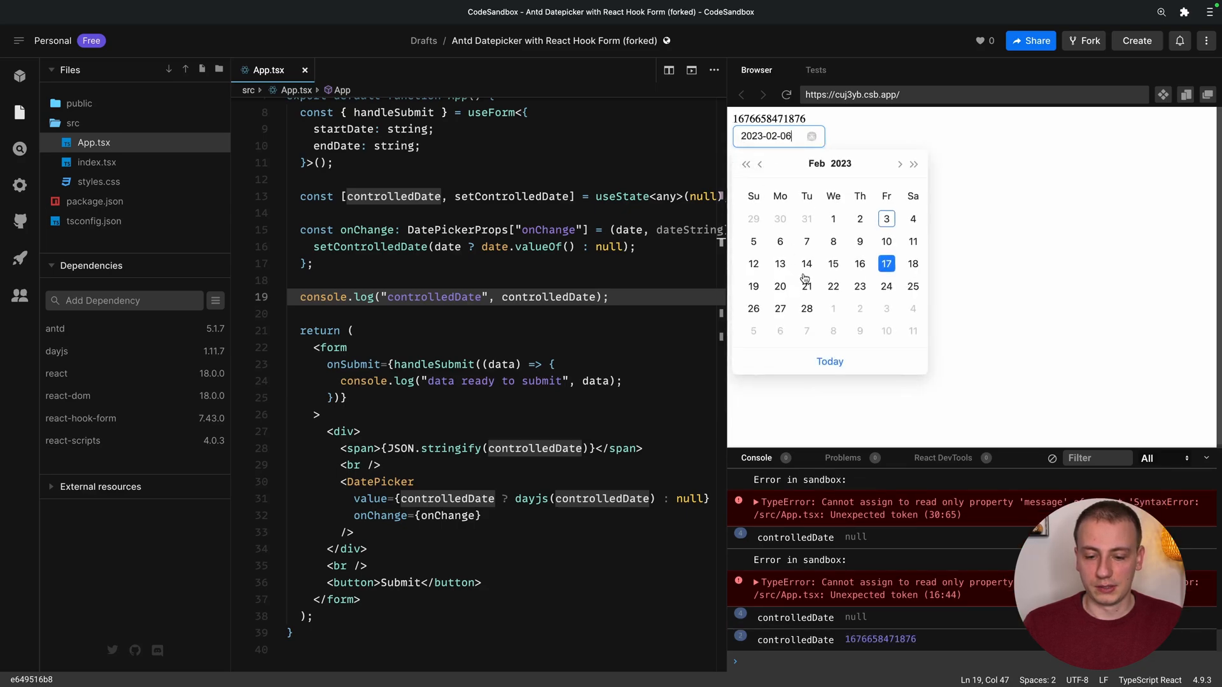
left_click(833, 286)
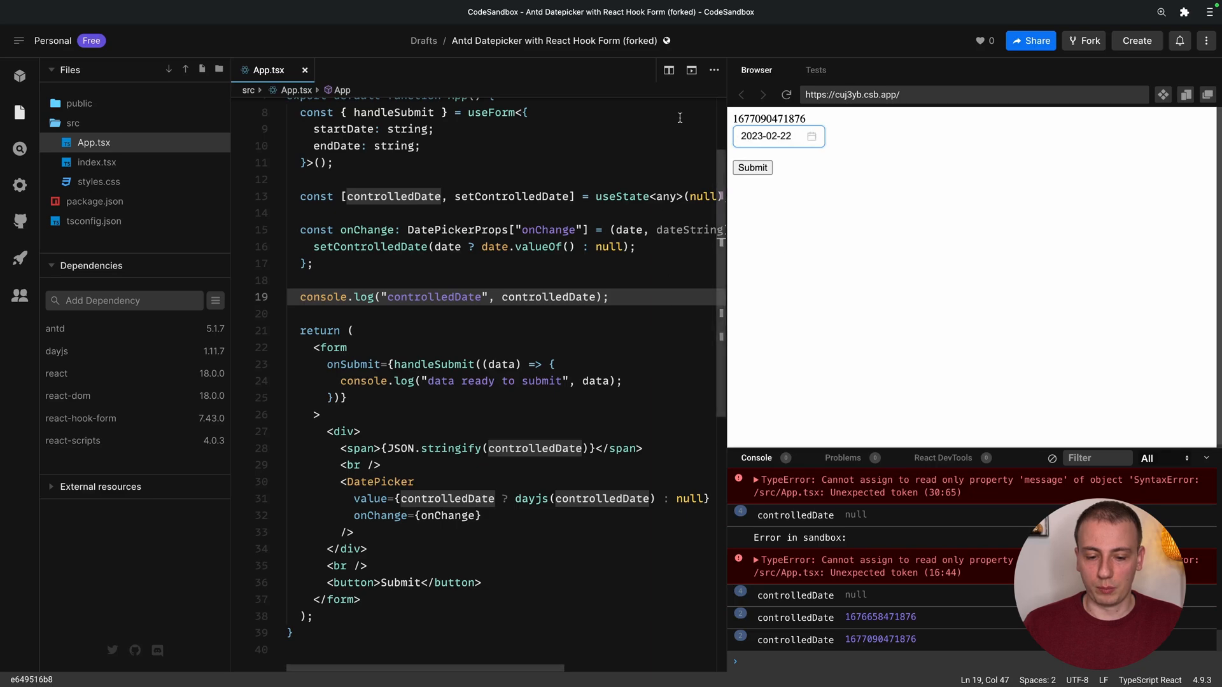
double_click(372, 499)
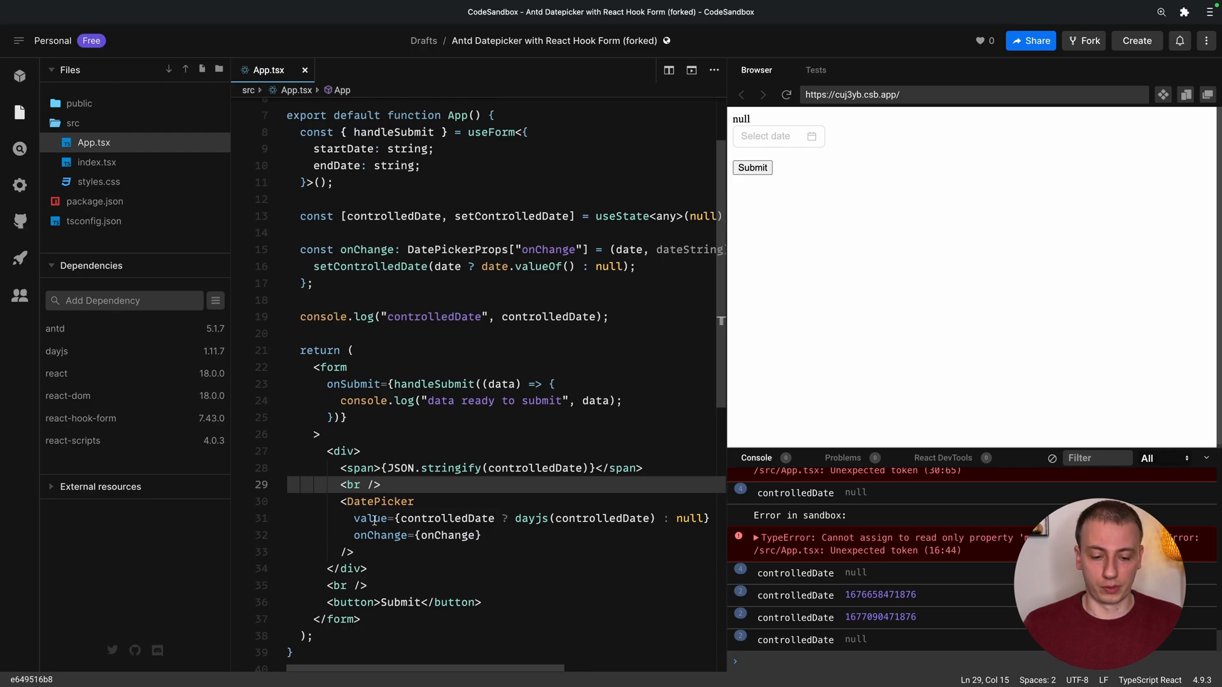
Wrap the DatePicker in a Controller with control={control}, name "startDate" and a render receiving field.
type("<Controller")
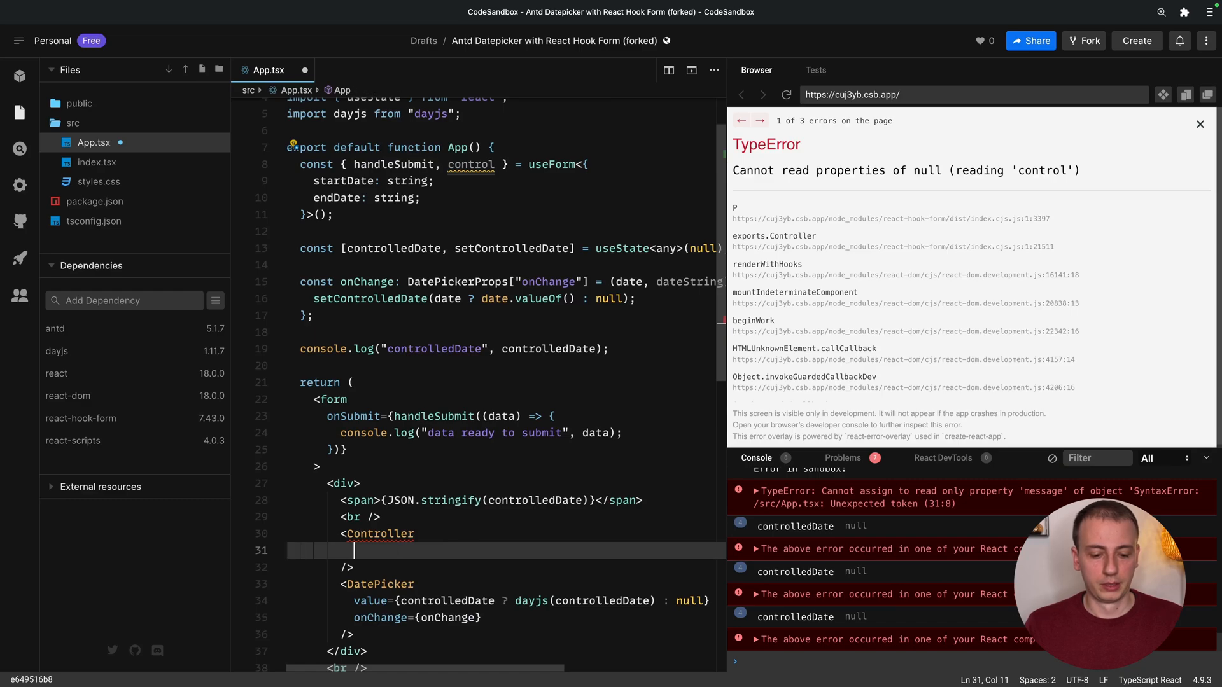
type("control={control}")
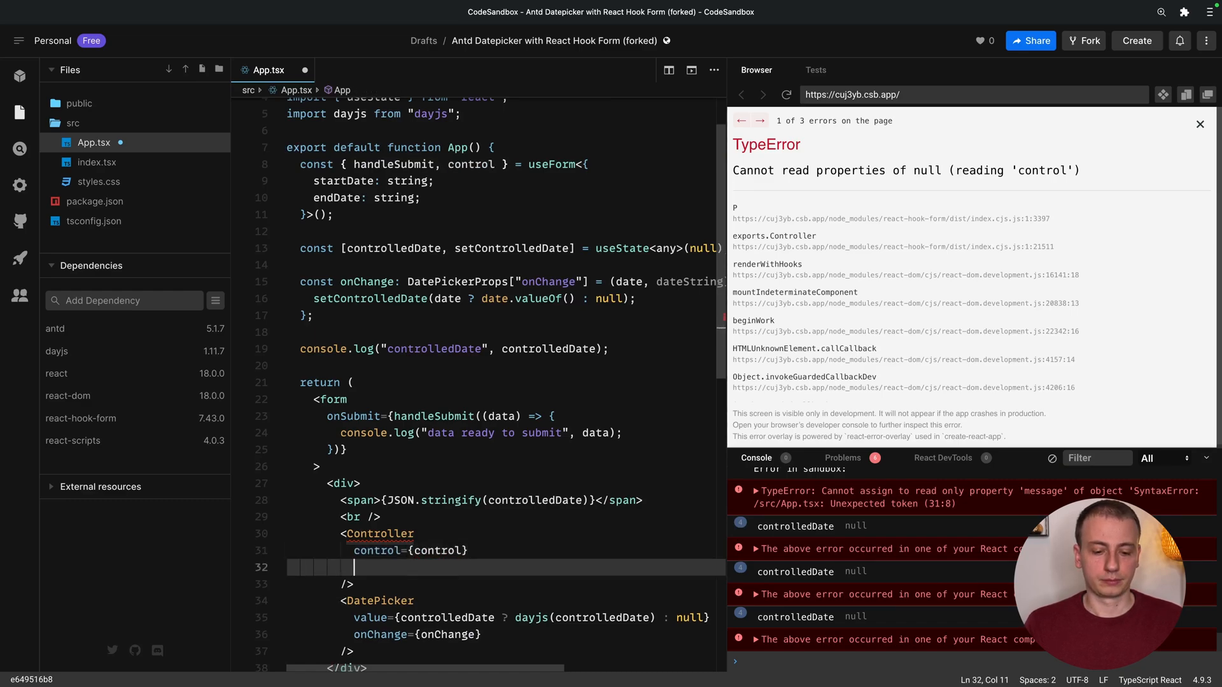
type("name=\"")
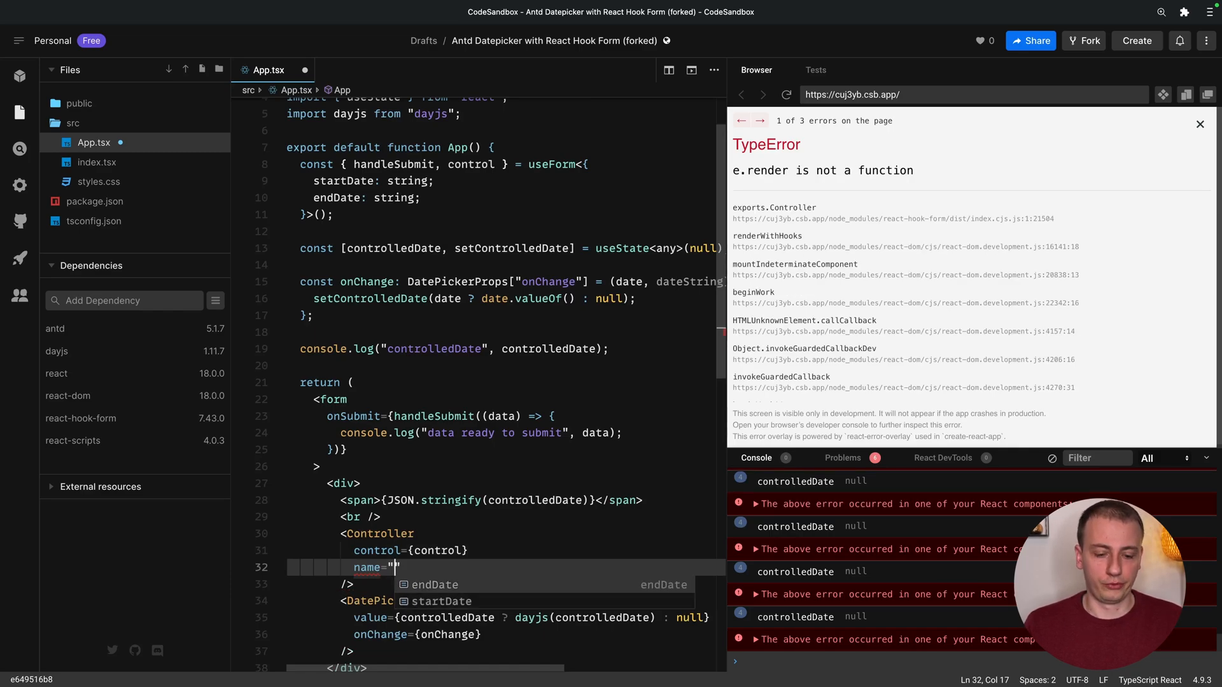
type("startDate")
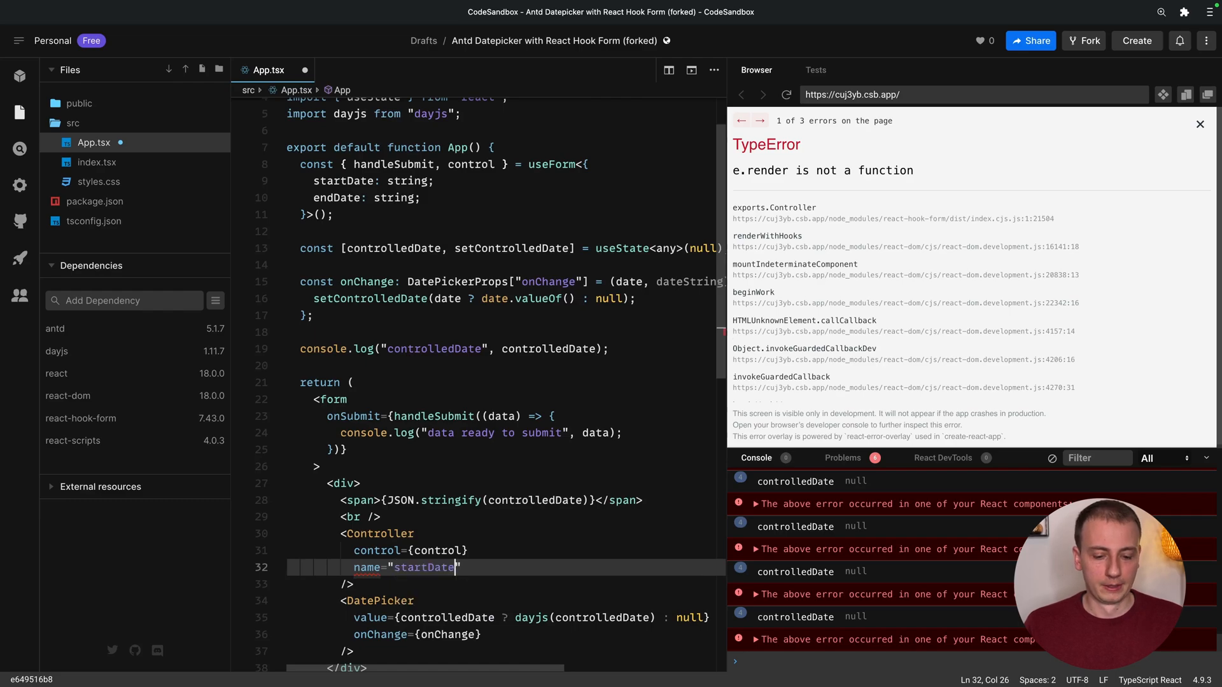
type("rende")
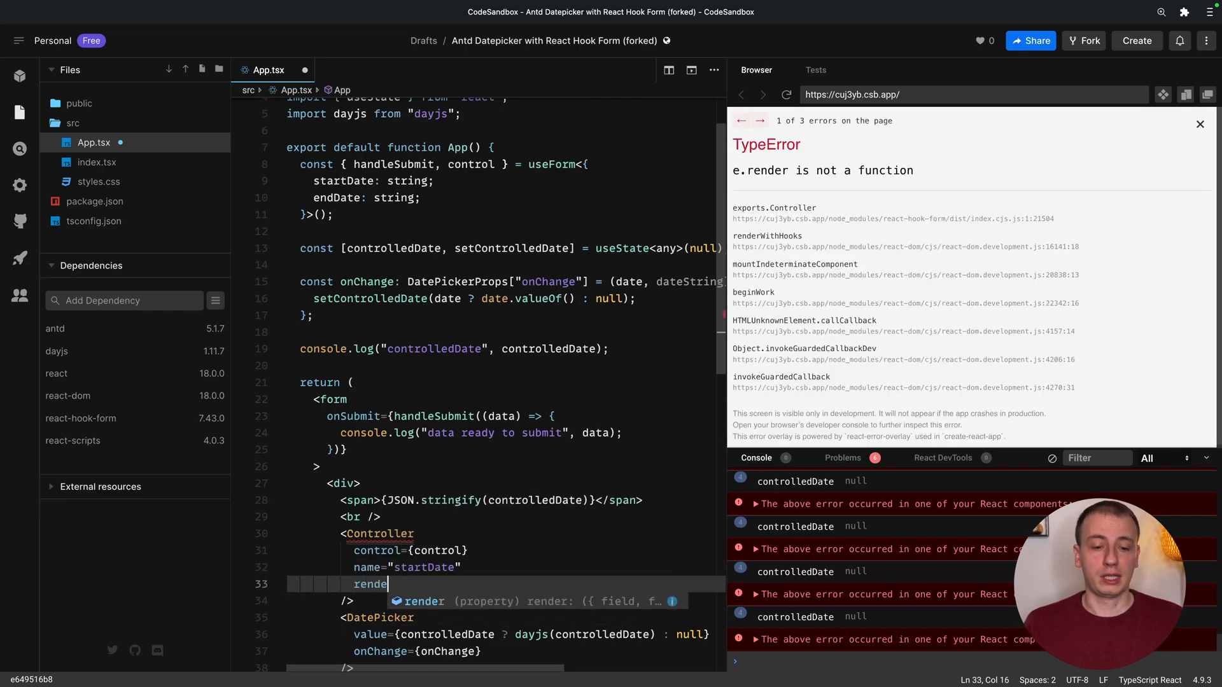
type("={}")
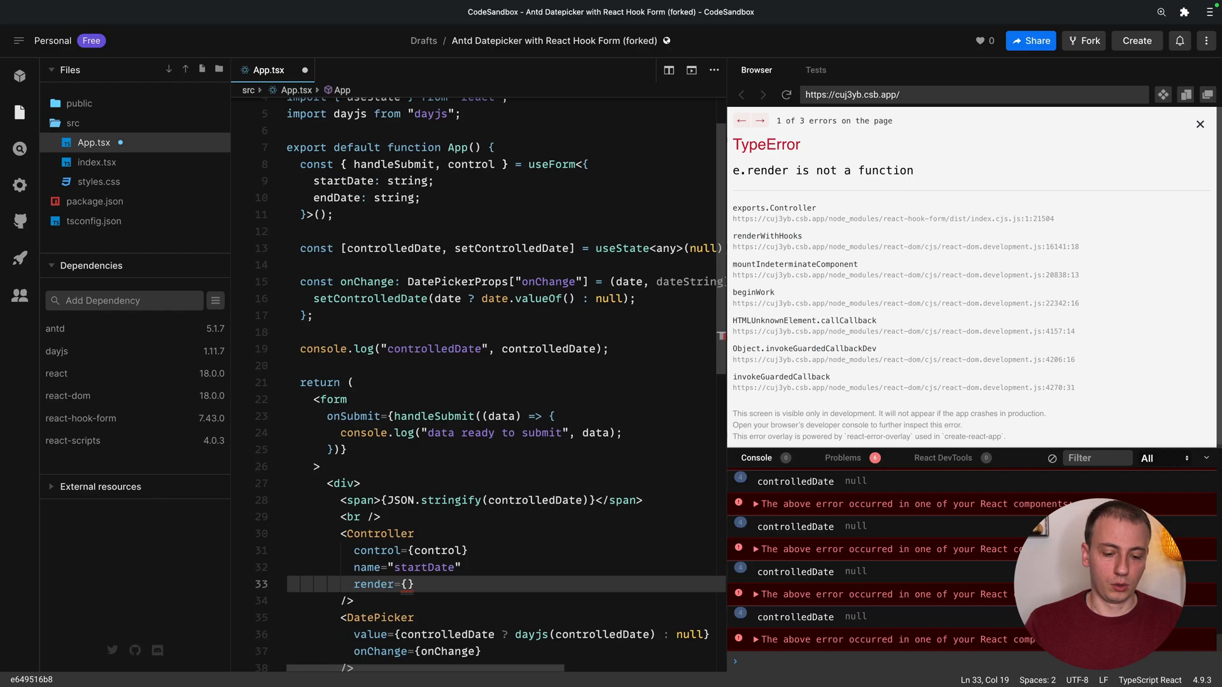
type("field")
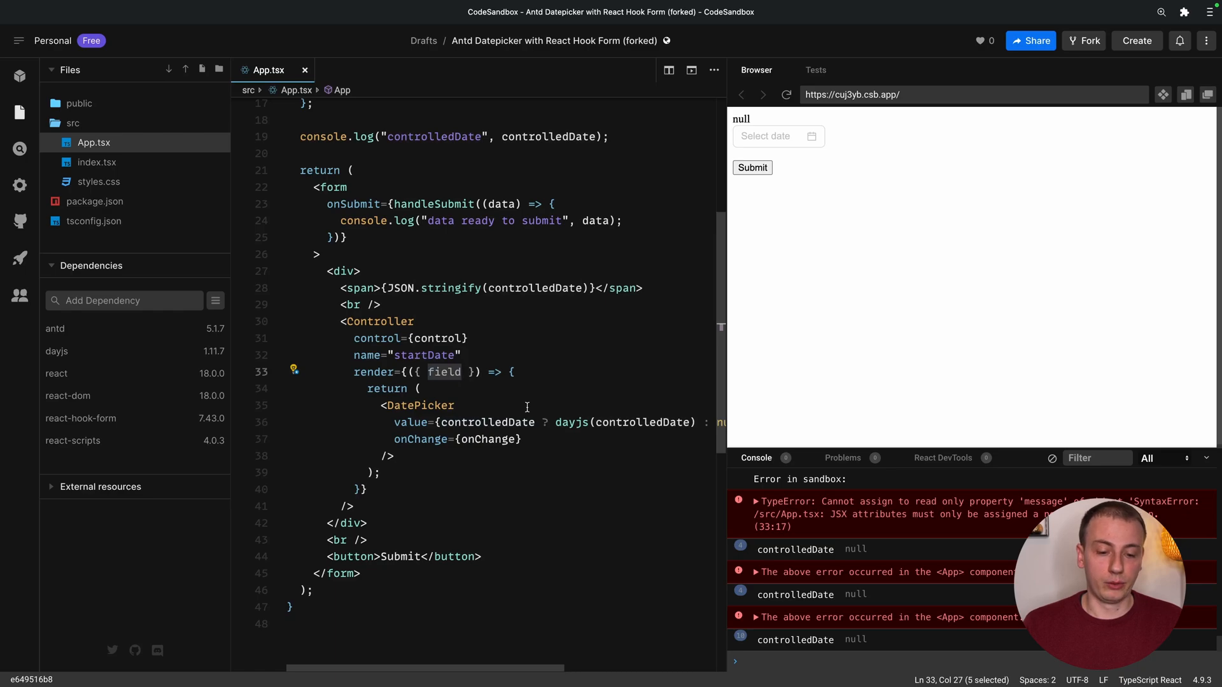
Feed field.value to the DatePicker and replace the dayjs conversion and old onChange with field.onChange.
type("field.value")
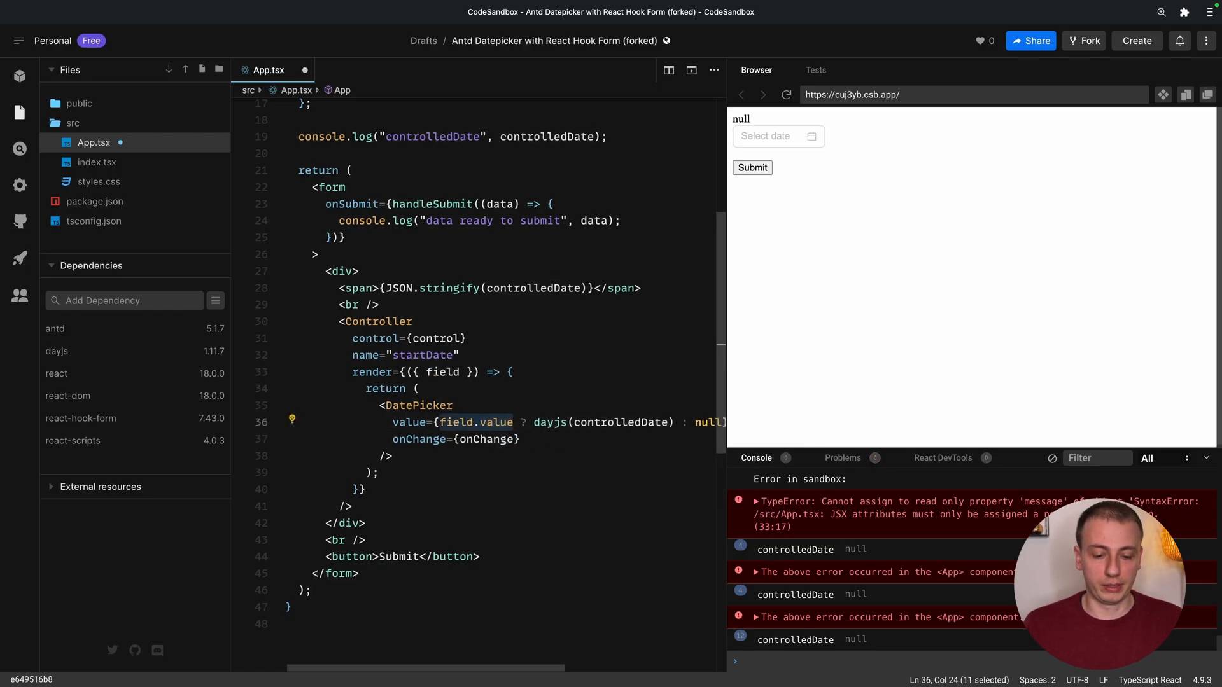
type("field.value")
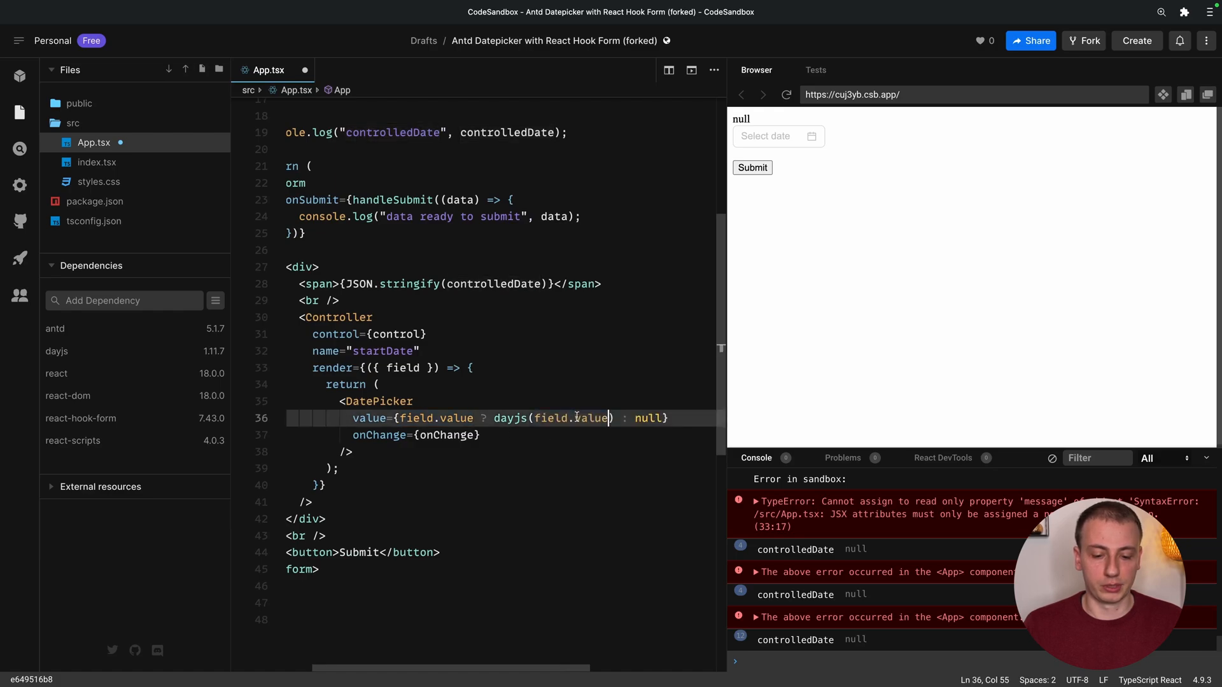
double_click(510, 417)
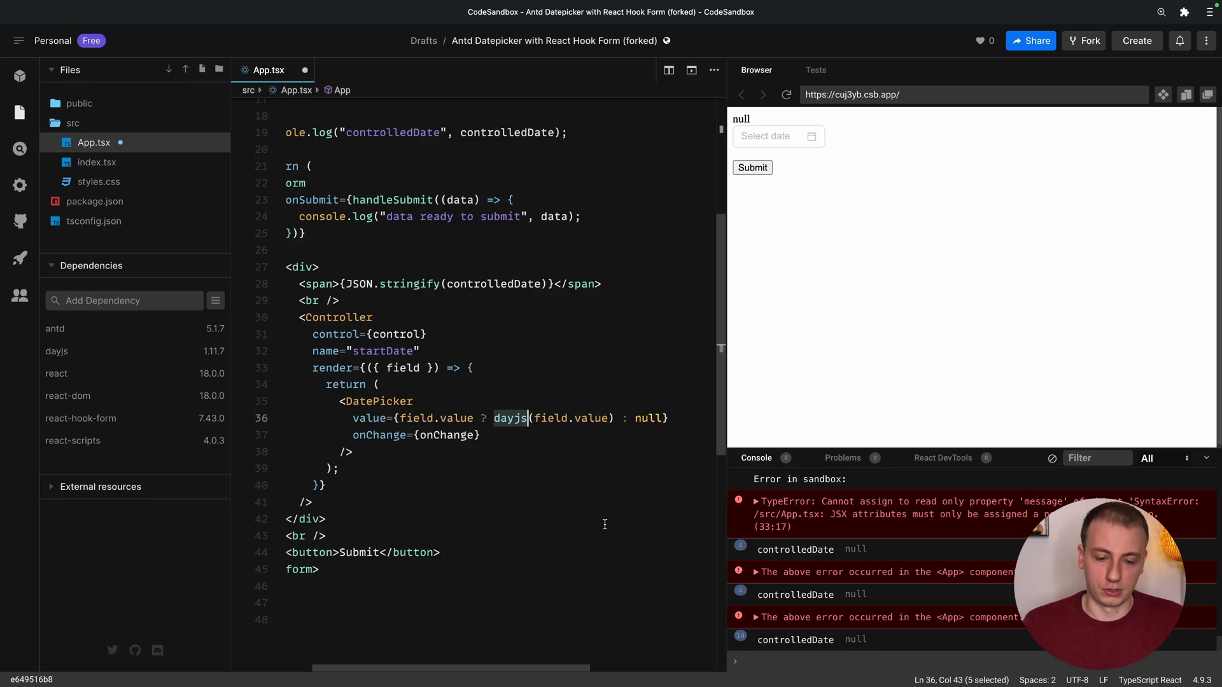
double_click(452, 435)
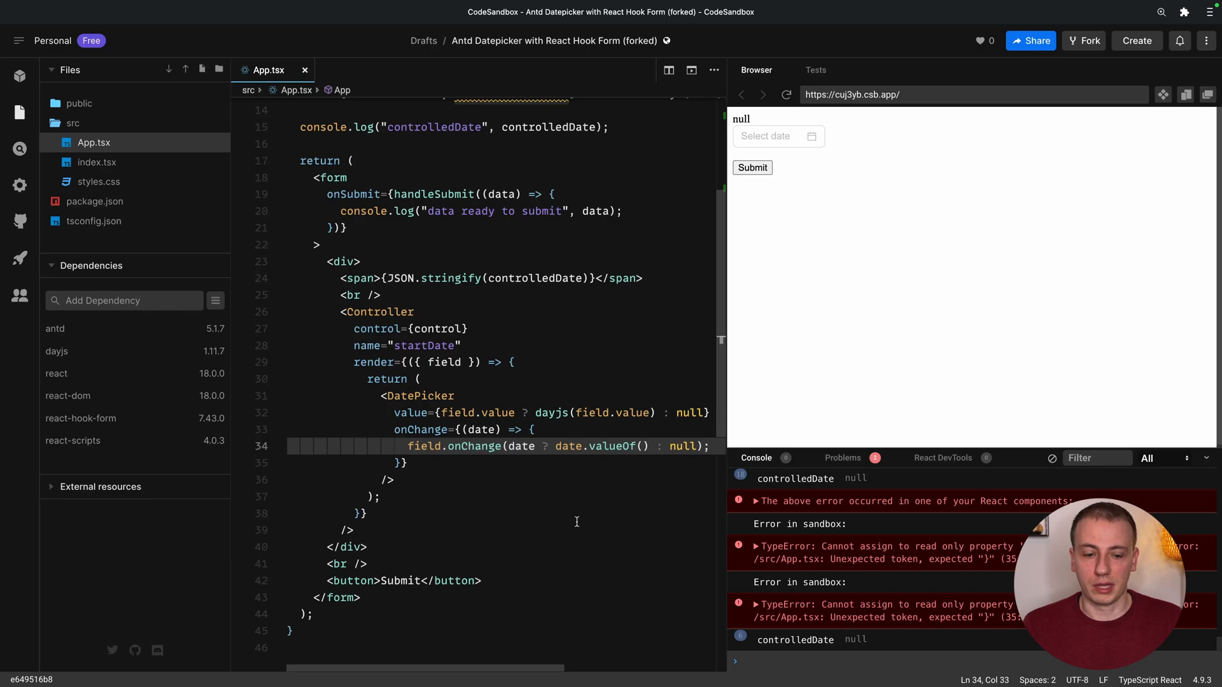
Submit with no date to log startDate as null, then submit with February 15, 2023 chosen.
left_click(771, 136)
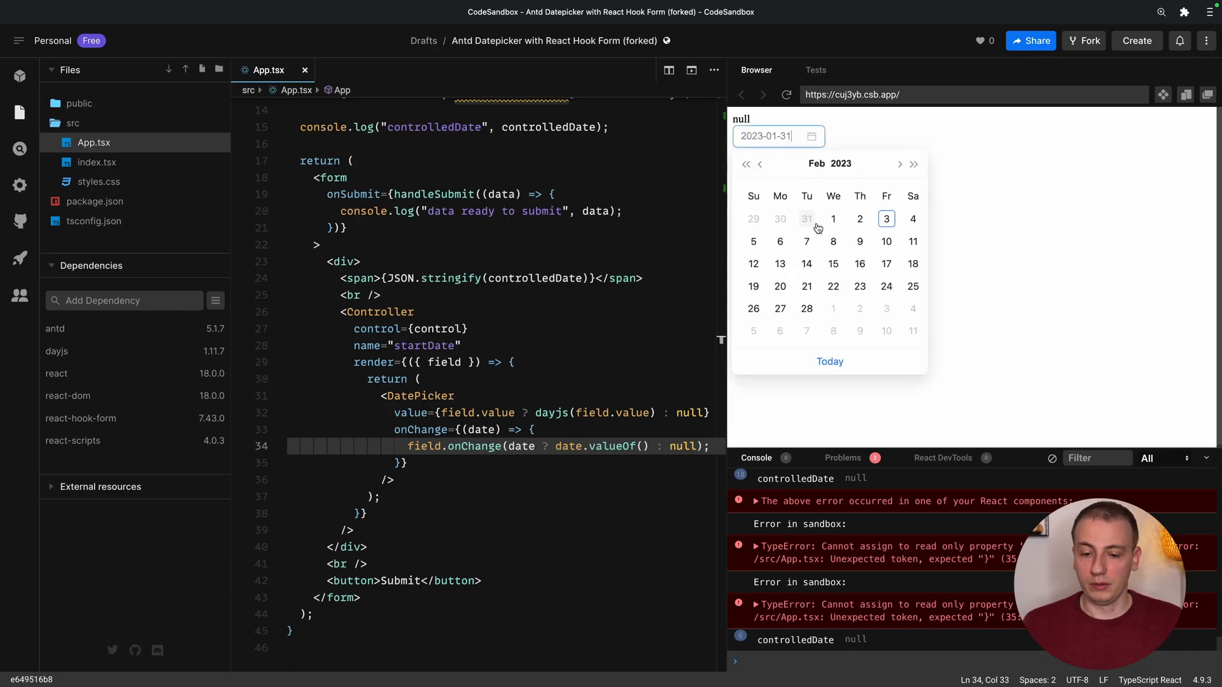
left_click(833, 285)
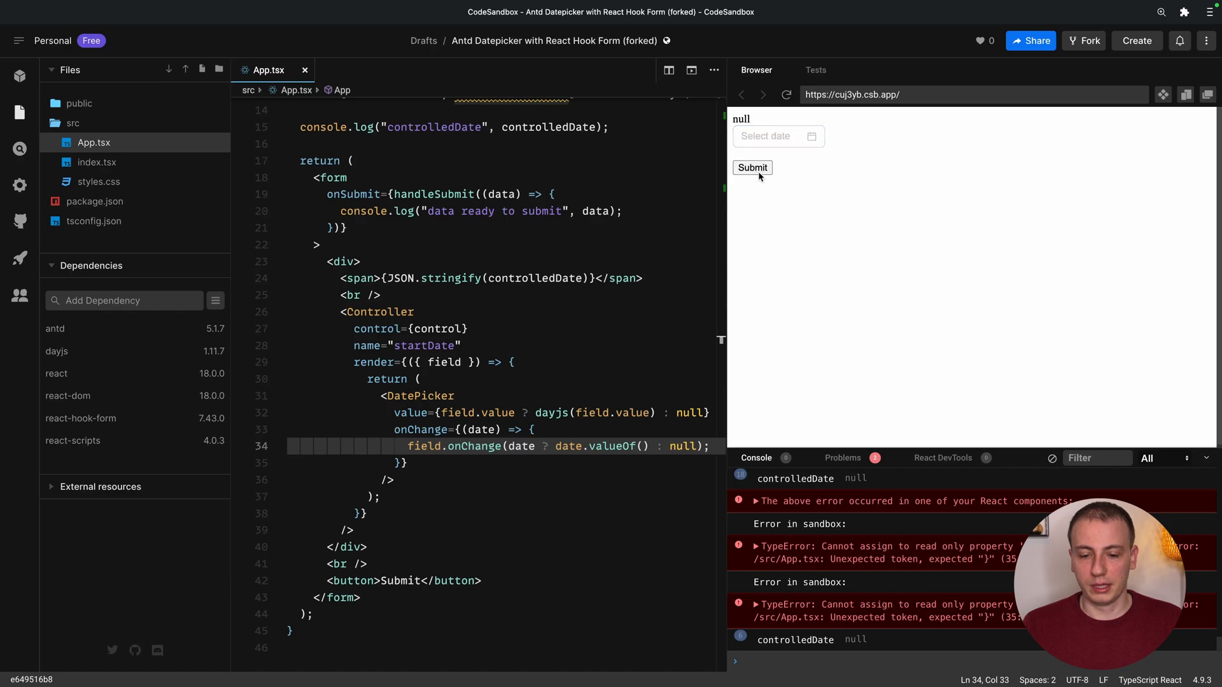
left_click(750, 167)
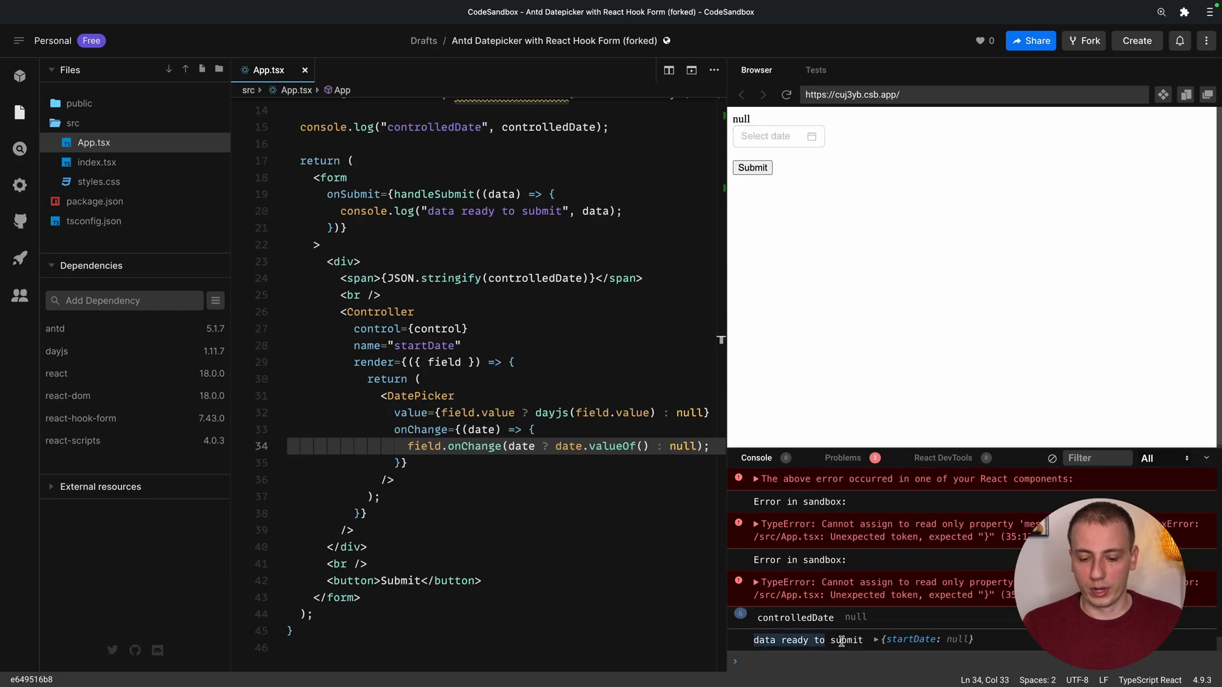
left_click(879, 639)
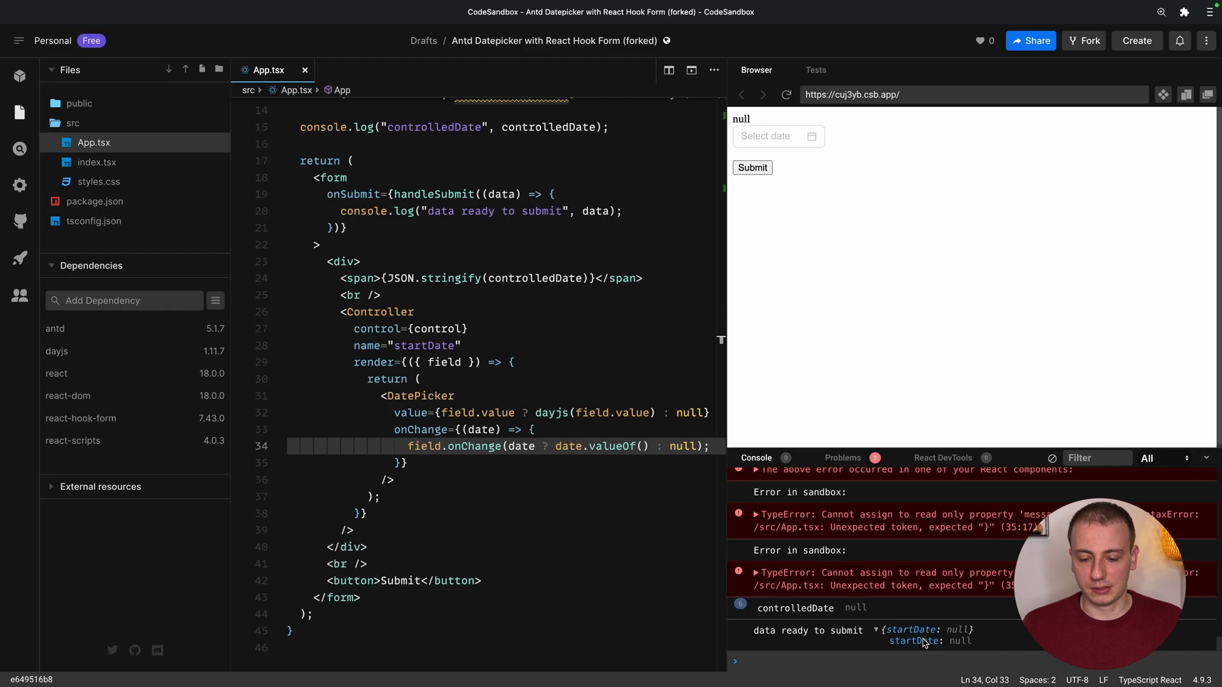
left_click(768, 136)
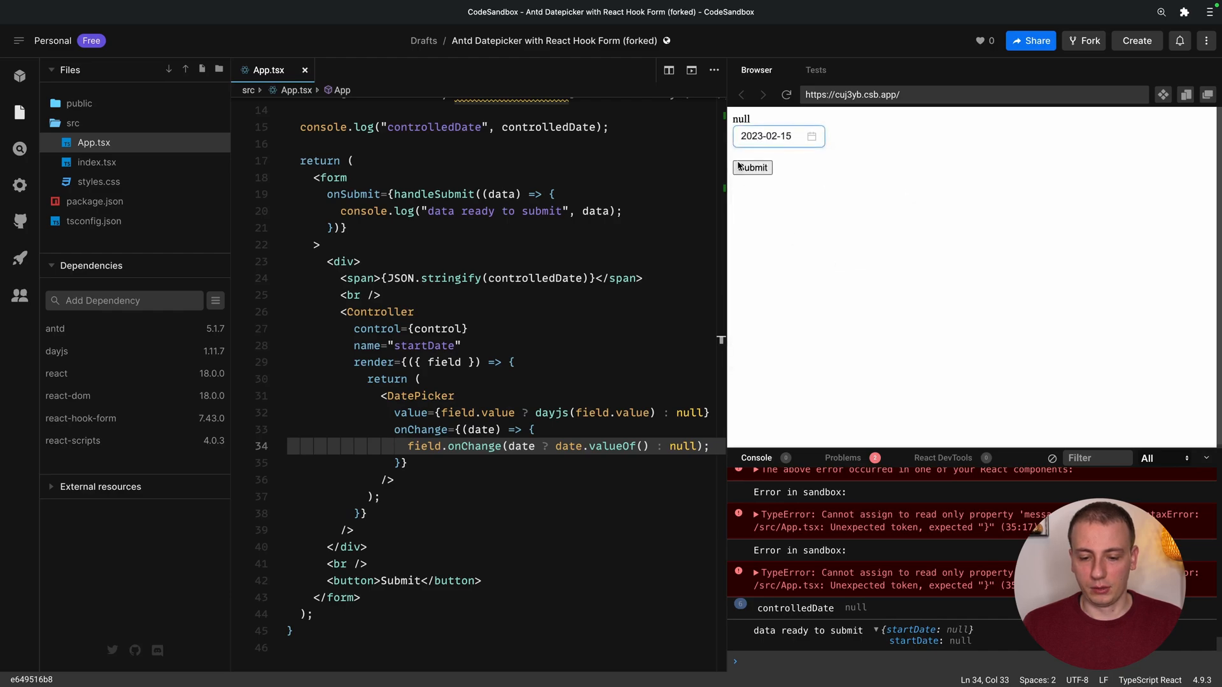
left_click(751, 166)
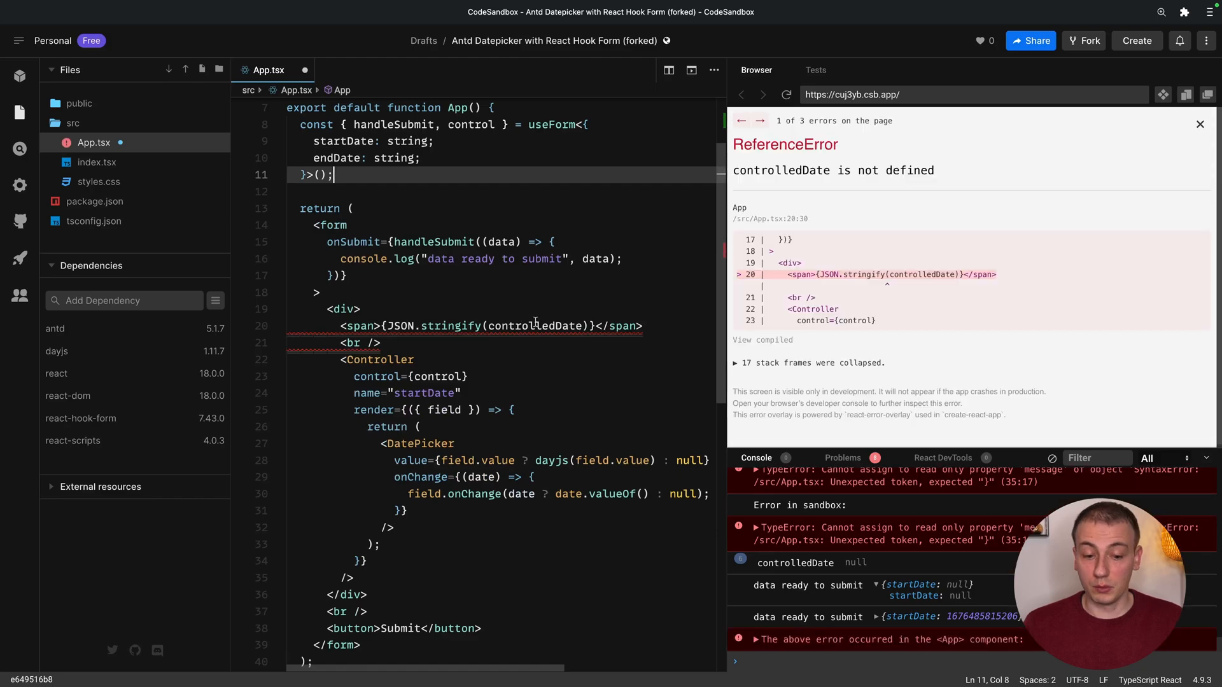
Replace the undefined controlledDate reference with watch('startDate') and reload the preview.
double_click(528, 326)
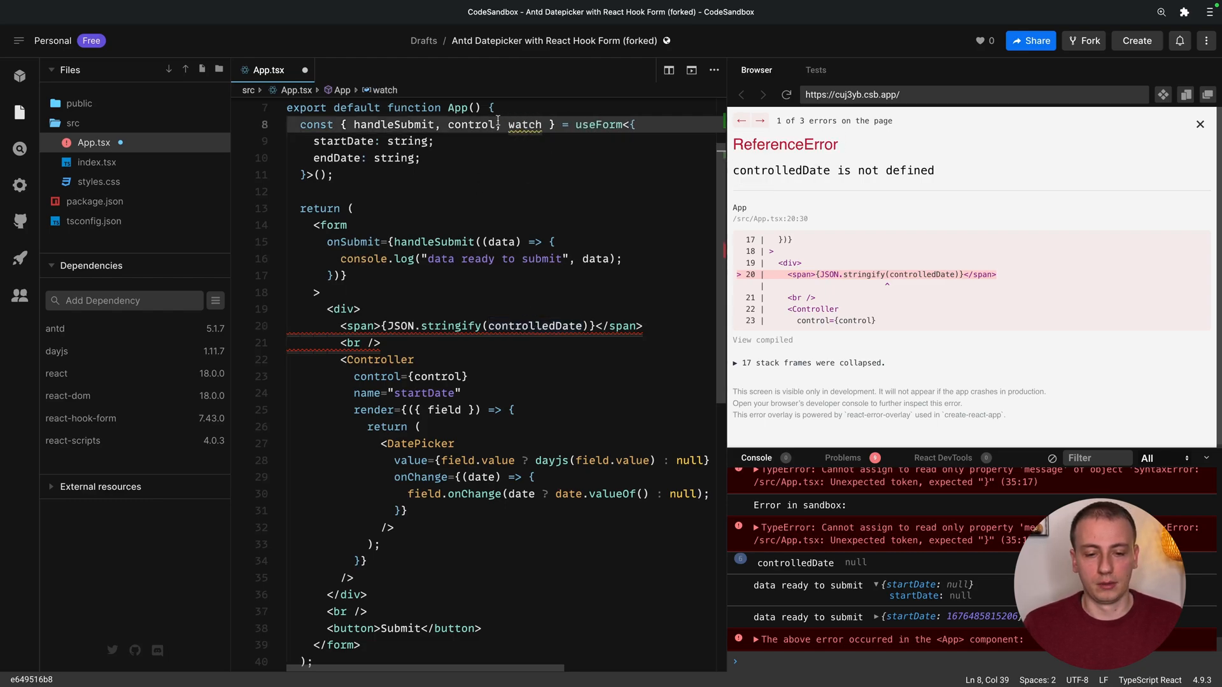
type("watch('")
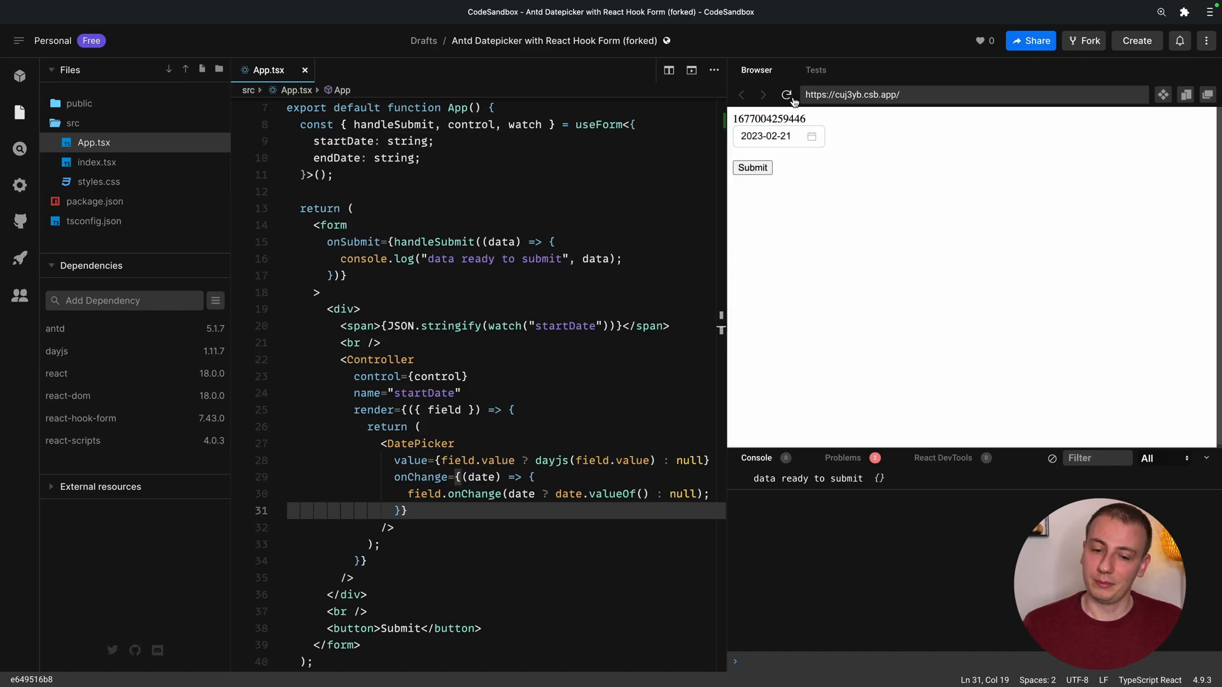
left_click(786, 94)
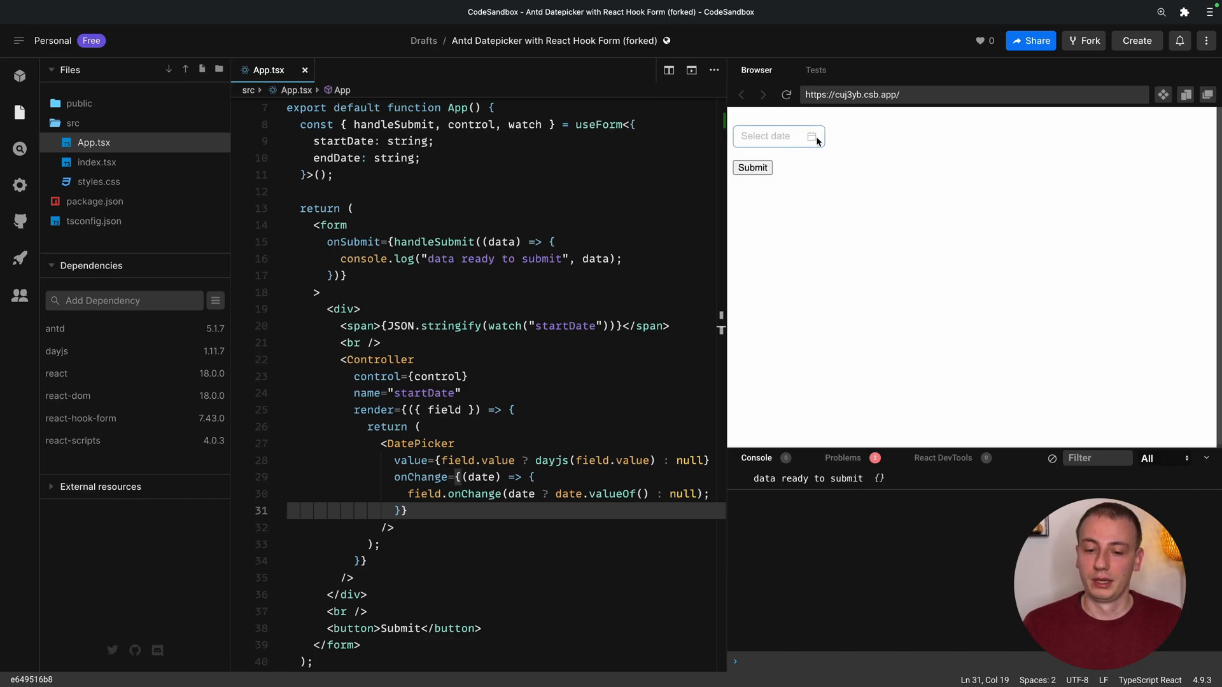
Highlight the DatePicker's value expression and place the cursor right after the DatePicker tag.
left_click(777, 135)
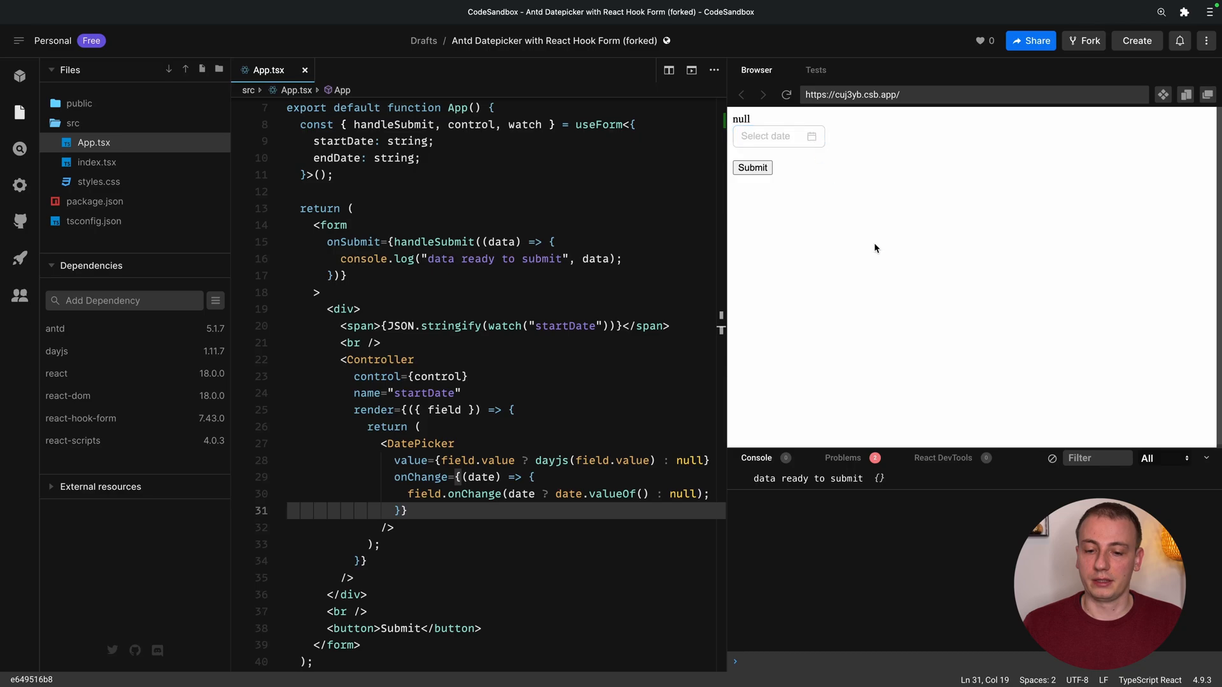
mouse_move(926, 197)
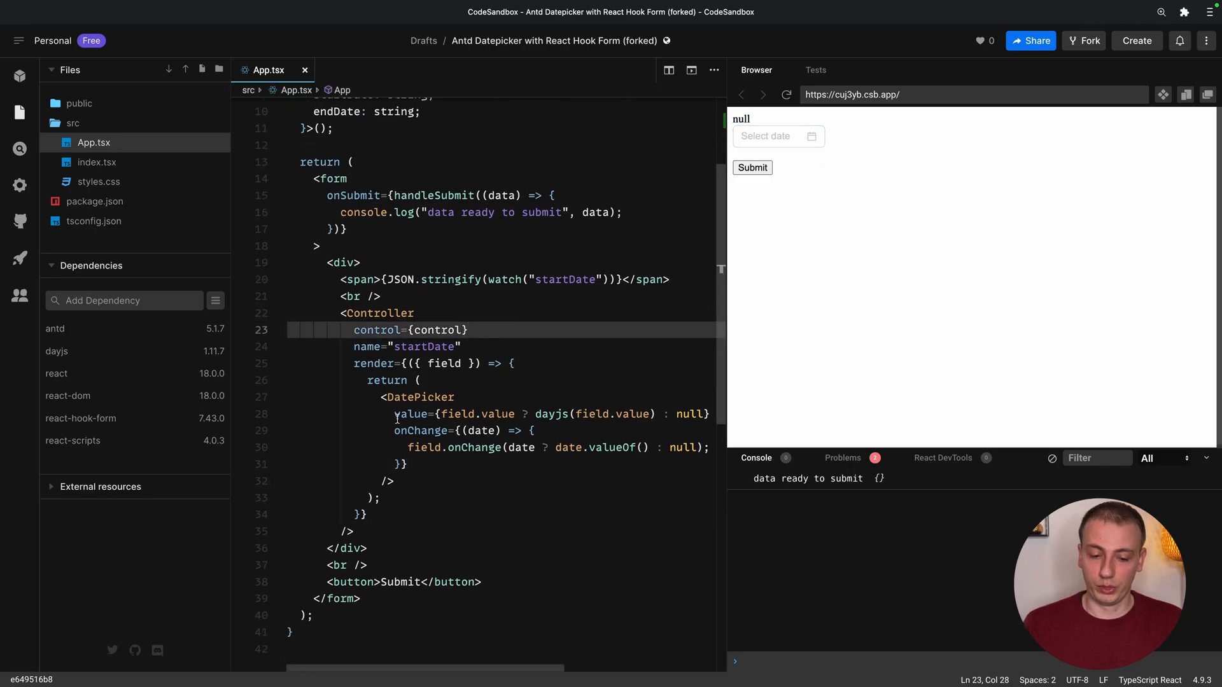
left_click_drag(394, 413, 661, 414)
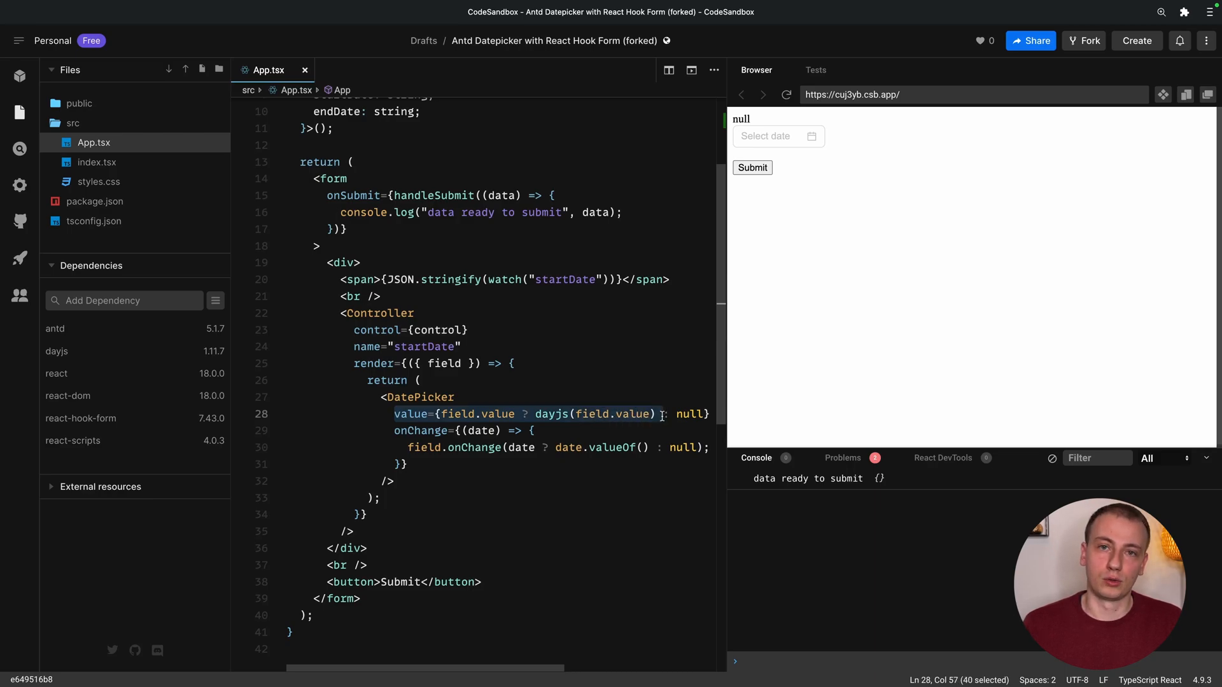
left_click(563, 413)
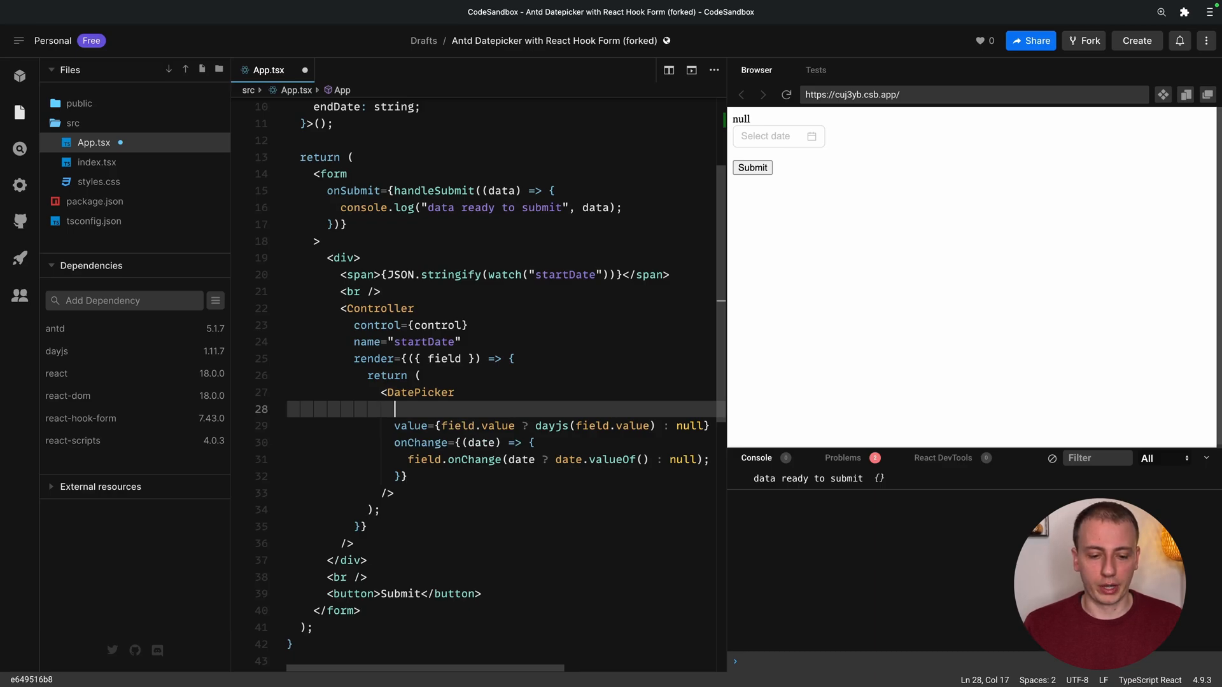
Give the DatePicker onBlur={field.onBlur} and name={field.name}, and begin ref={field.ref}.
type("onBlur=")
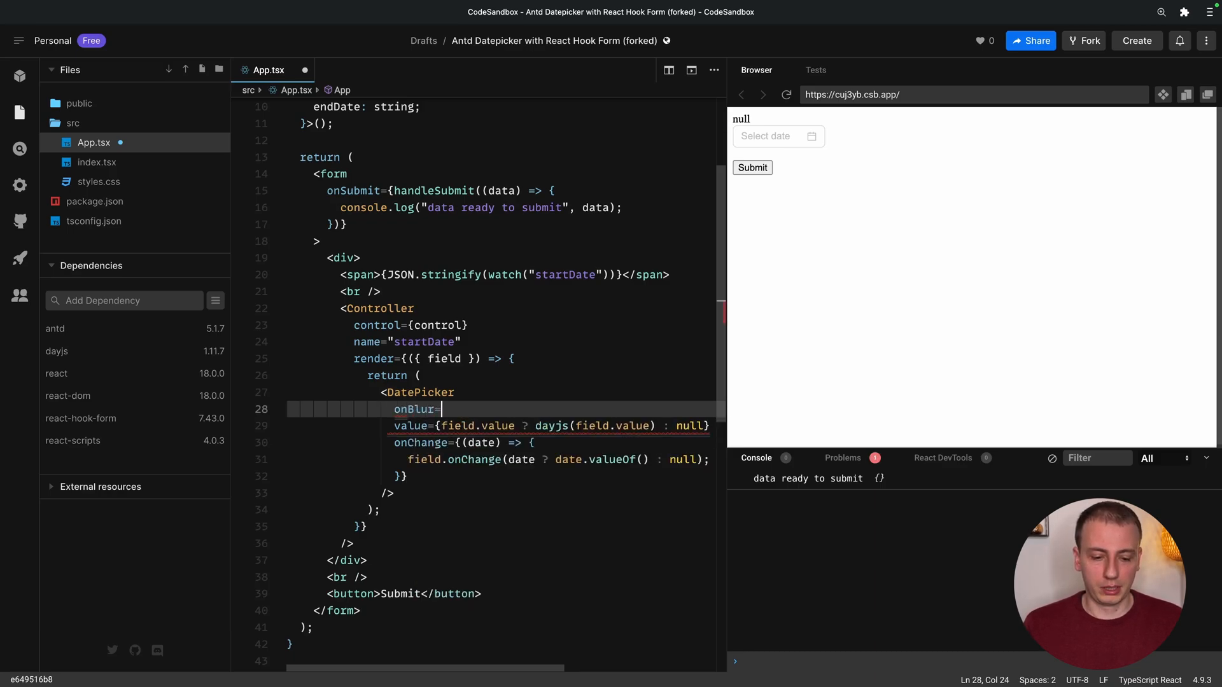
type("{field.b")
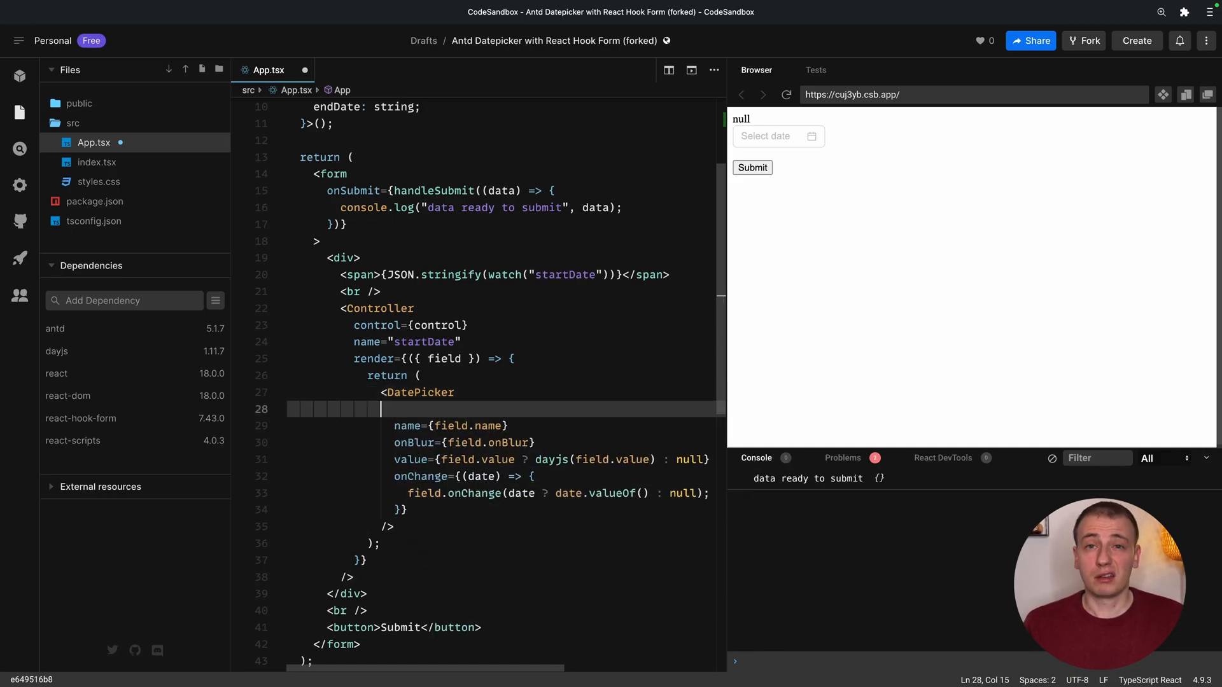
type("ref={field.")
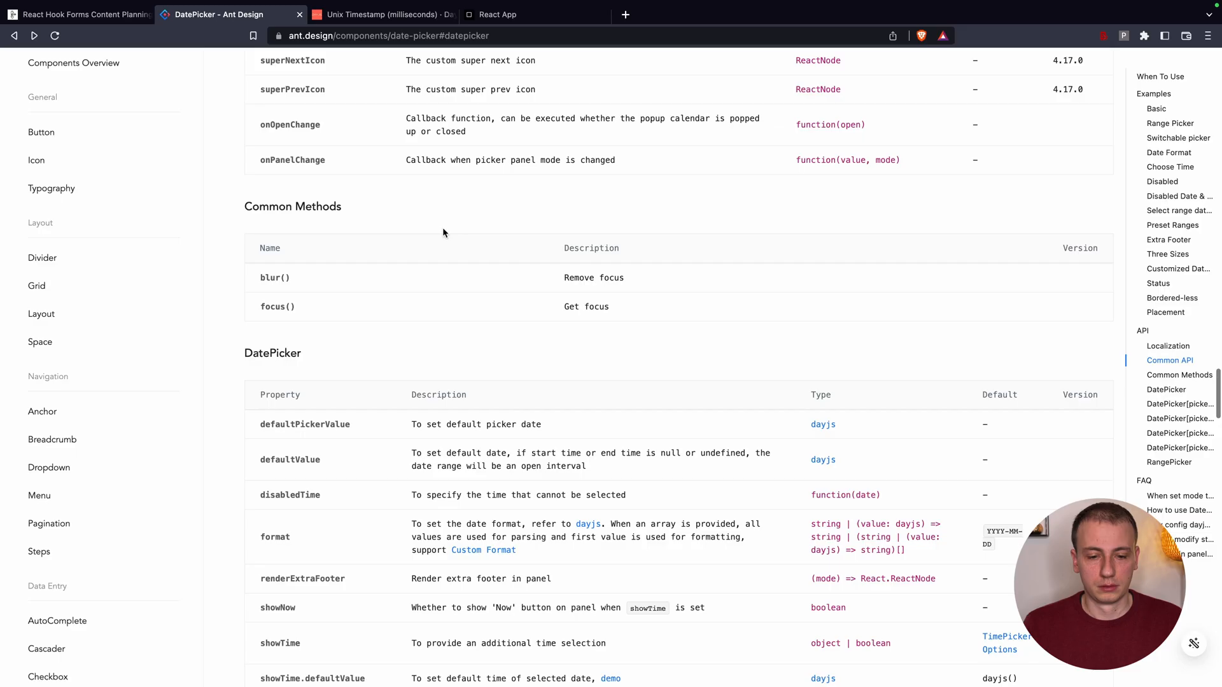
mouse_move(292, 206)
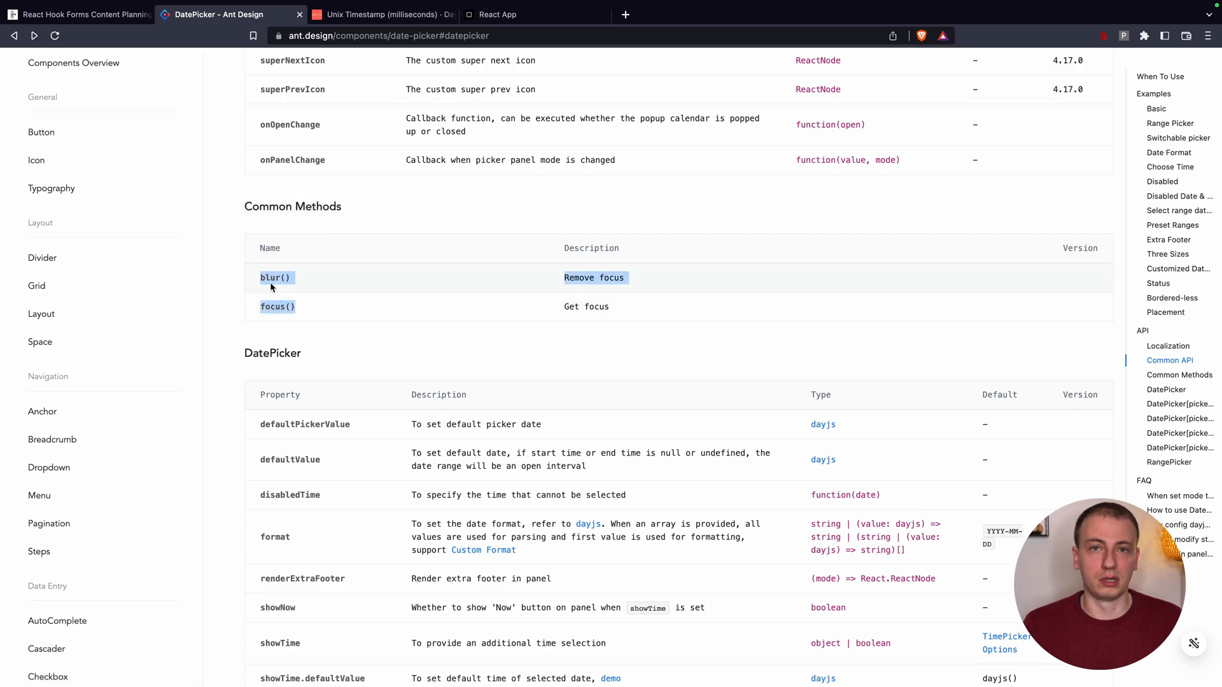
Consult the Ant Design DatePicker blur() and focus() methods, then return to the sandbox.
left_click(499, 14)
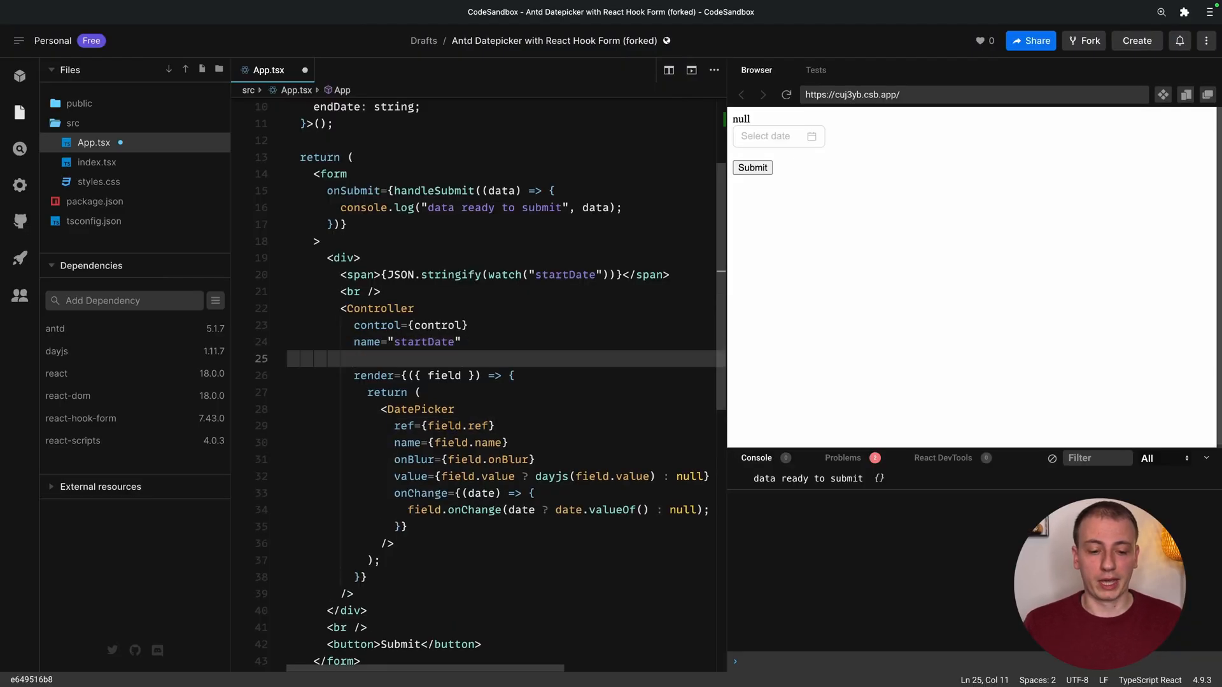
Add rules={{ required: "This field is required" }} to the startDate Controller.
type("rules={{")
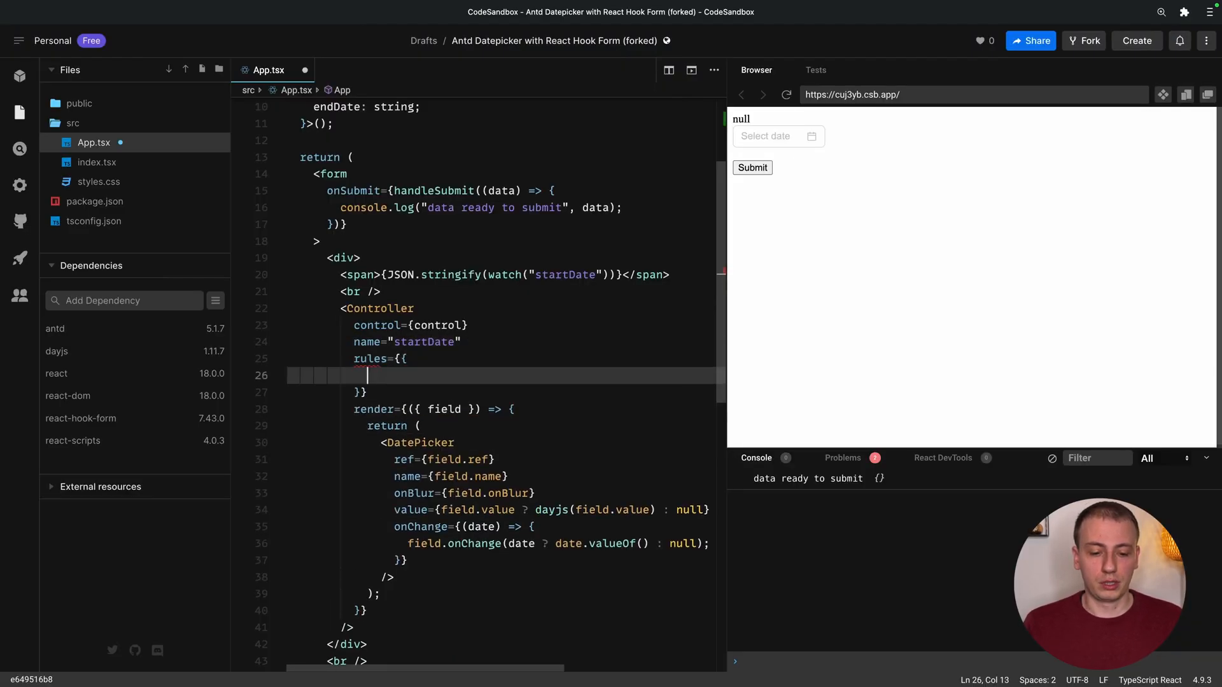
type("required: \"")
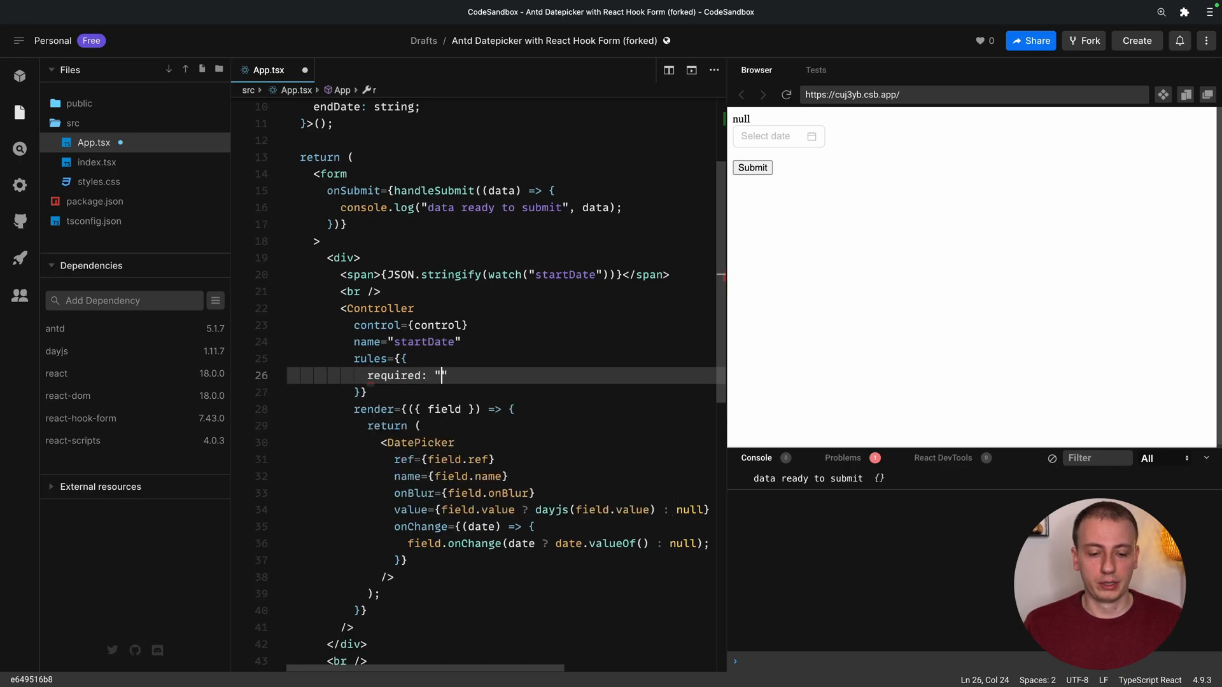
type("This field is required")
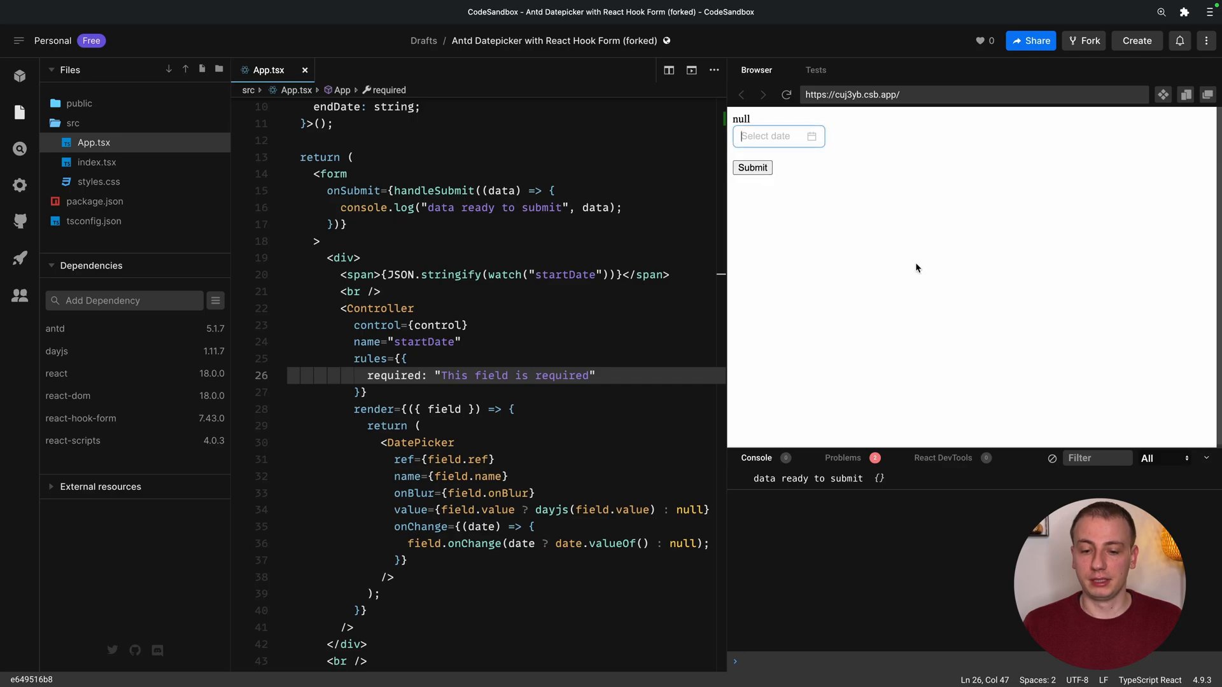
mouse_move(858, 225)
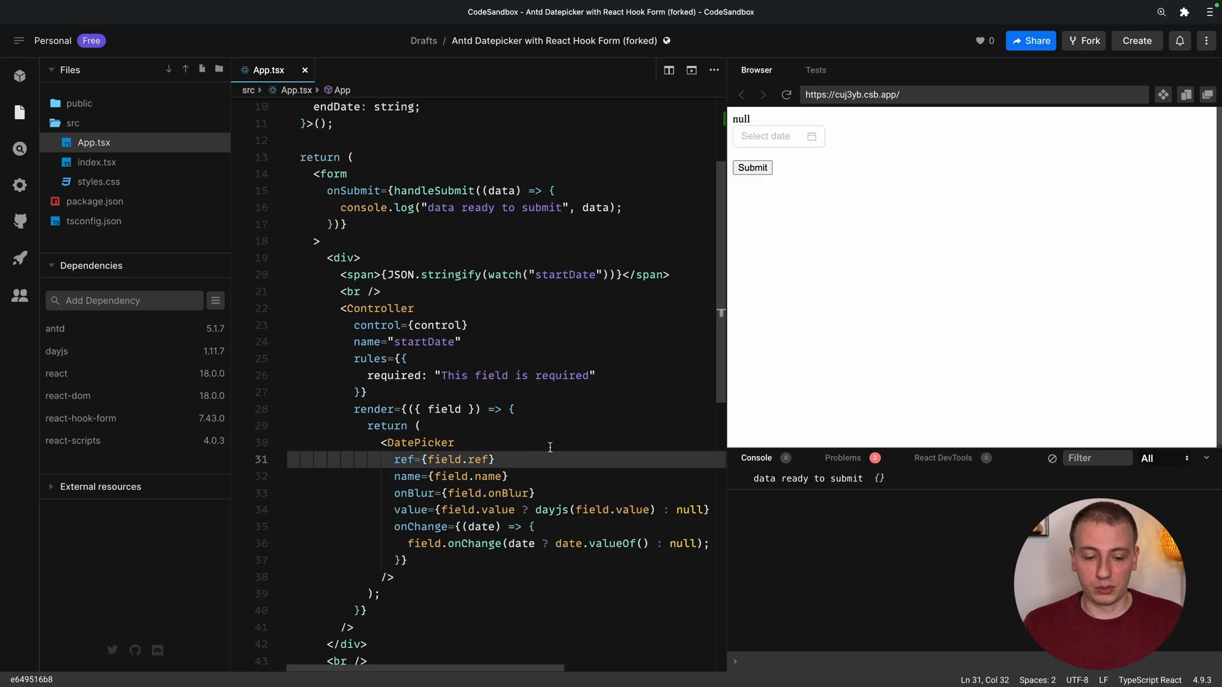
Add a hardcoded status="error" prop to the DatePicker.
type("sta")
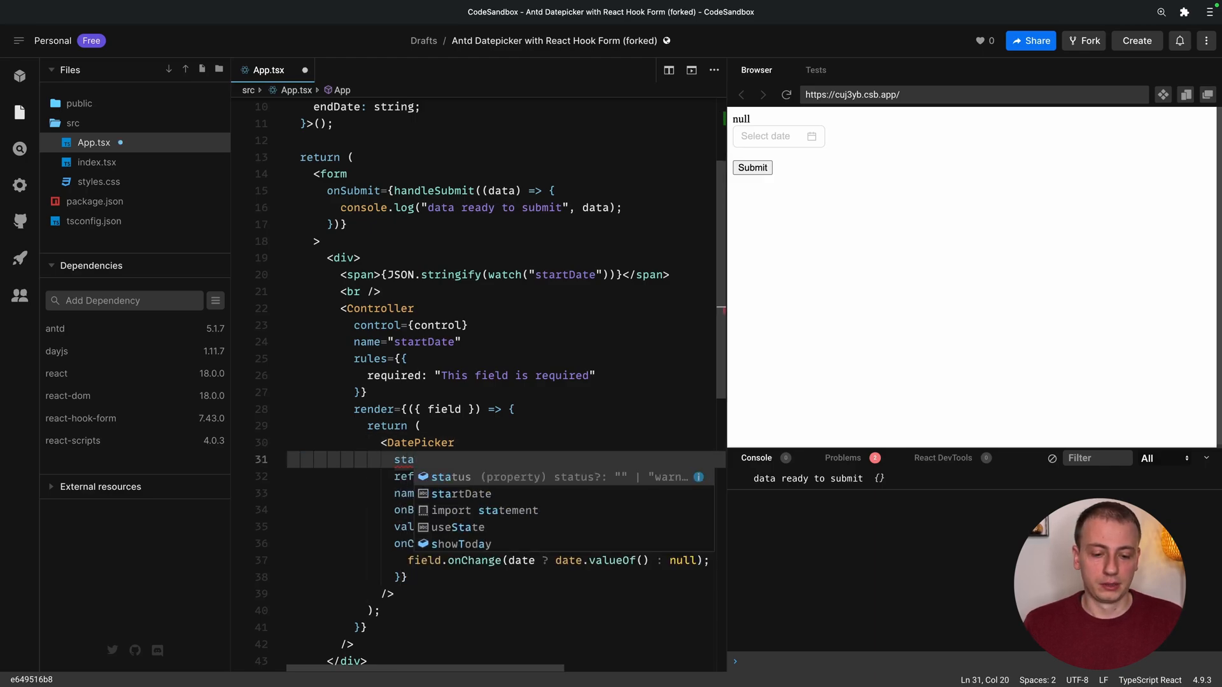
type("status=")
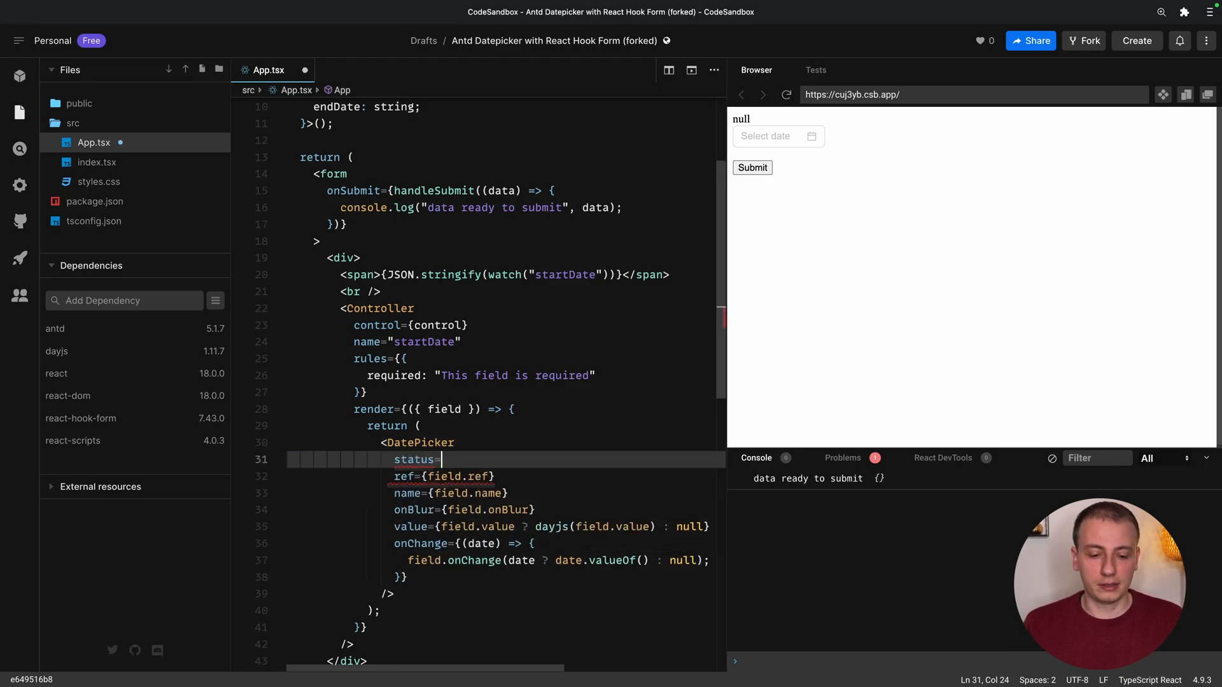
type("\"error\"")
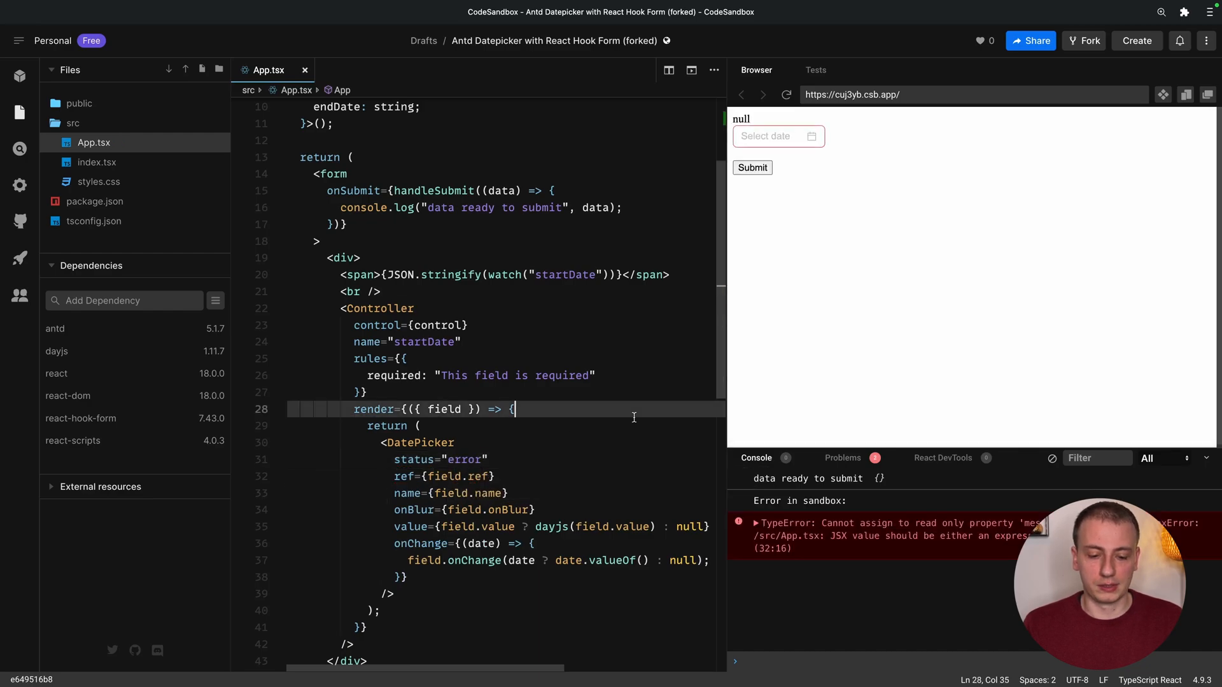
mouse_move(533, 450)
type(",")
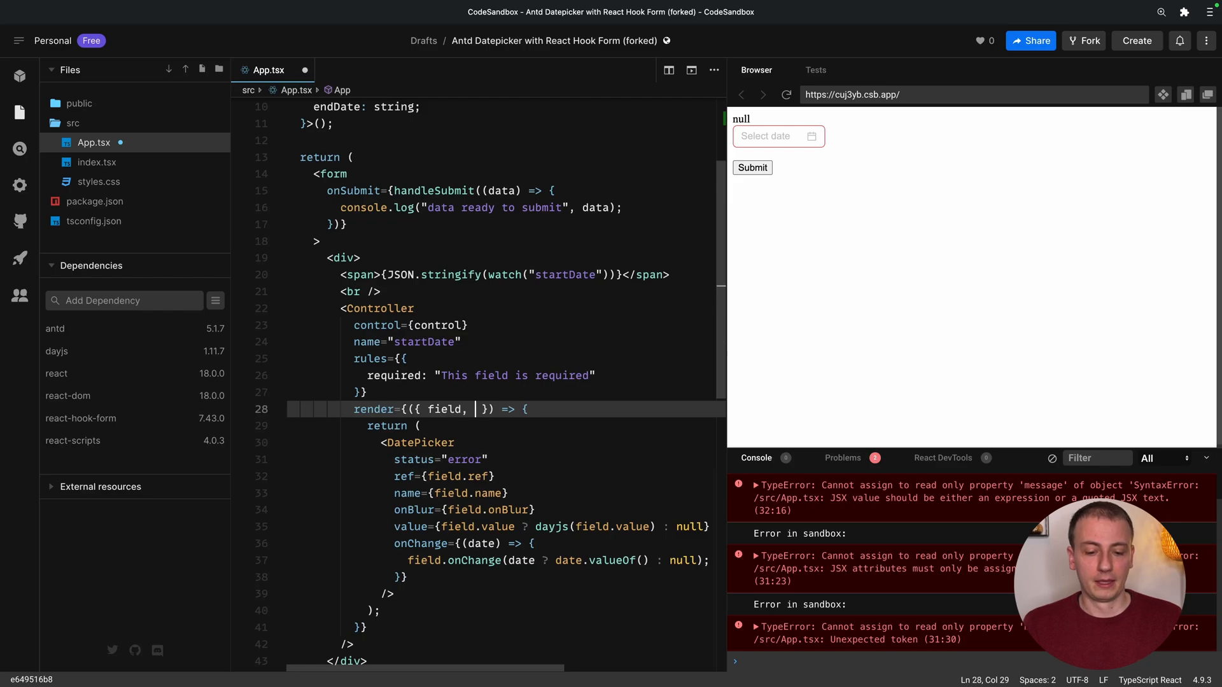
Make status {fieldState.error ? 'error' : undefined} and submit the empty form to test.
type("fieldState")
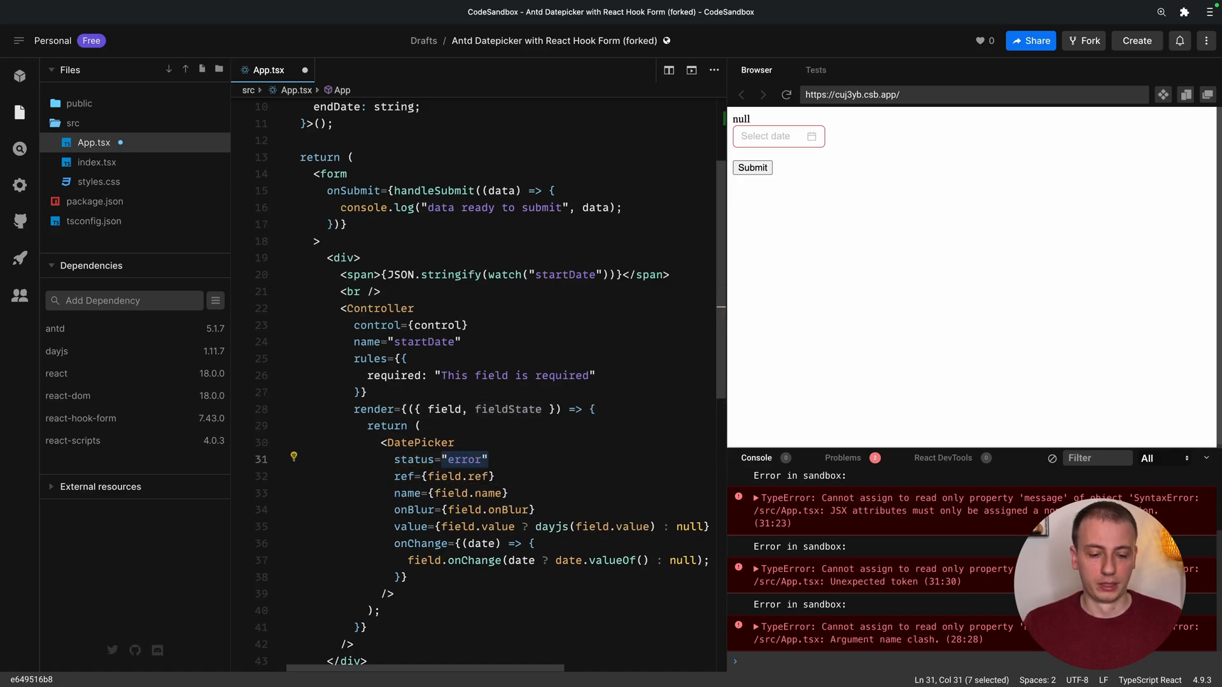
key("Delete")
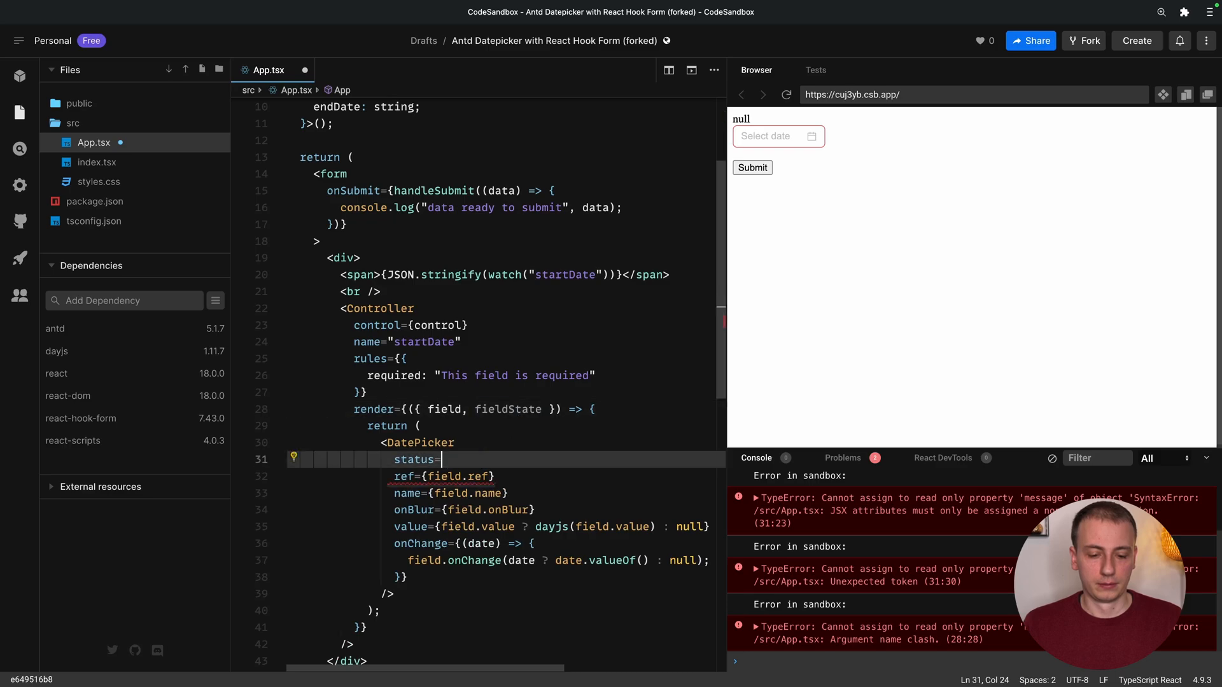
type("{fieldState.error ? 'error'}")
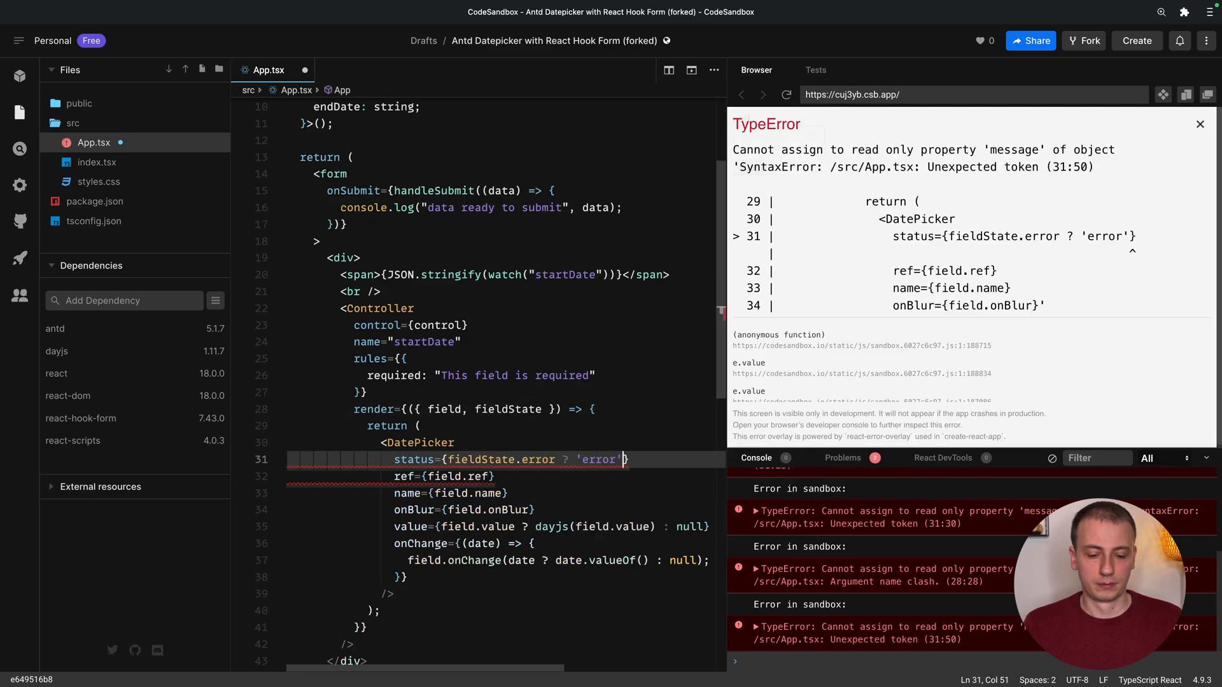
type(": undefined")
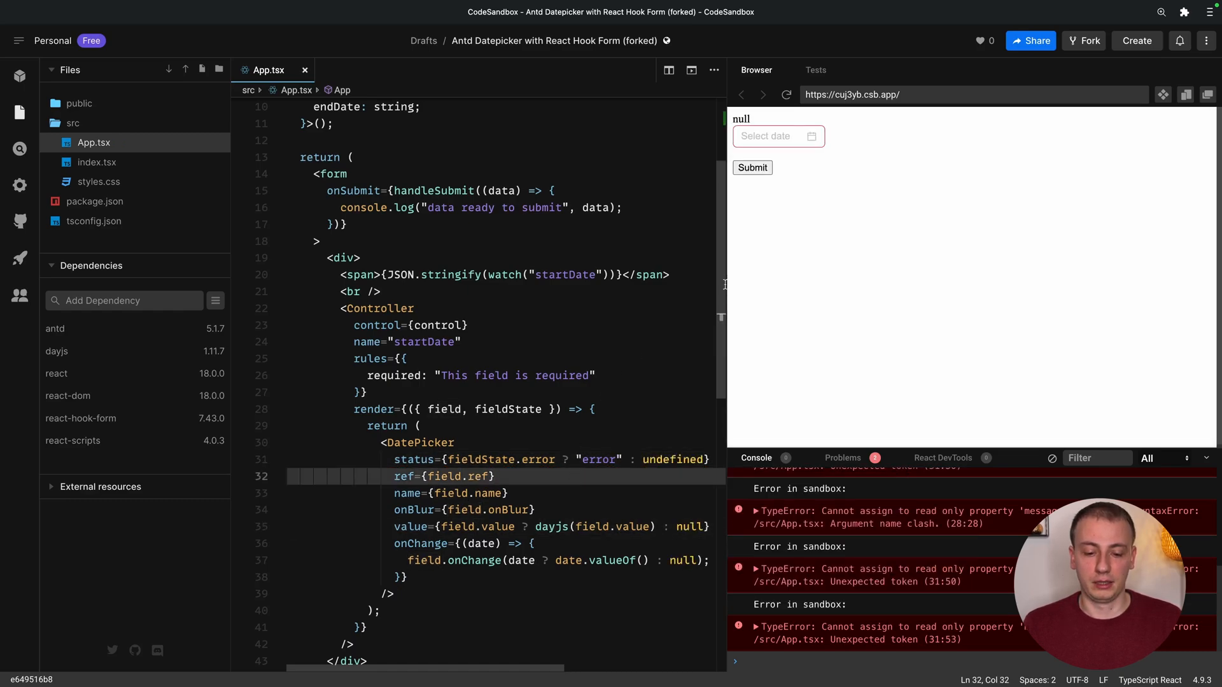
left_click(751, 167)
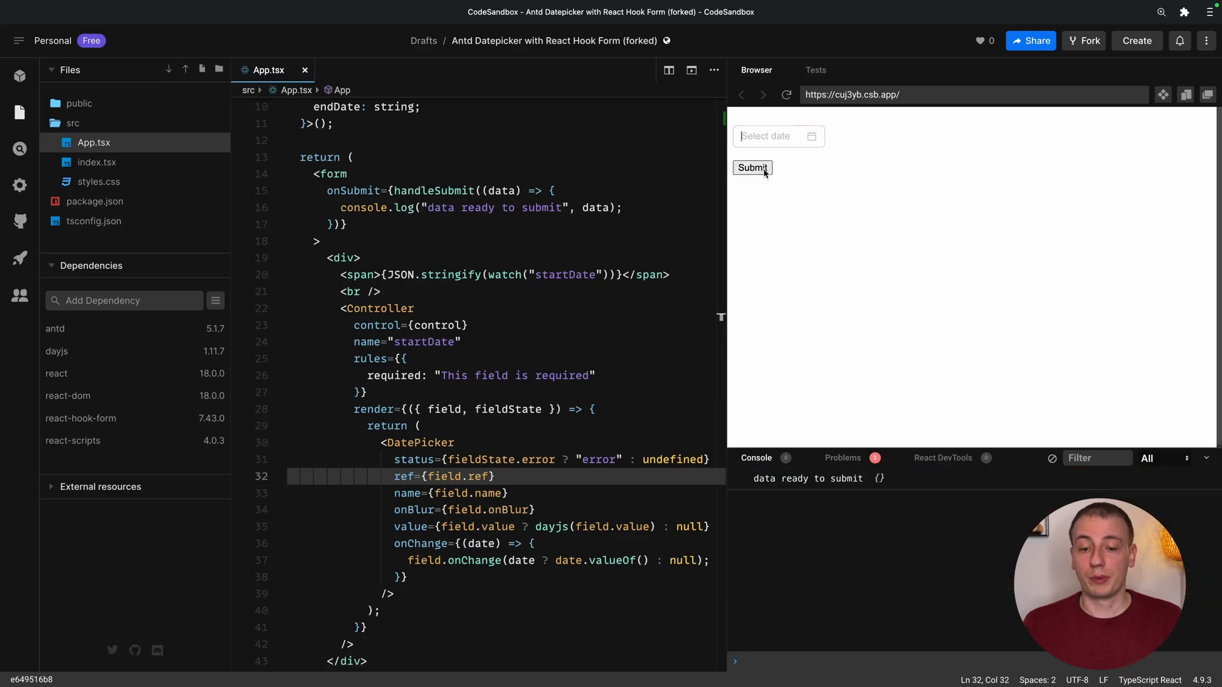
left_click(750, 168)
type("<")
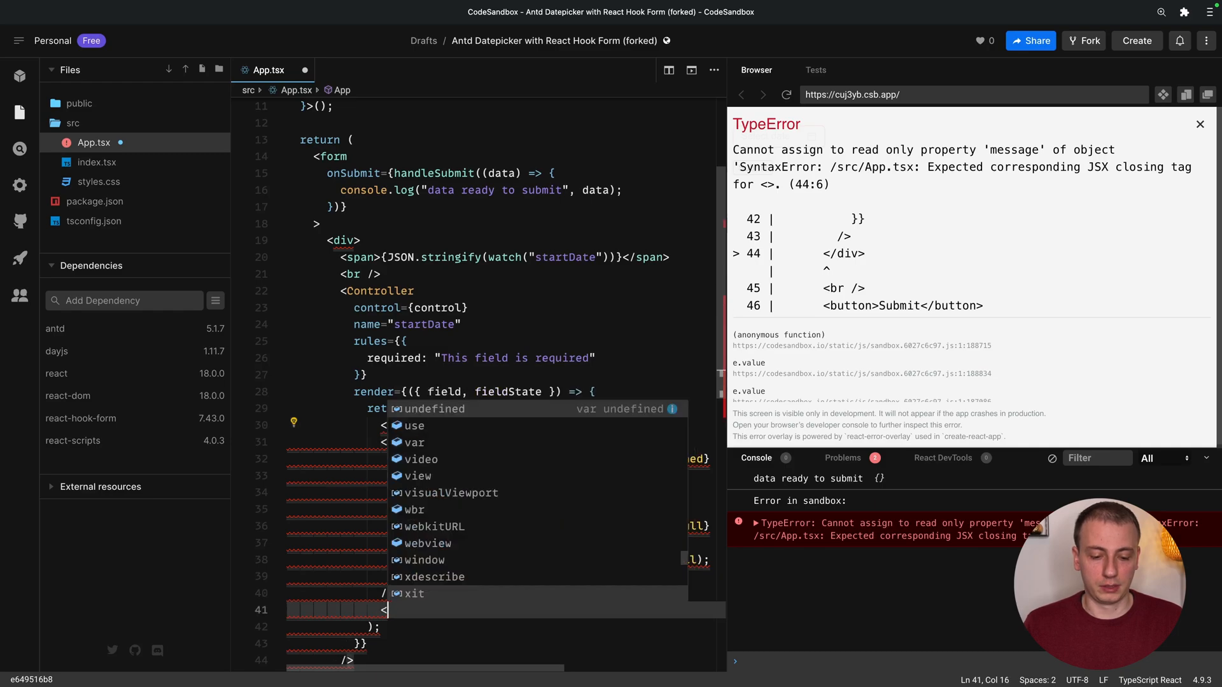
Show fieldState.error's message in a red span below the DatePicker and verify by submitting.
type("span>{fieldState.error?.message}</span>")
type("{fieldState.error ? (")
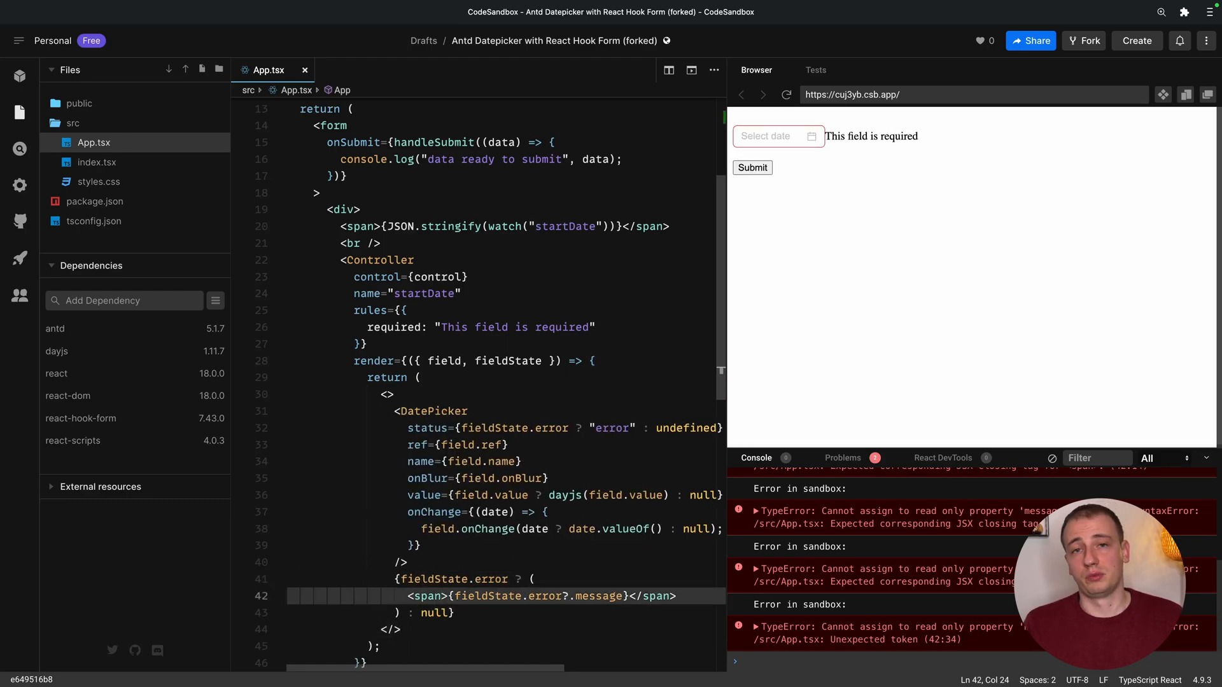
type("col")
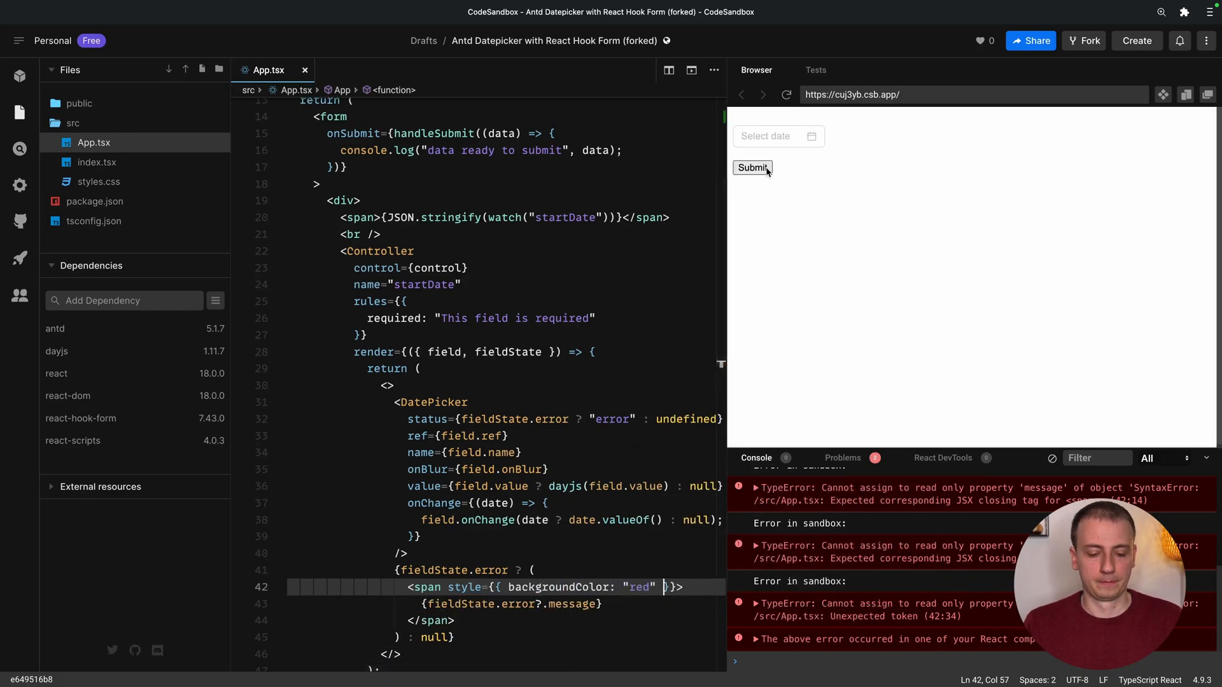
left_click(751, 167)
type("<br />")
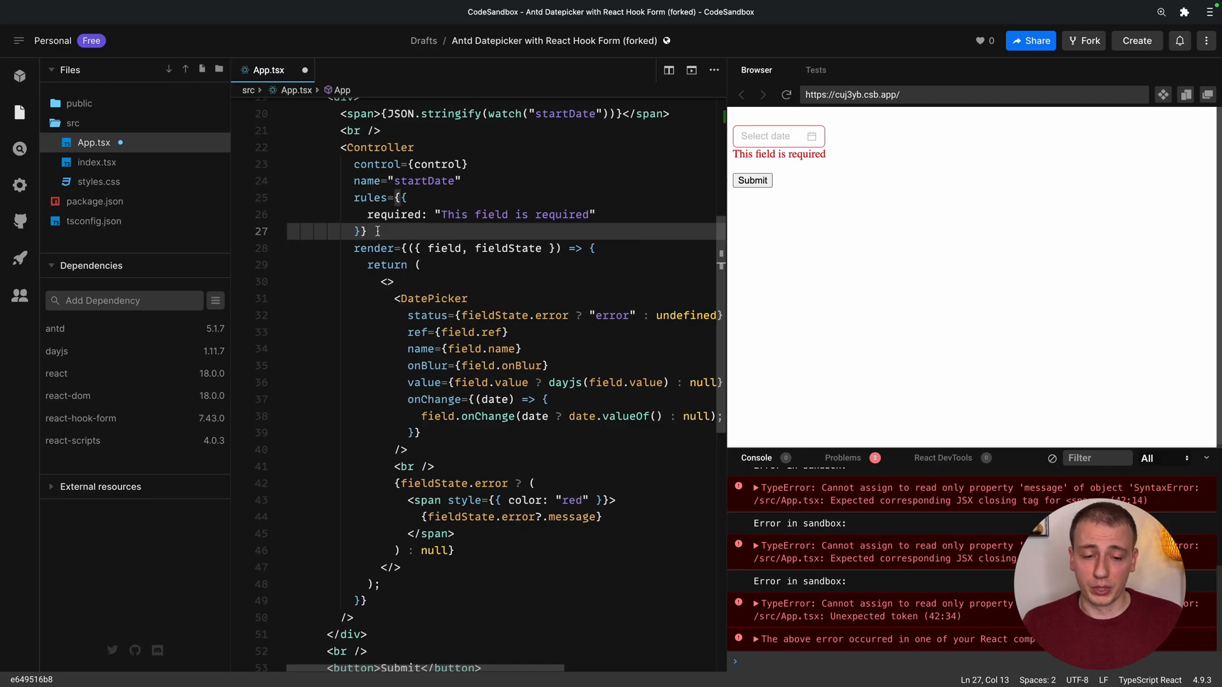
left_click_drag(378, 230, 353, 617)
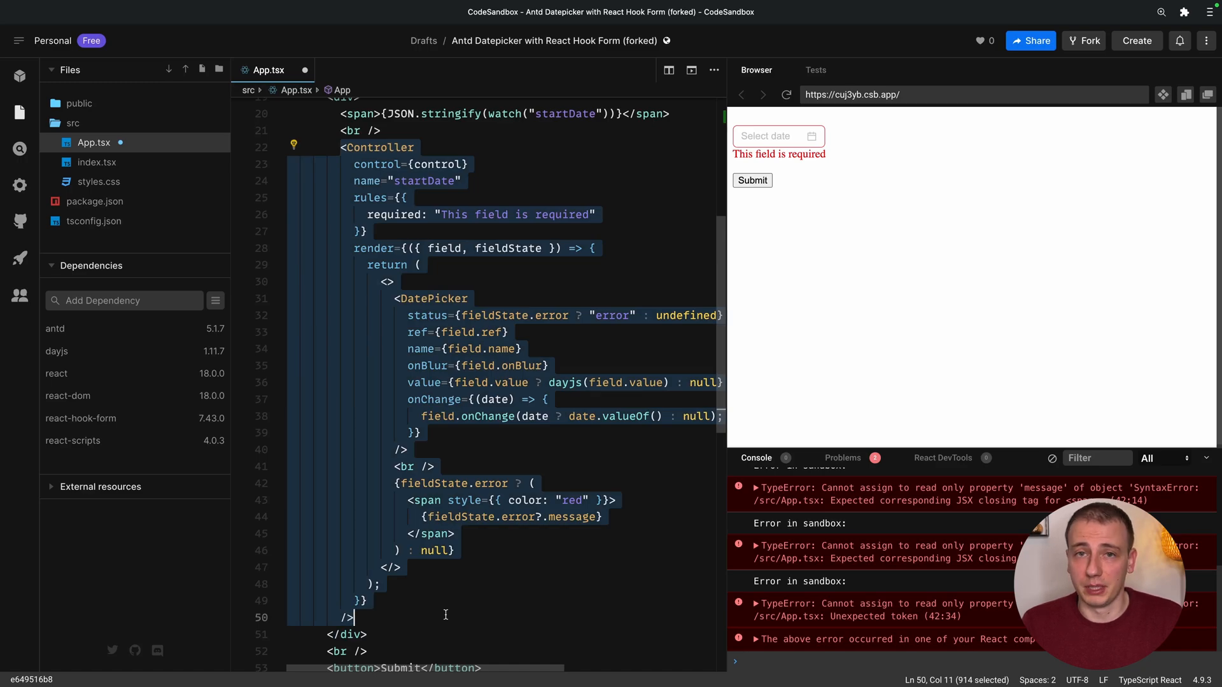
mouse_move(510, 315)
type("const")
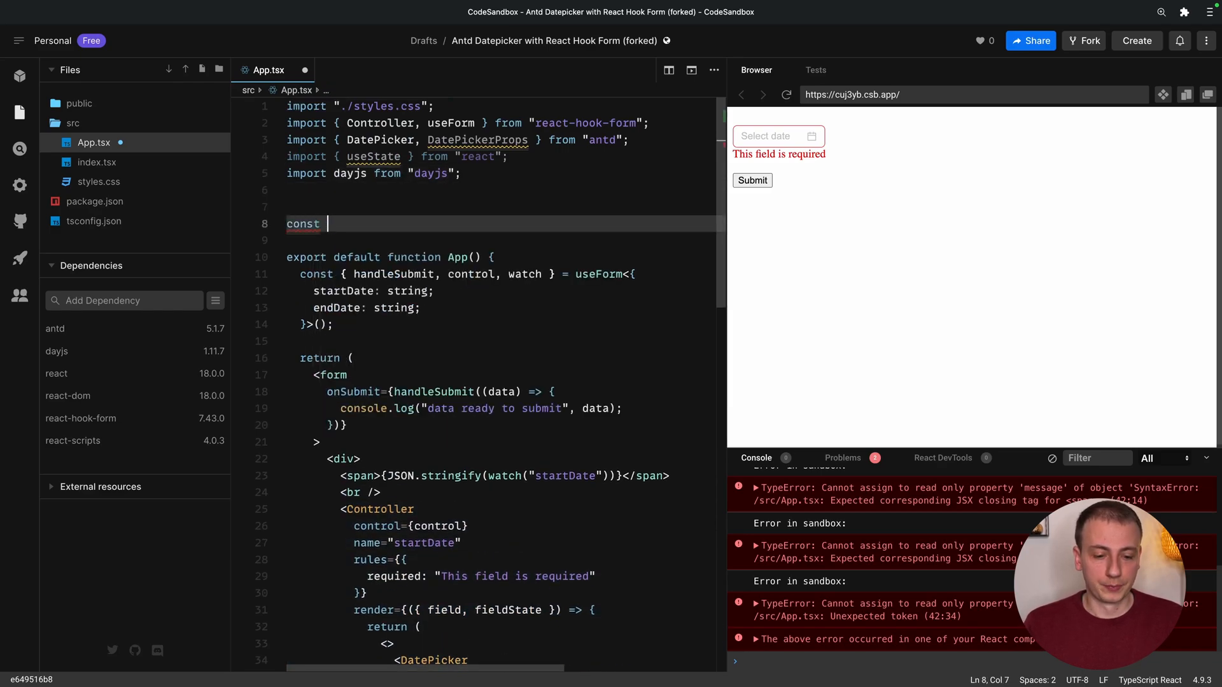
Declare a const RHFDatePickerField arrow component holding the Controller JSX.
type("RHF")
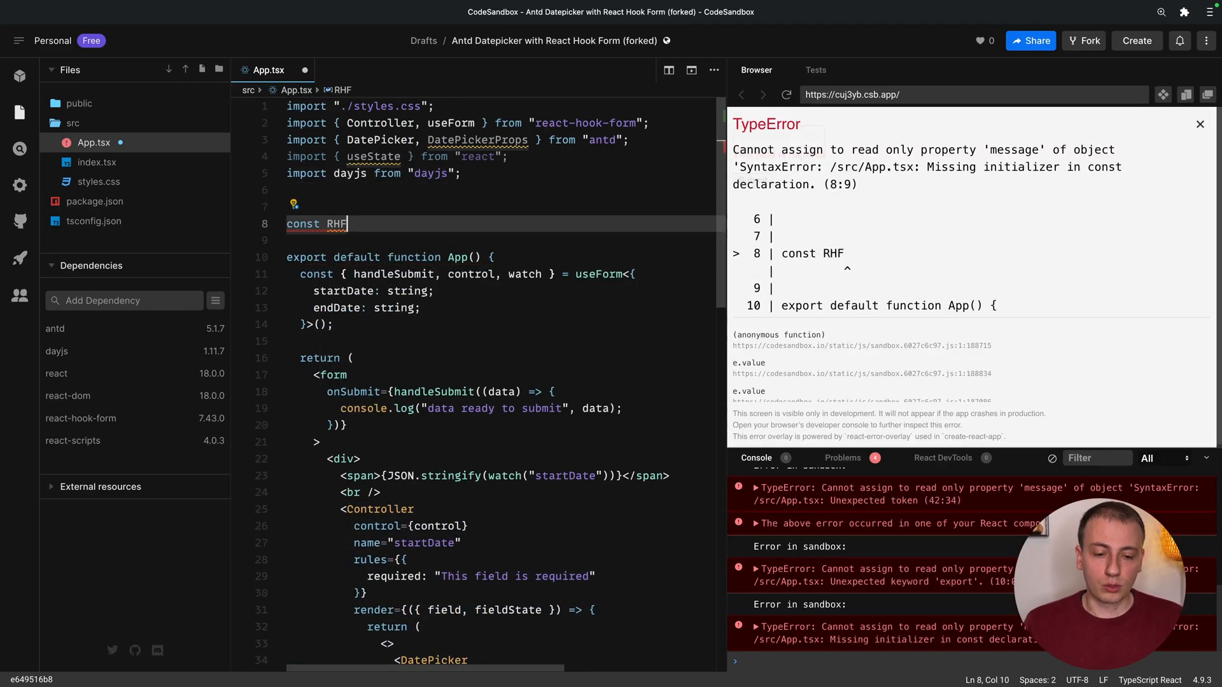
type("DatePic")
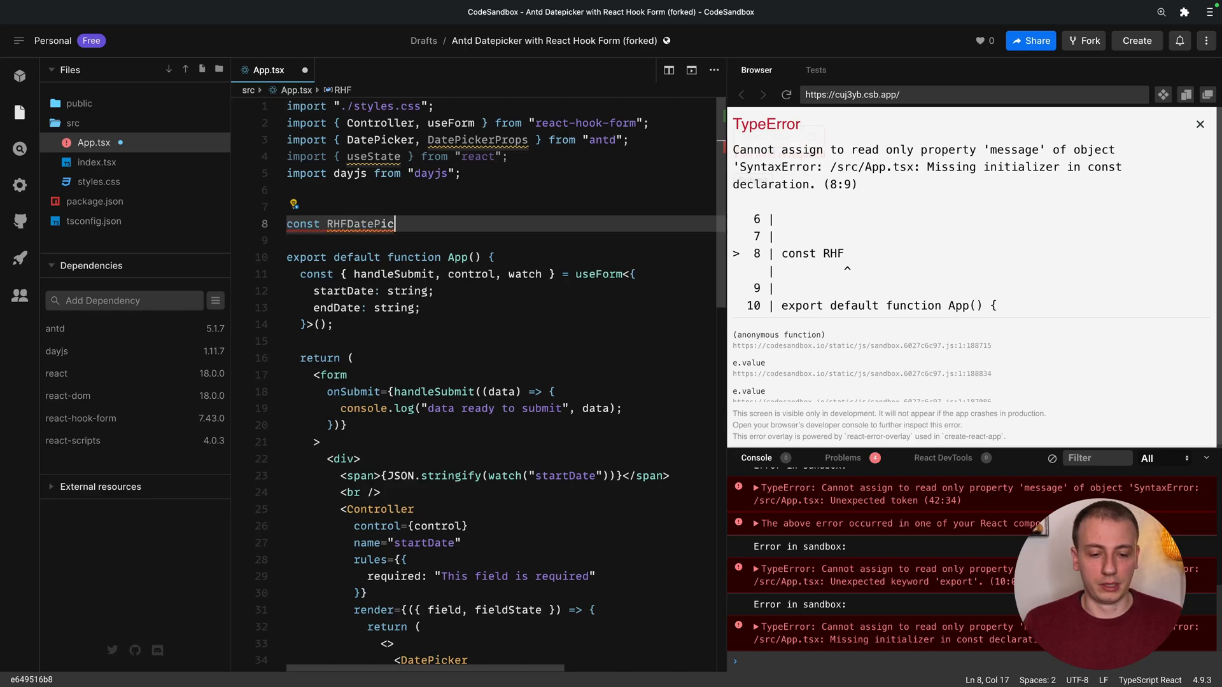
type("kerField = () => {")
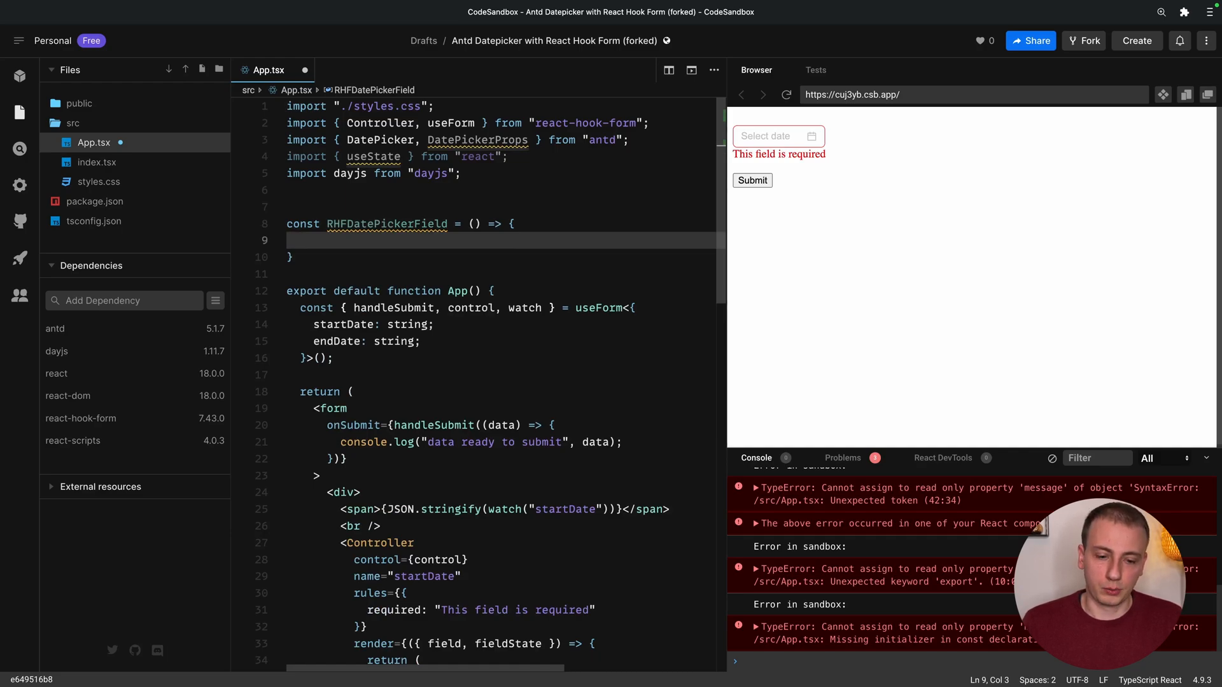
left_click(300, 240)
type("return (")
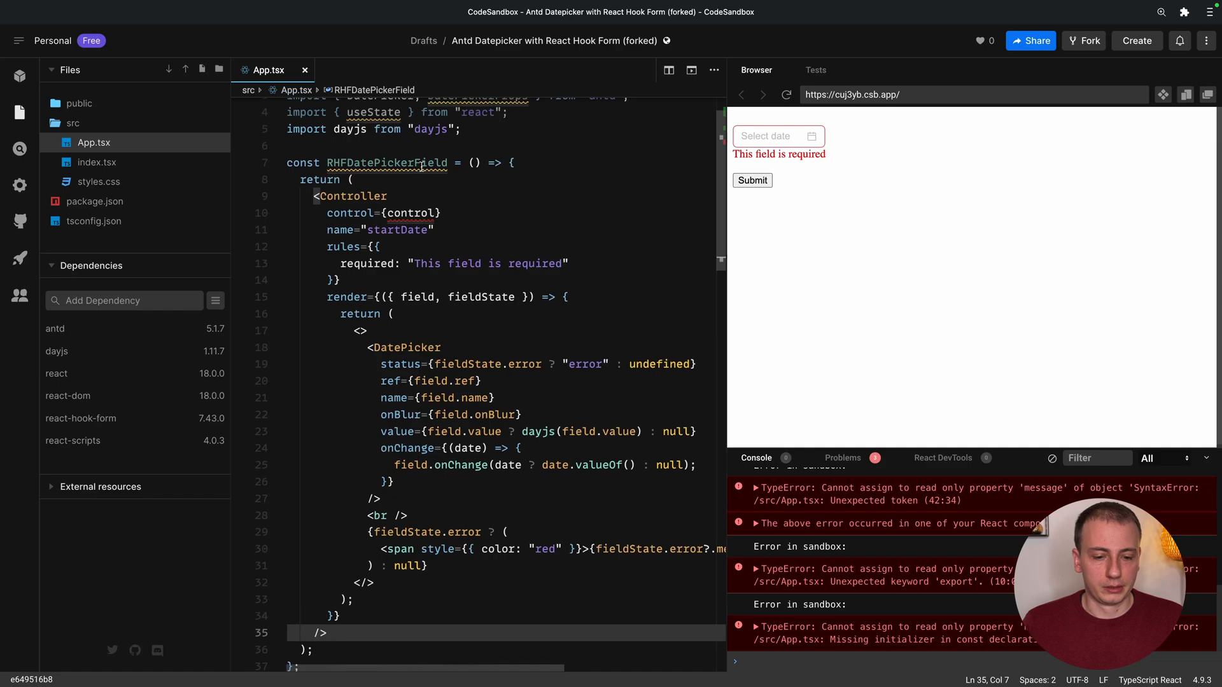
Type its props with an RHFDatePickerFieldProps interface: control: Control<any> and name: string.
type("props")
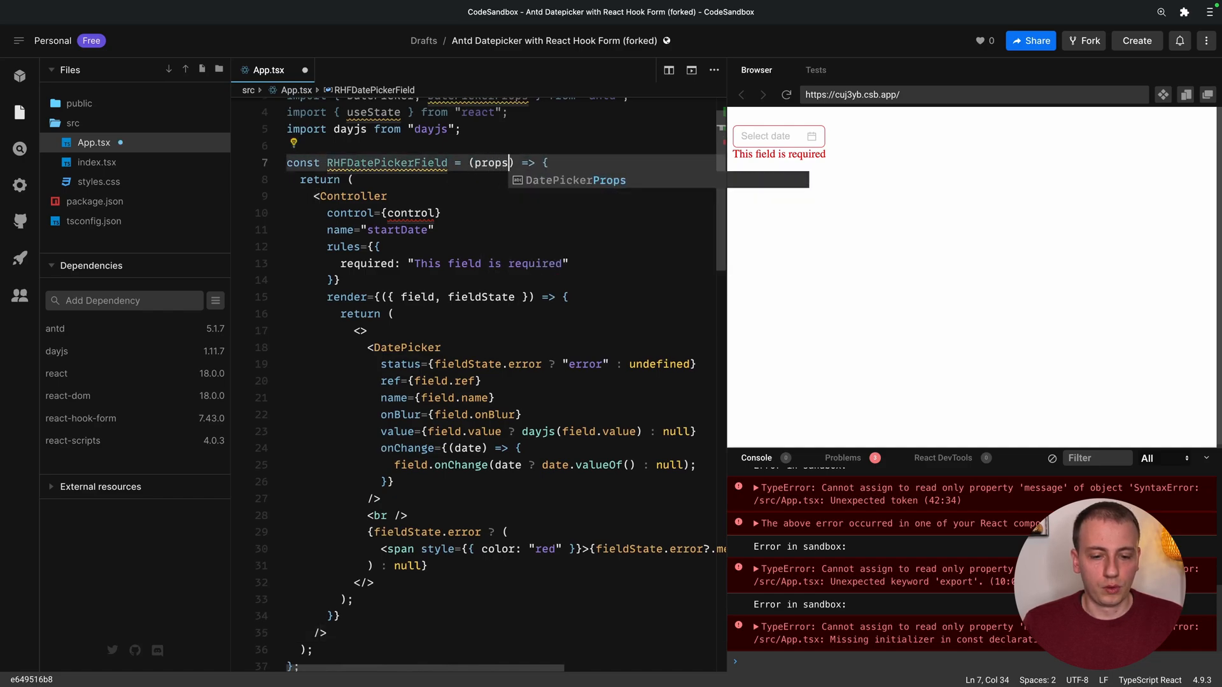
type(": RHFDatePickerFieldProps")
type("interface RHFDatePickerFieldProps {")
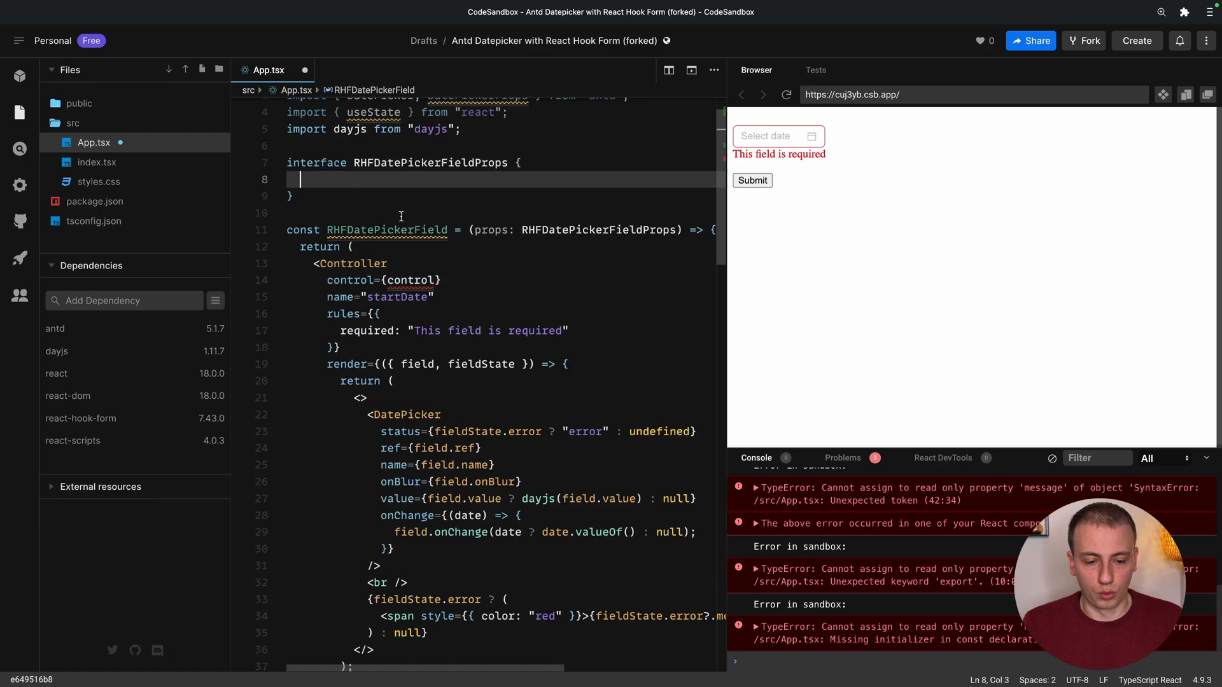
type("control: Control<any>")
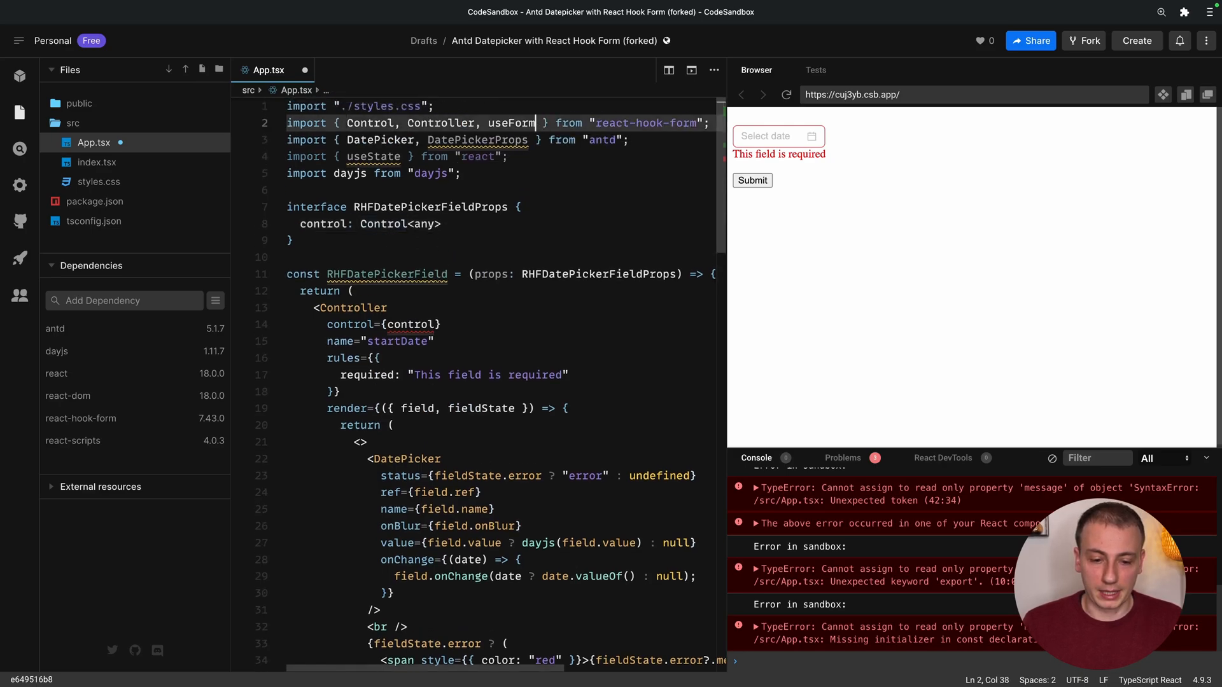
type(";")
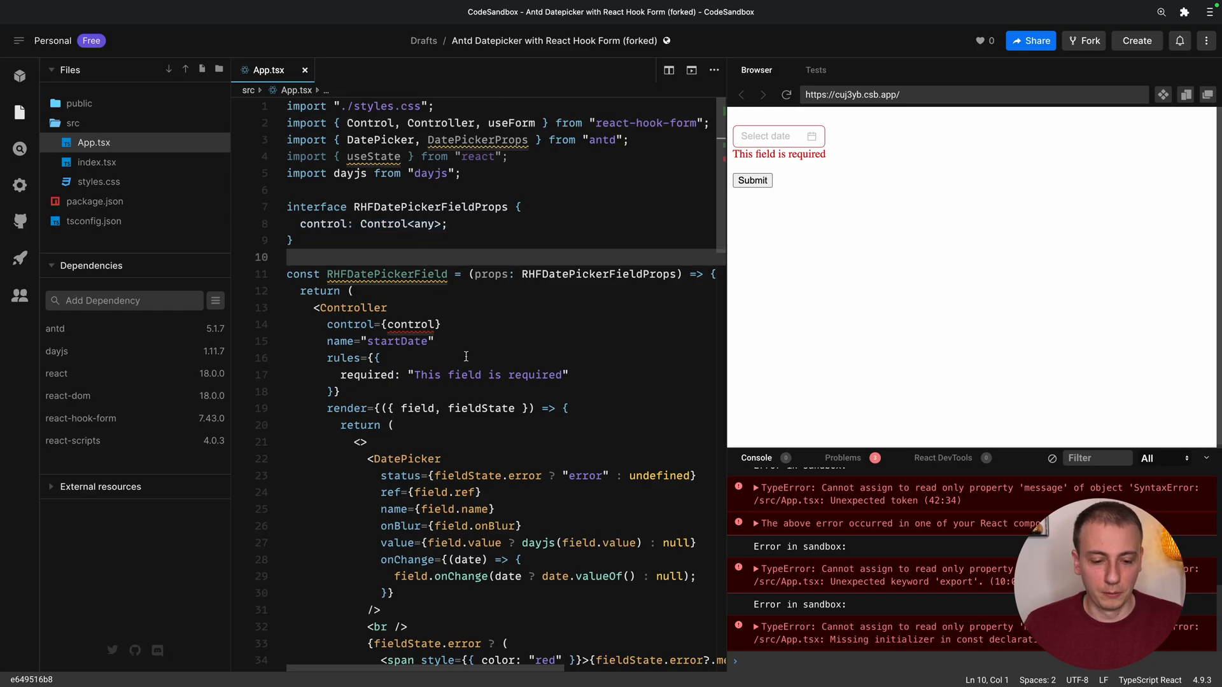
type("name;")
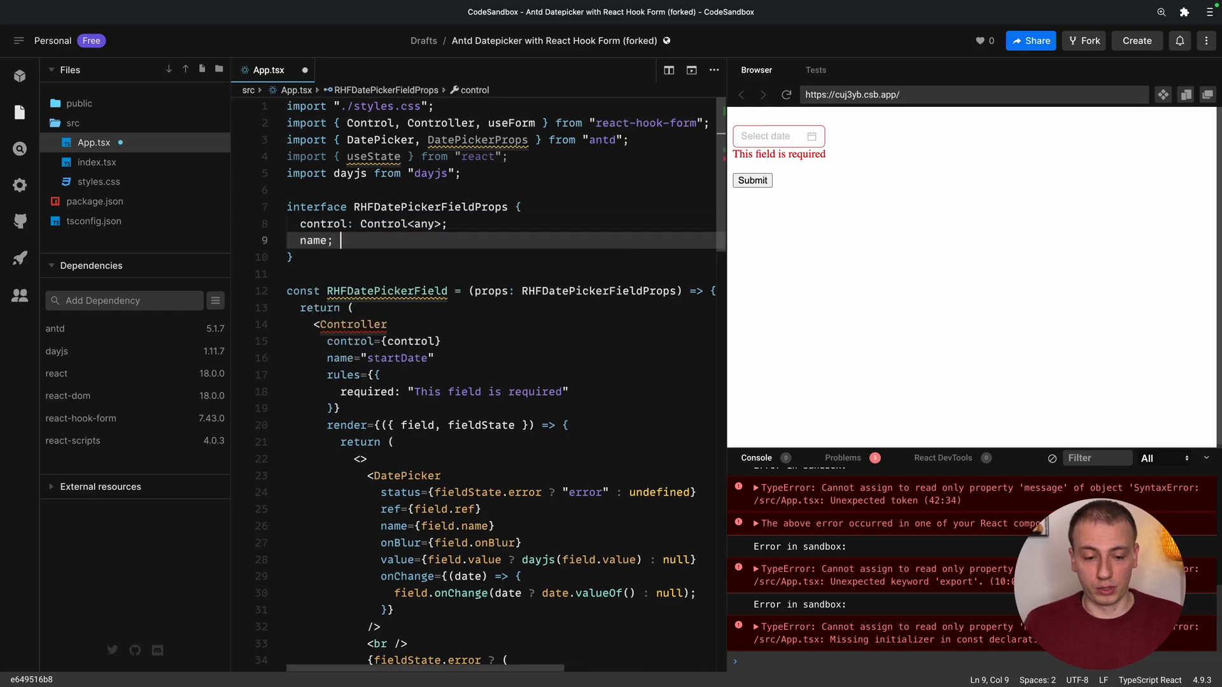
type("string")
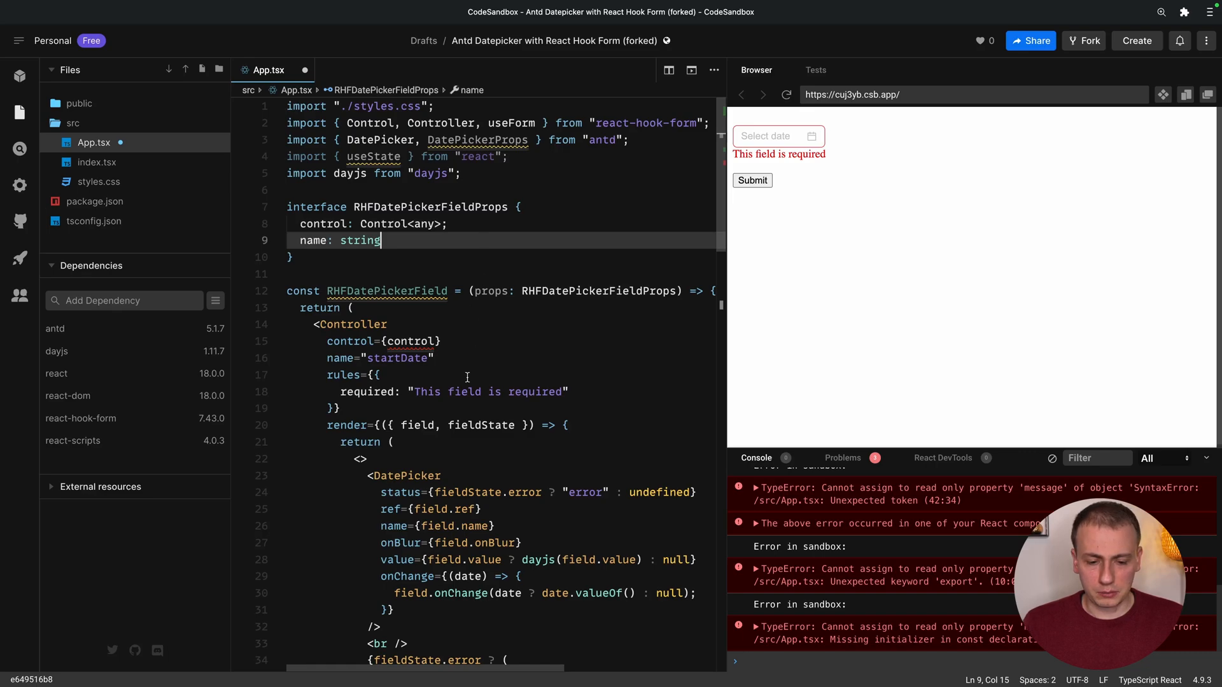
scroll("down", 3)
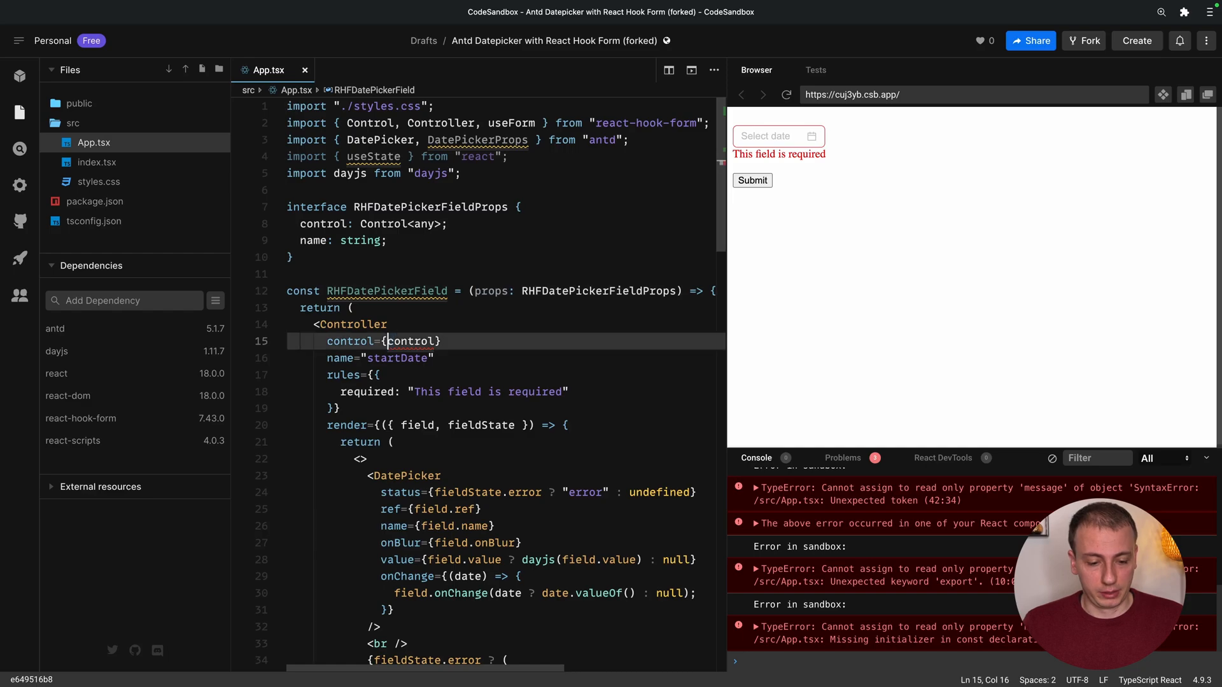
Use props.control and props.name in the Controller and pass an optional placeholder prop to DatePicker.
type("props.")
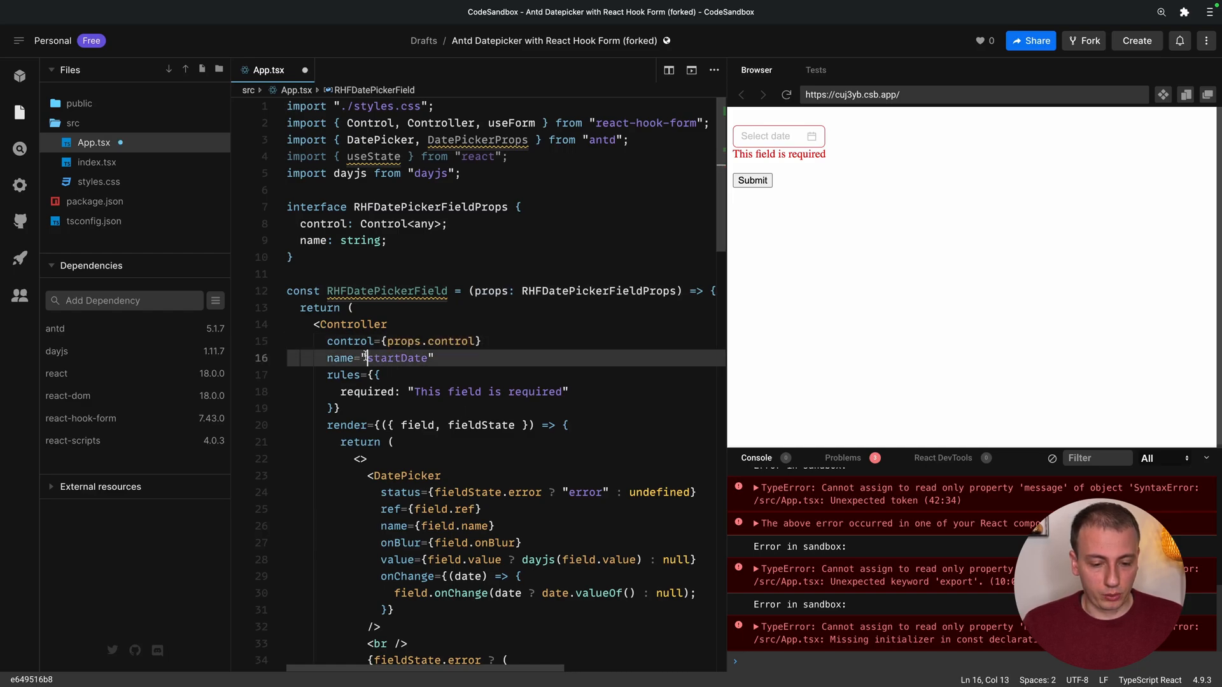
type("{props.name}")
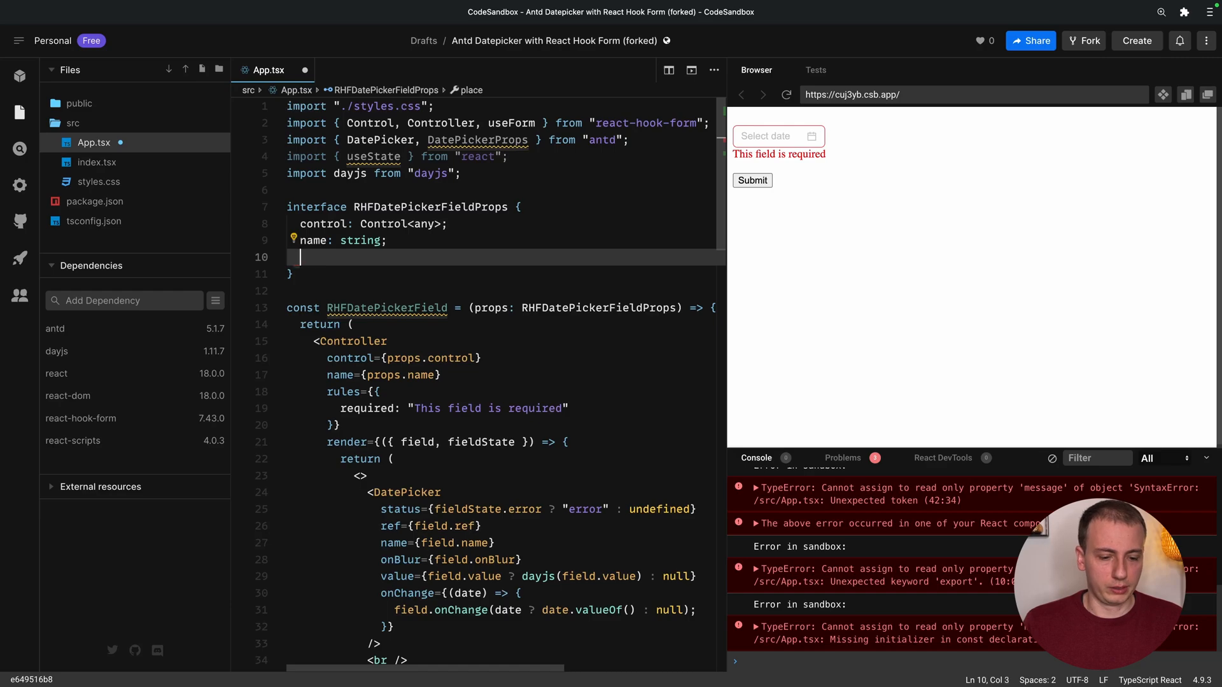
type("placeholder?")
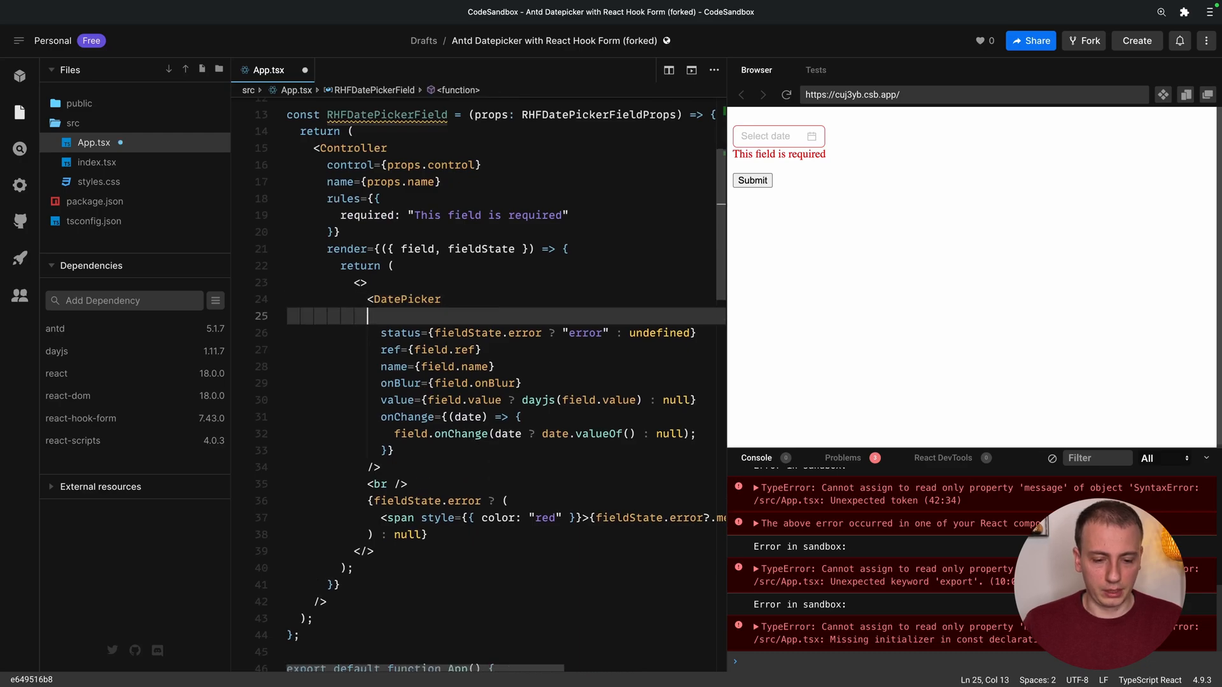
type("placeholder={placeholder}")
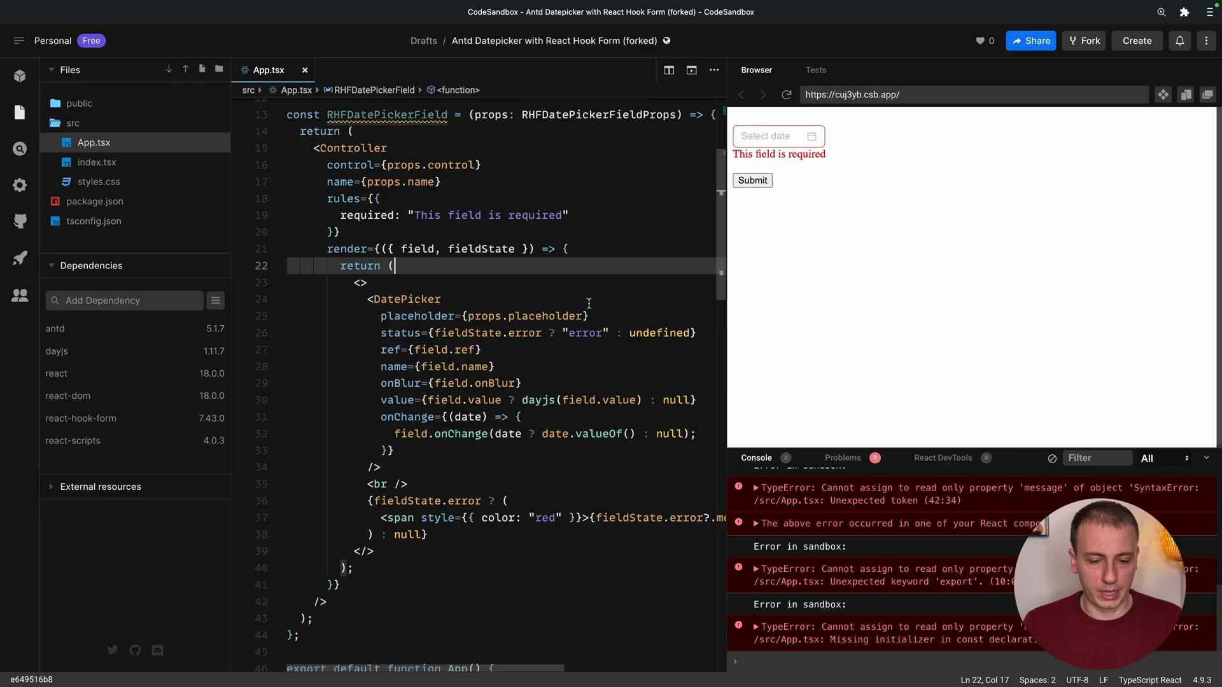
left_click(405, 299)
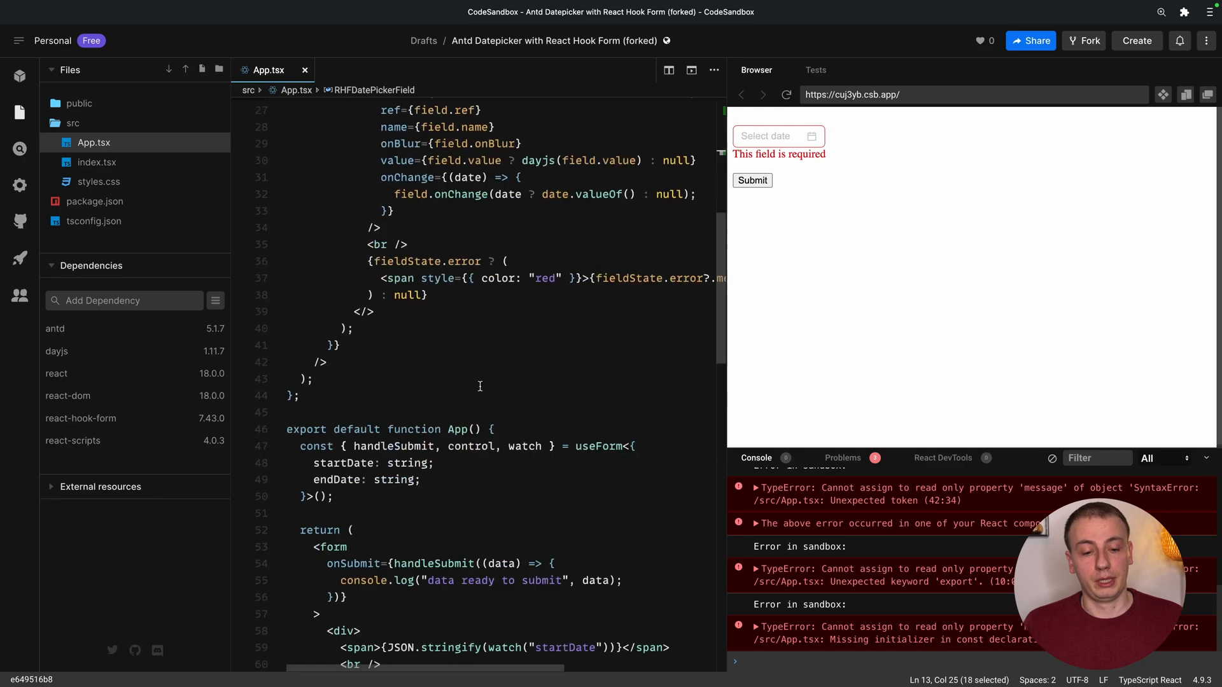
Fill in the RHFDatePickerField props in App: name="startDate" and a Start Date placeholder.
scroll("down", 3)
type("<RHFDatePickerField control={control} />")
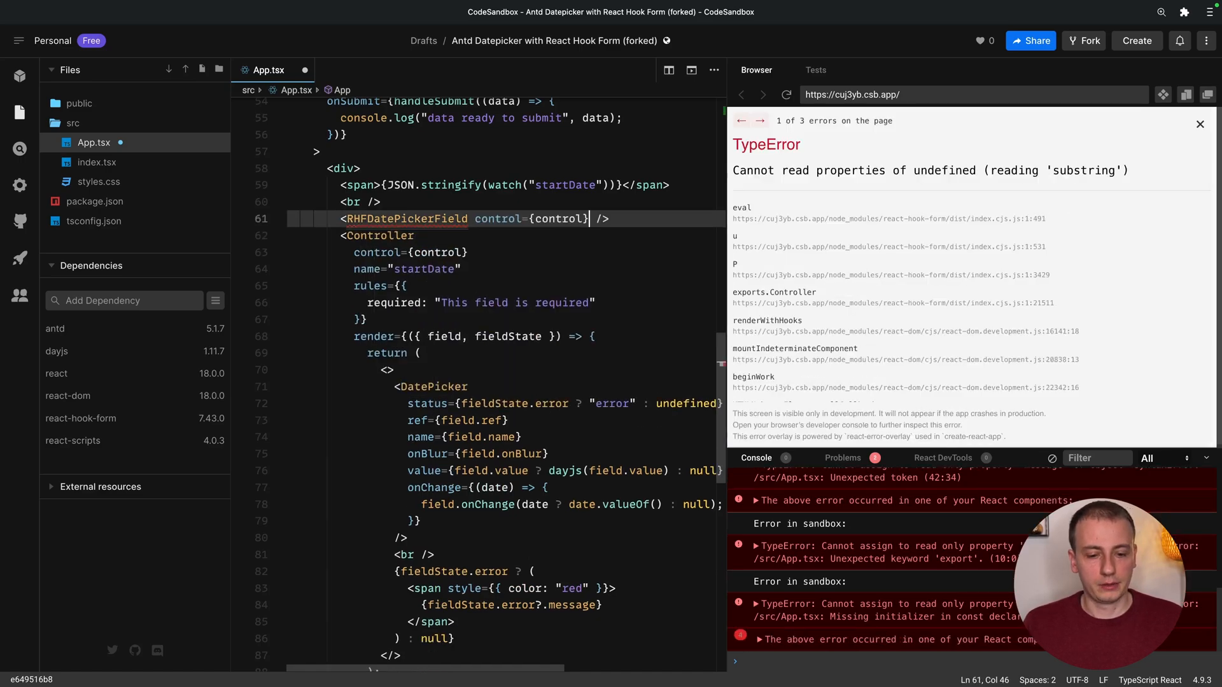
type("name")
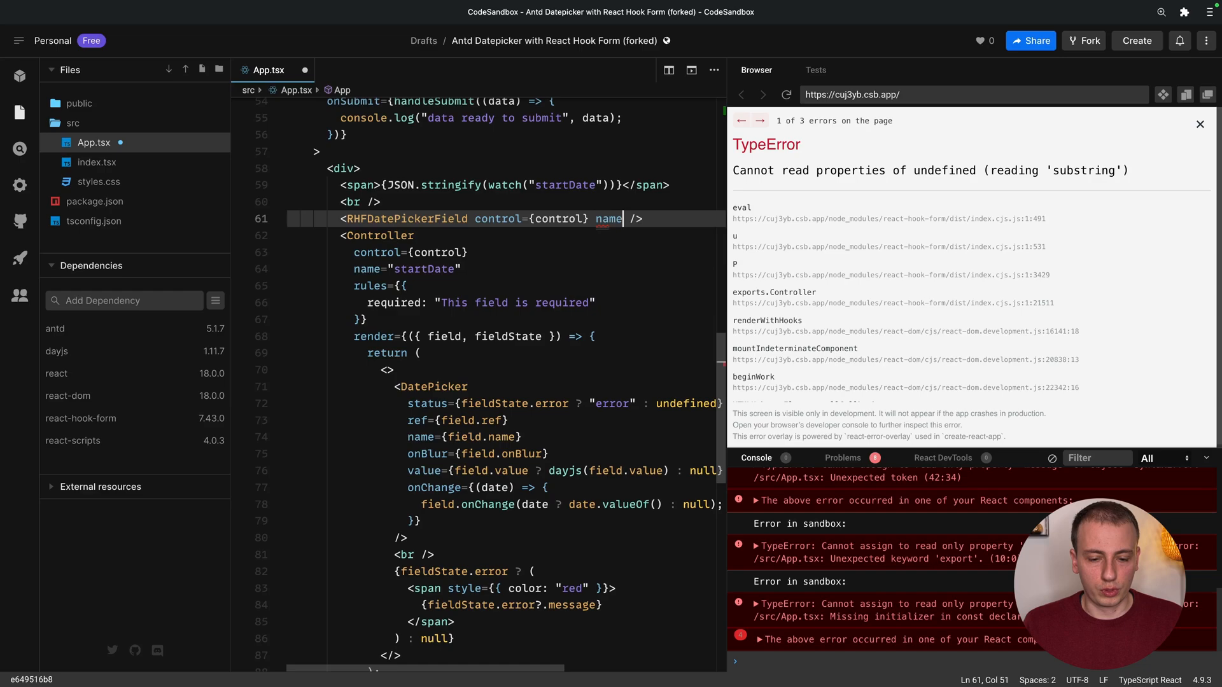
type("=\"startDate\"")
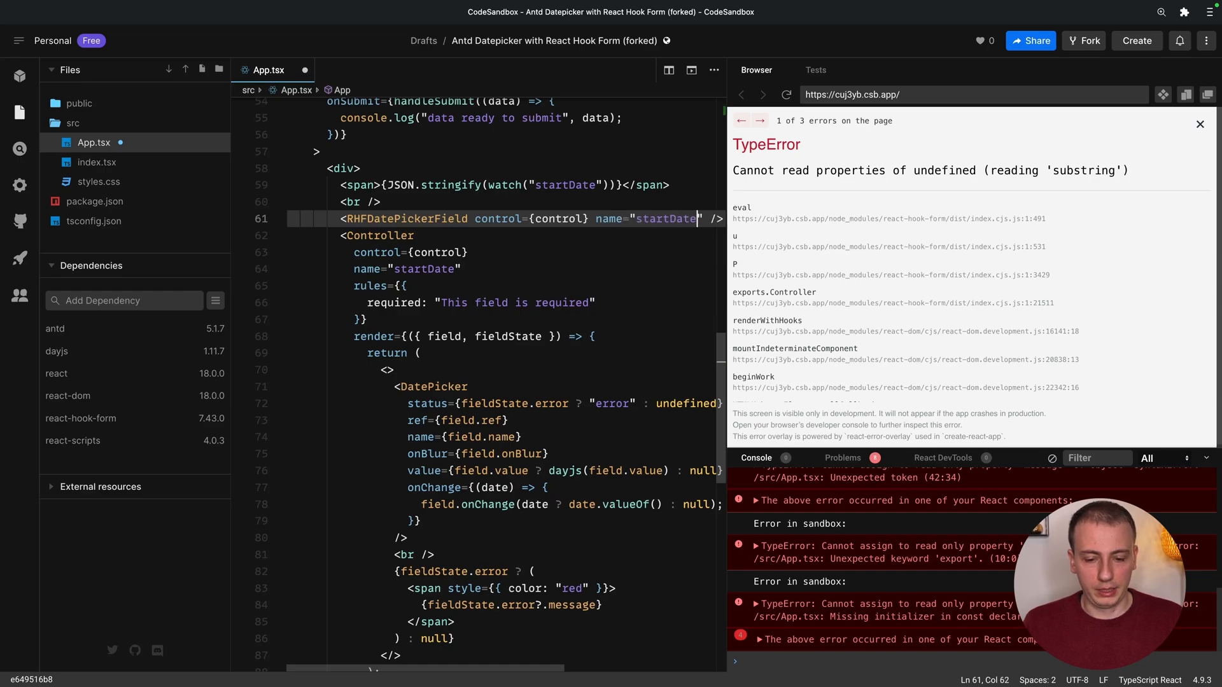
left_click(1199, 124)
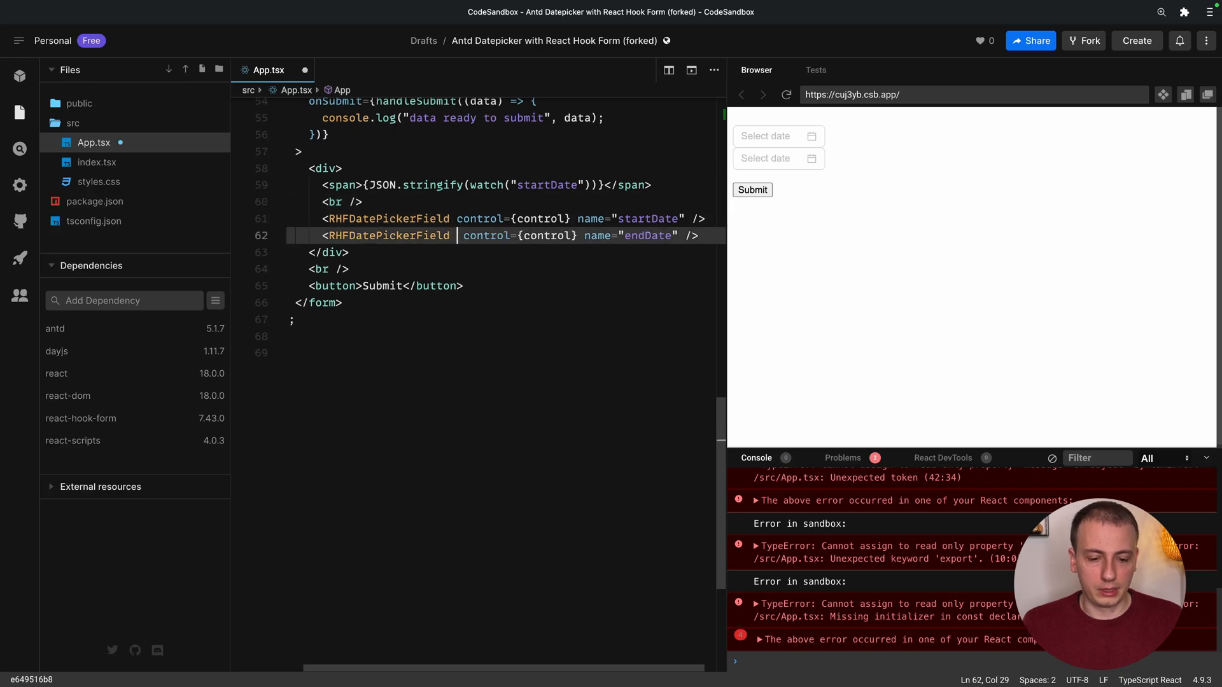
type("placeholder=\"\"")
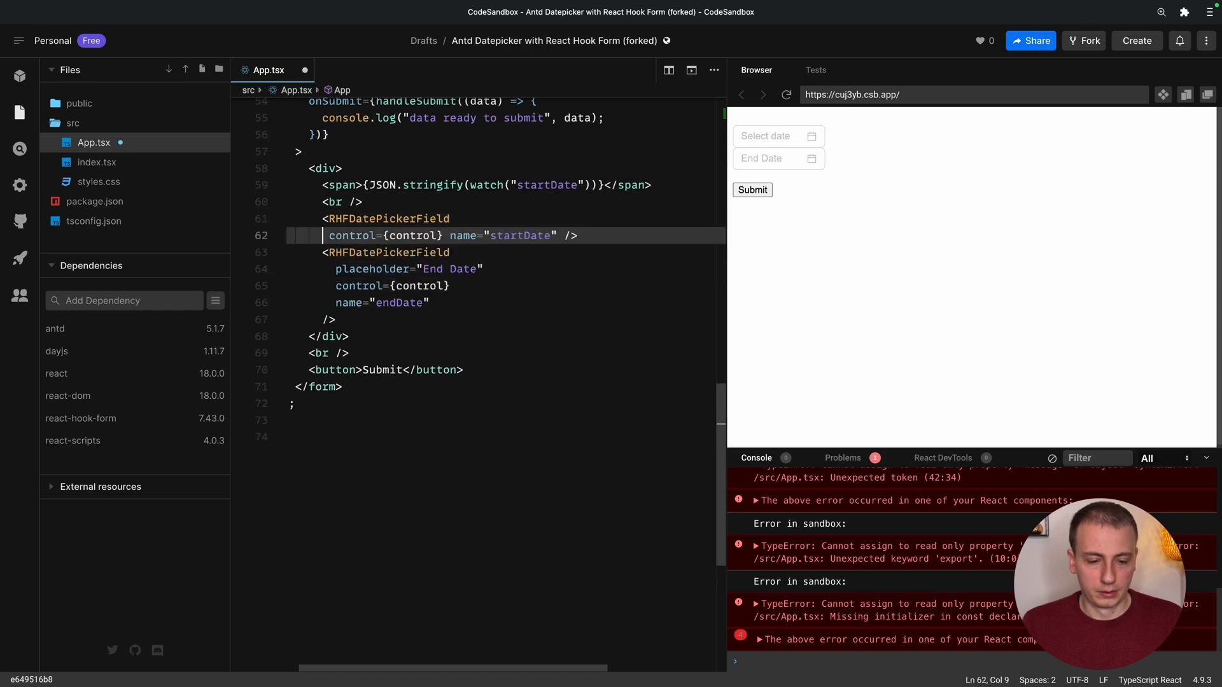
type("placeholder=")
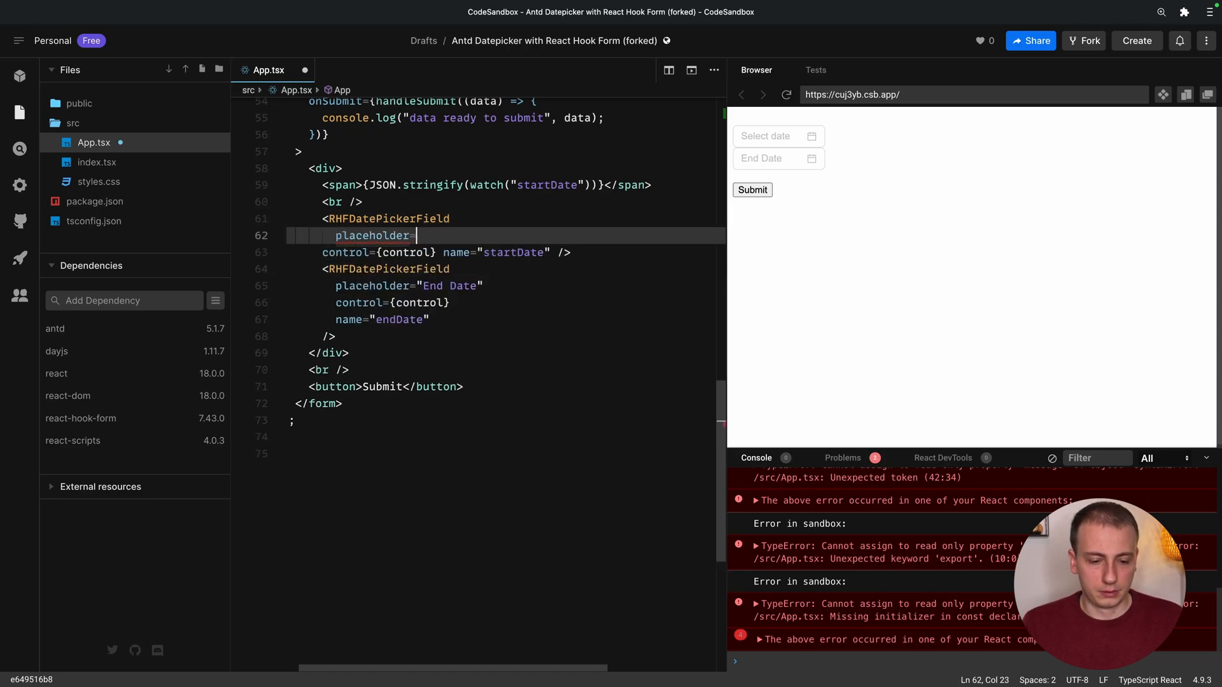
type("\"\"")
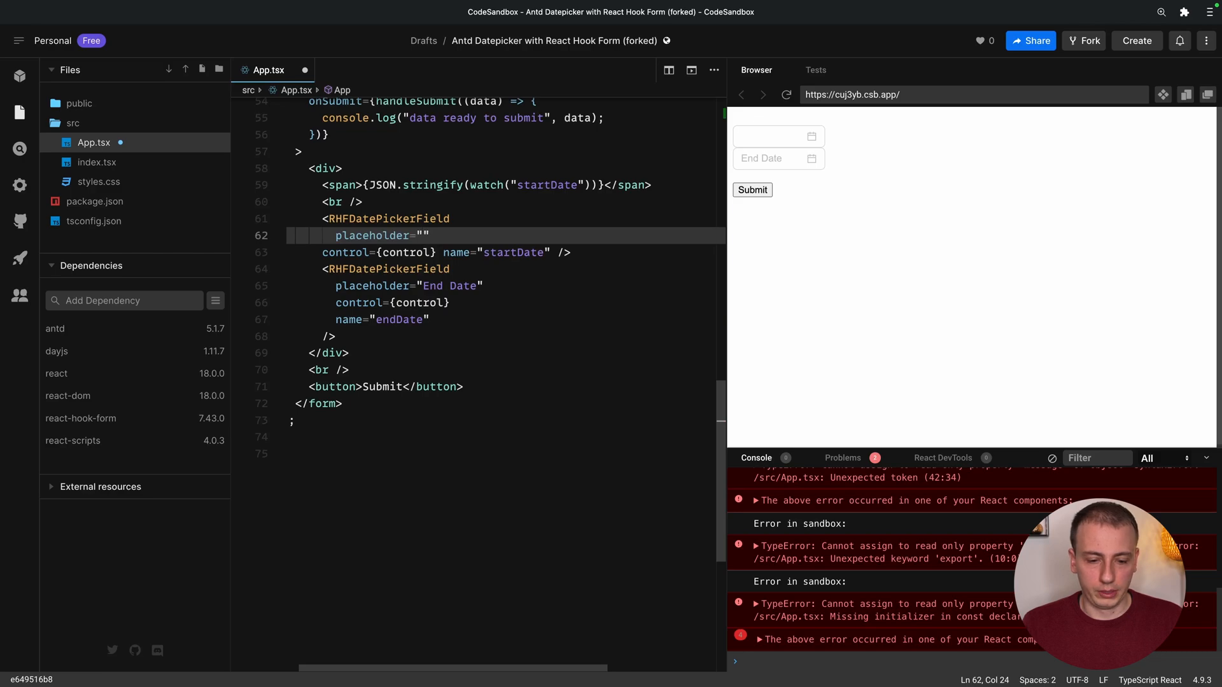
type("Start St")
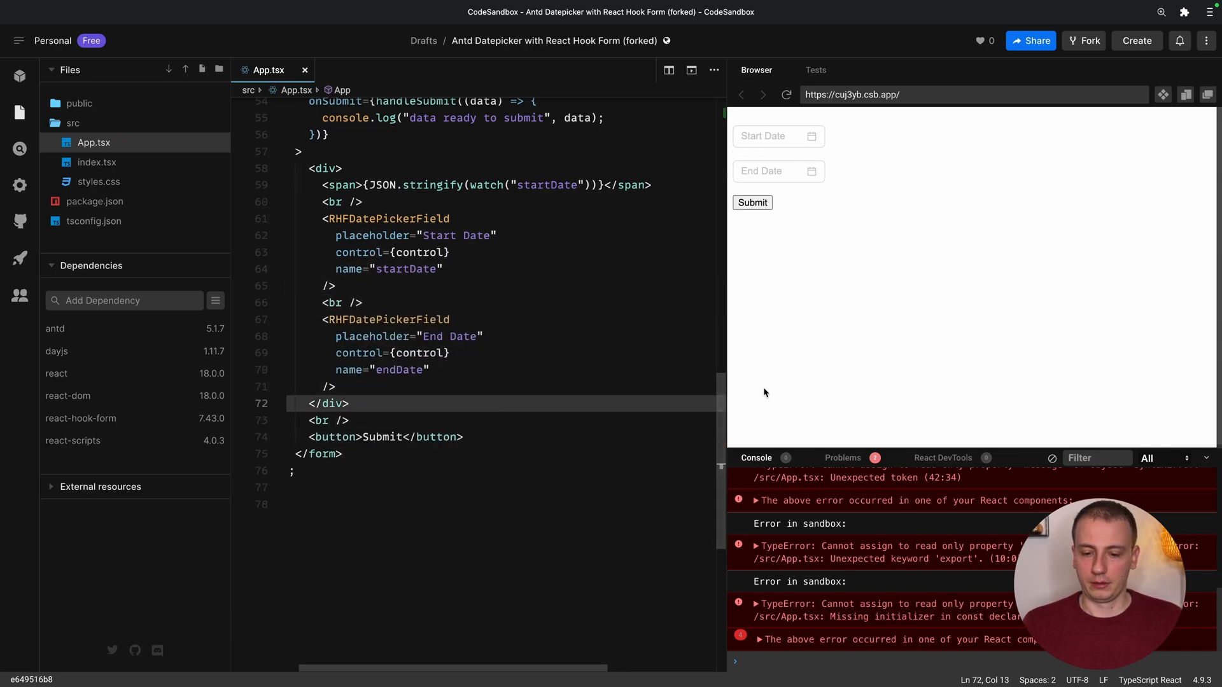
Submit the empty form to show required errors, then pick 2023-02-08 as start date.
left_click(751, 202)
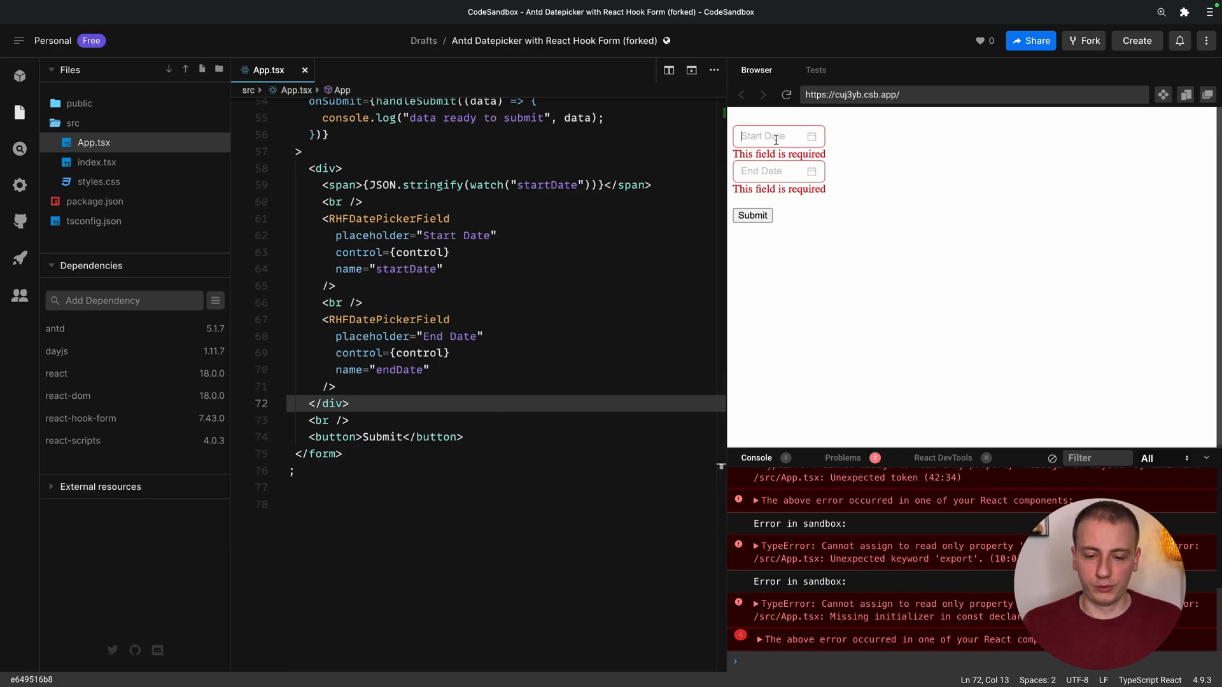
left_click(771, 170)
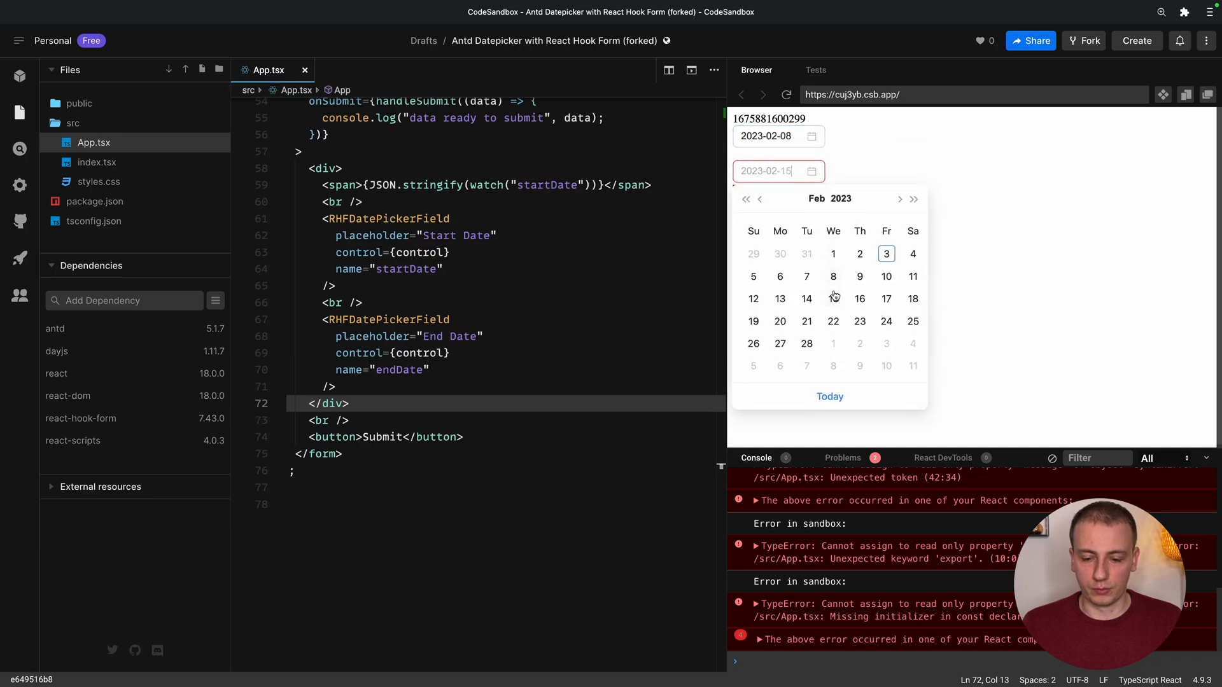